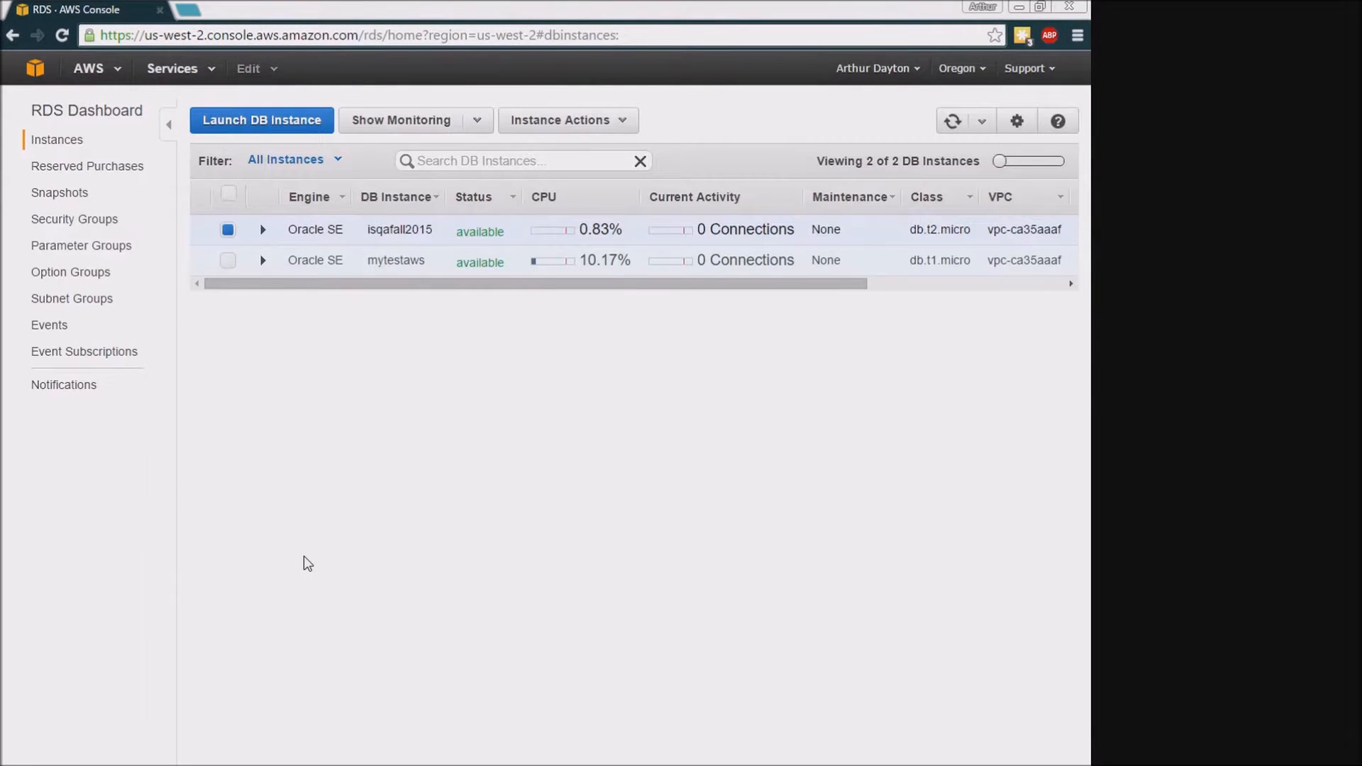
mouse_move(620, 492)
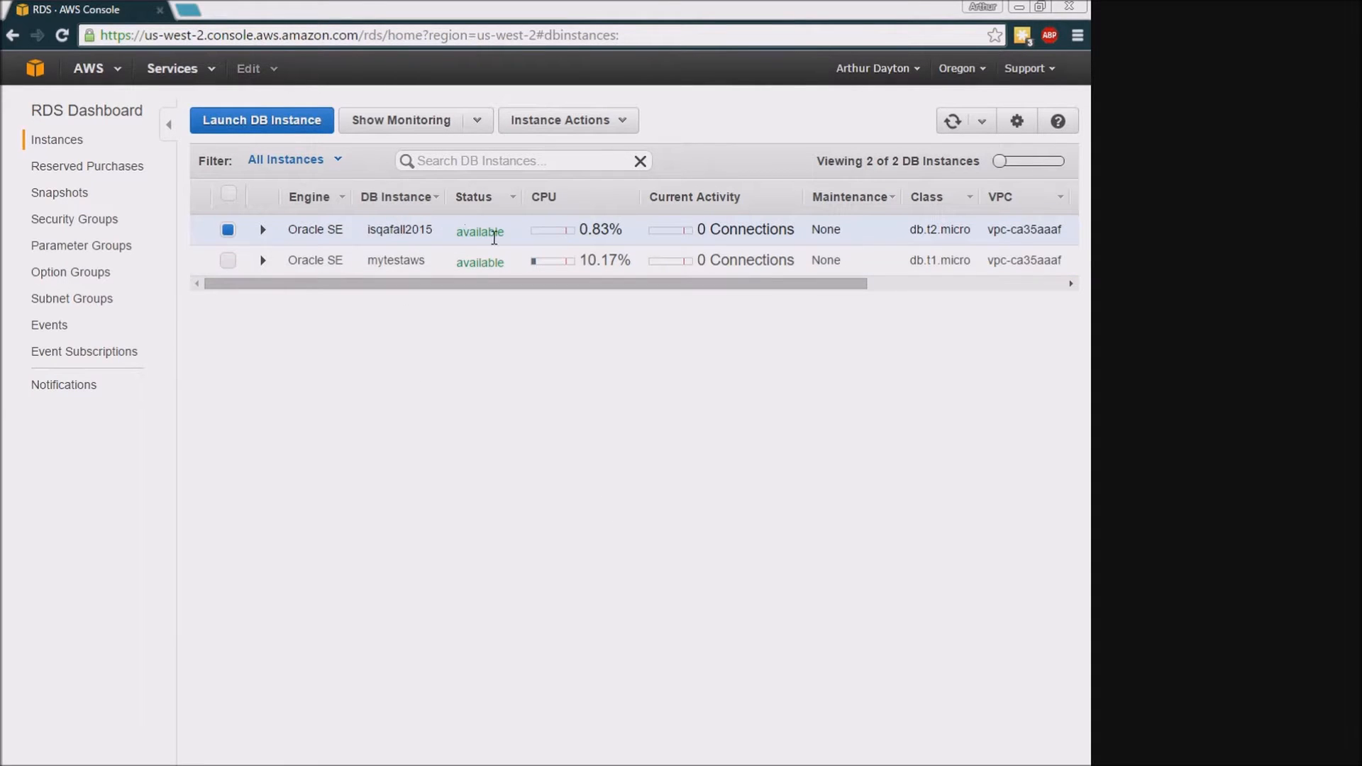
mouse_move(492, 254)
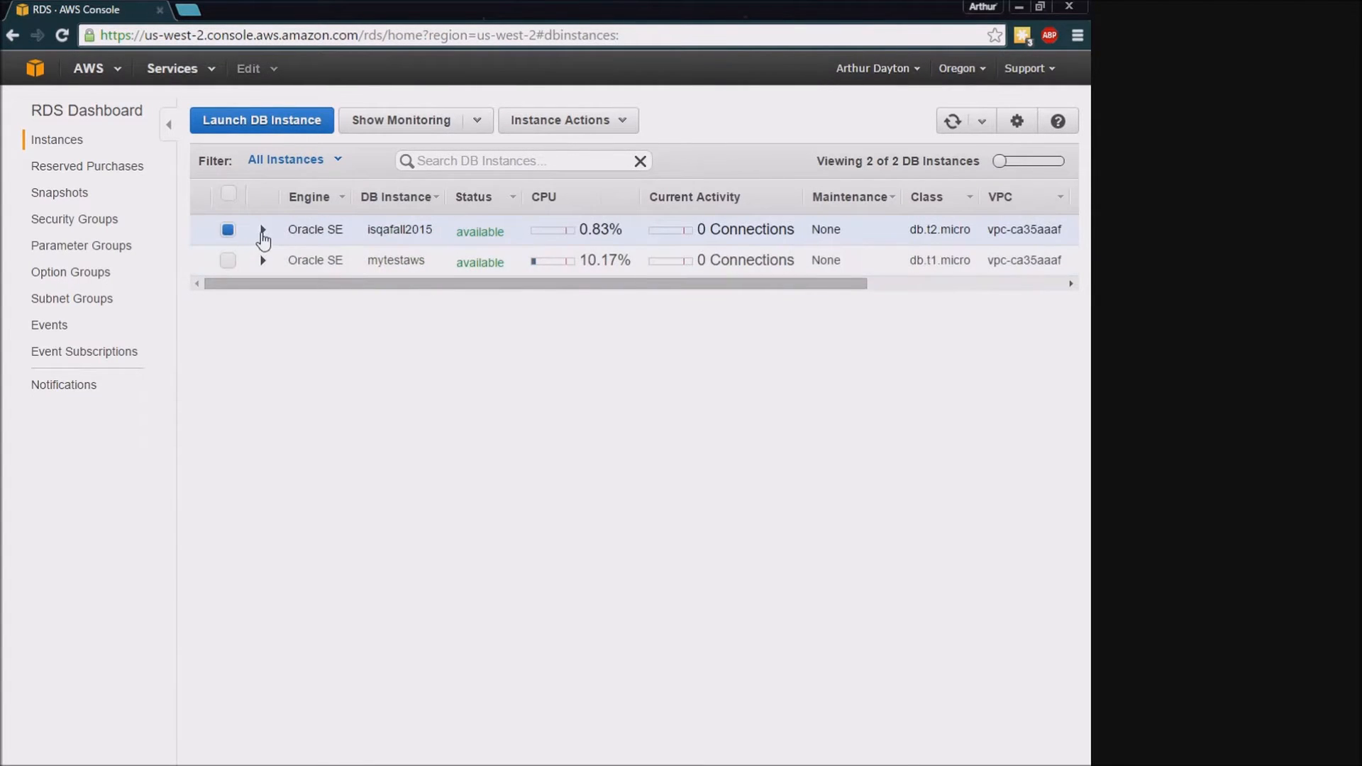
- Expand the isqafall2015 row to reveal its endpoint, events and monitoring metrics
left_click(263, 232)
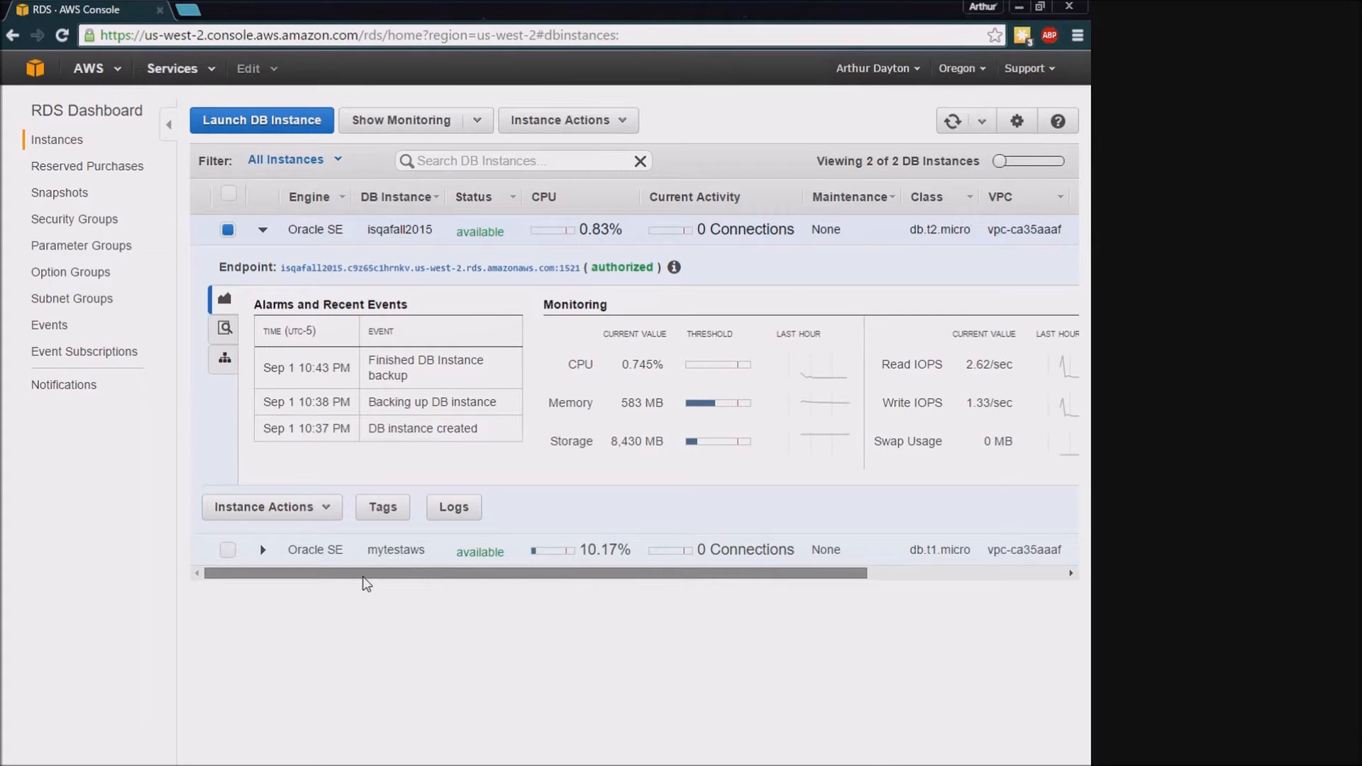
scroll("right", 3)
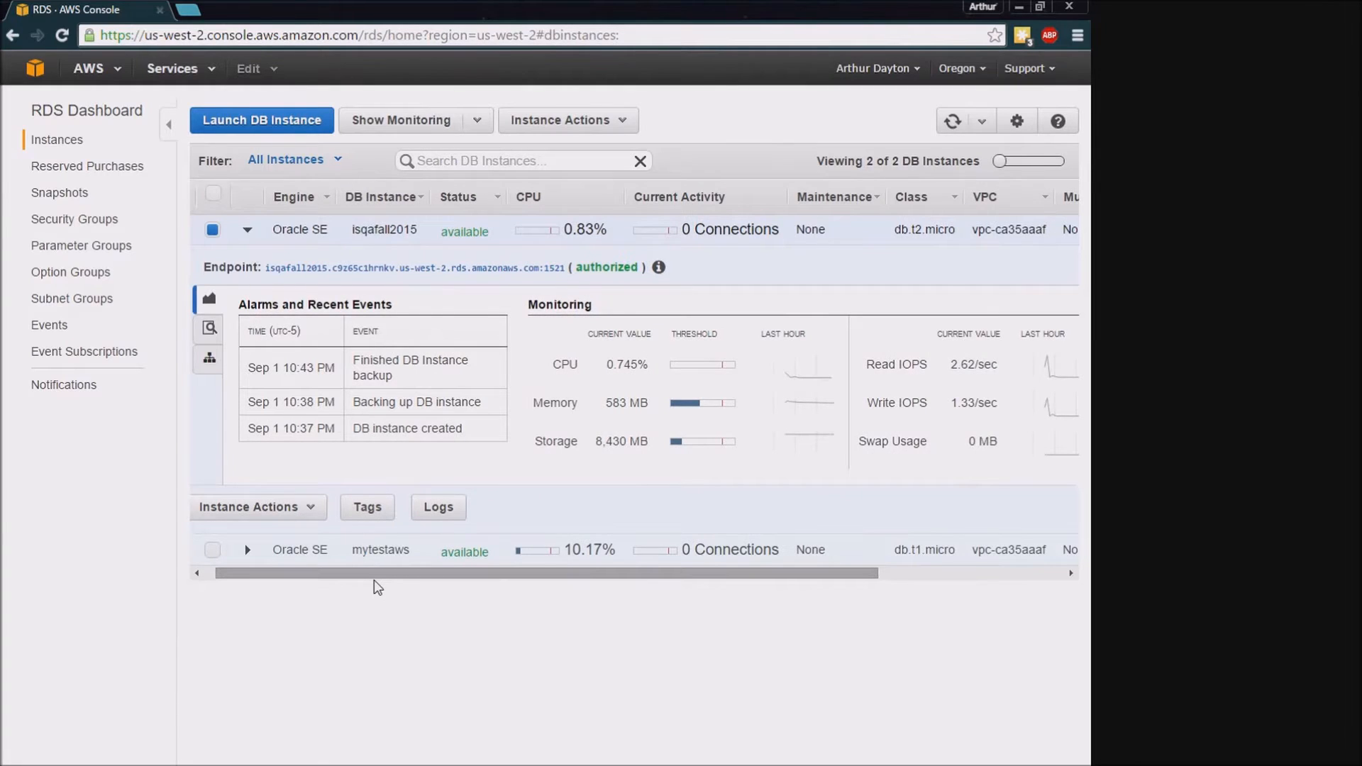
mouse_move(399, 545)
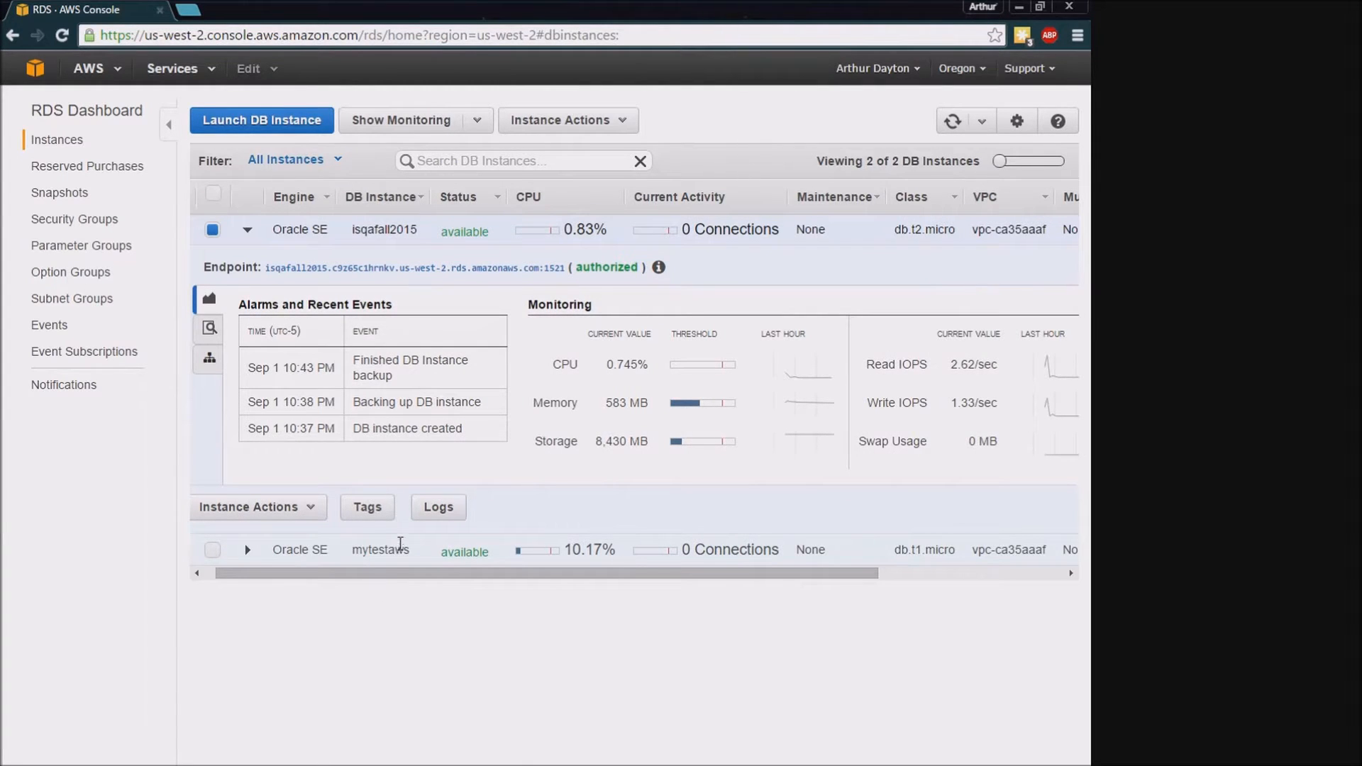
- Choose See Details from Instance Actions for isqafall2015
left_click(256, 507)
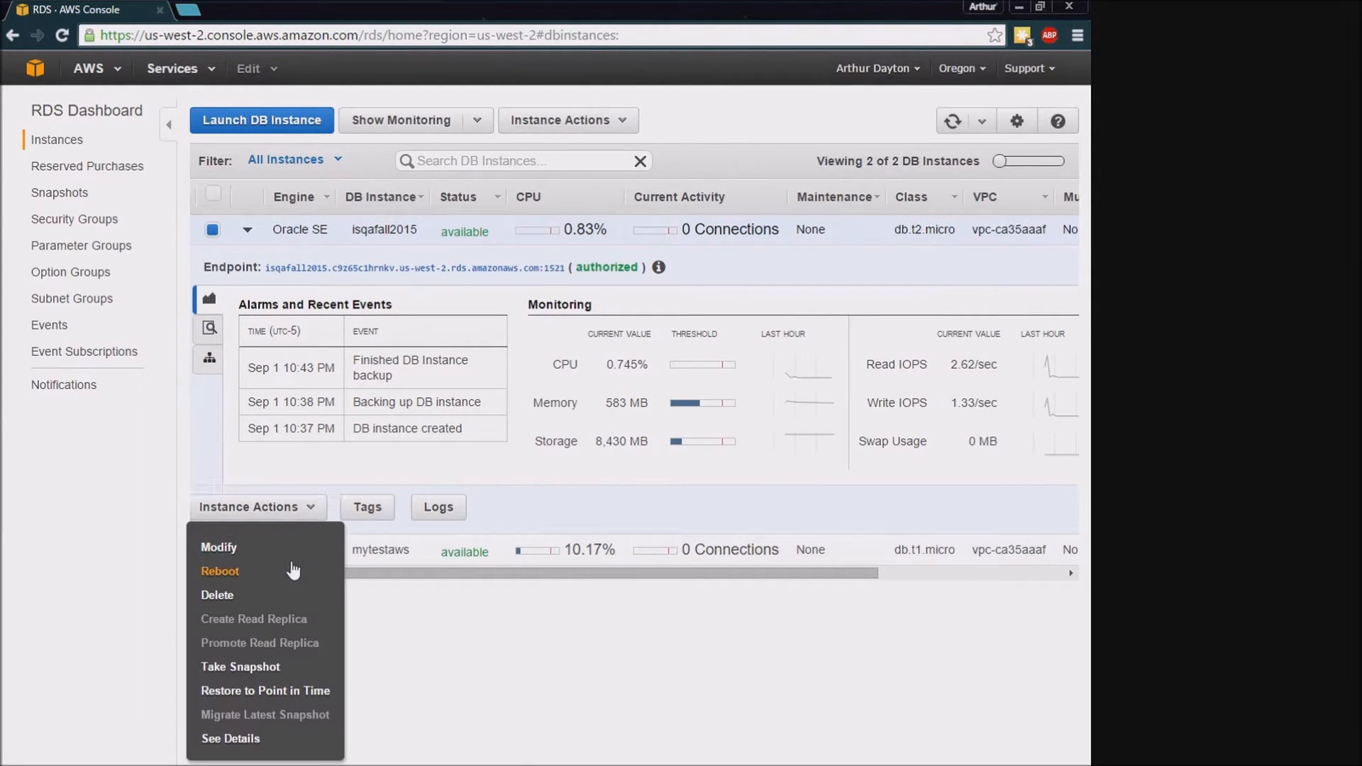
mouse_move(248, 739)
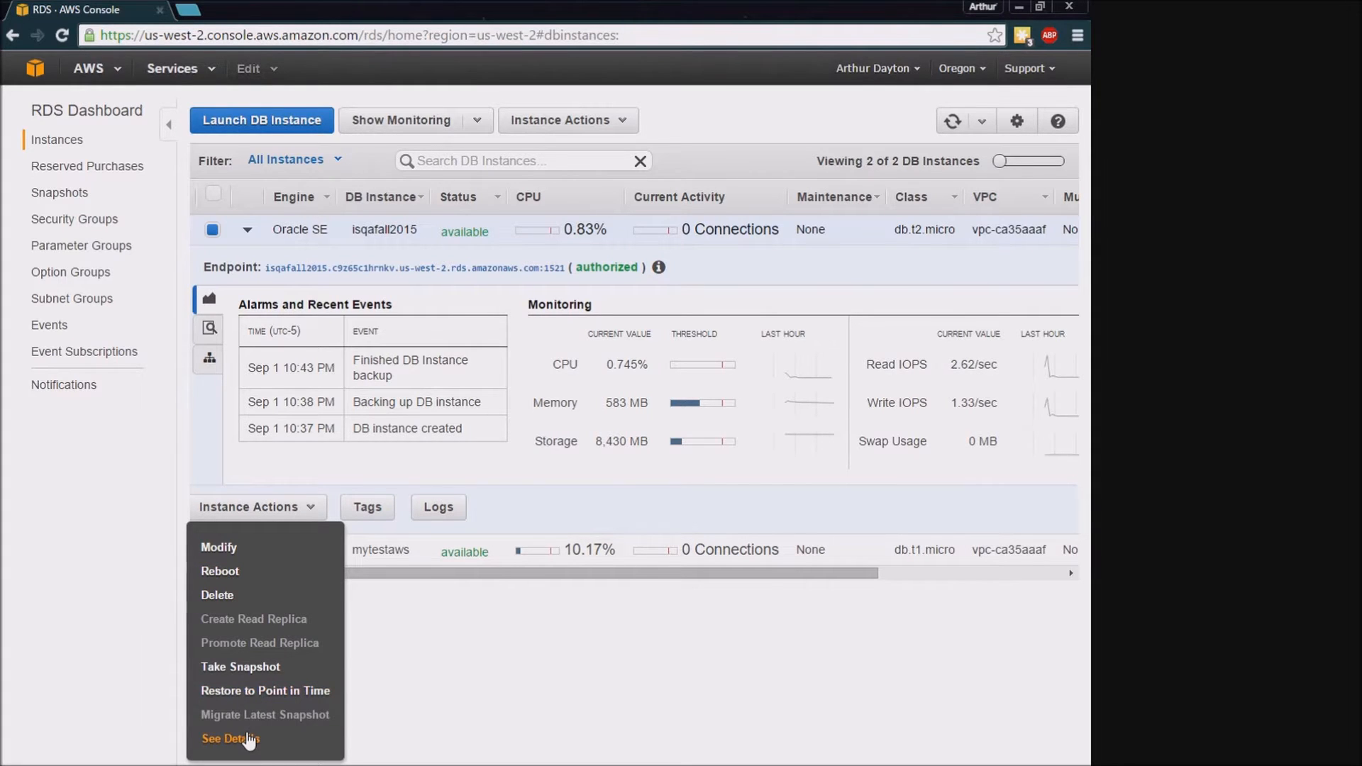
left_click(229, 739)
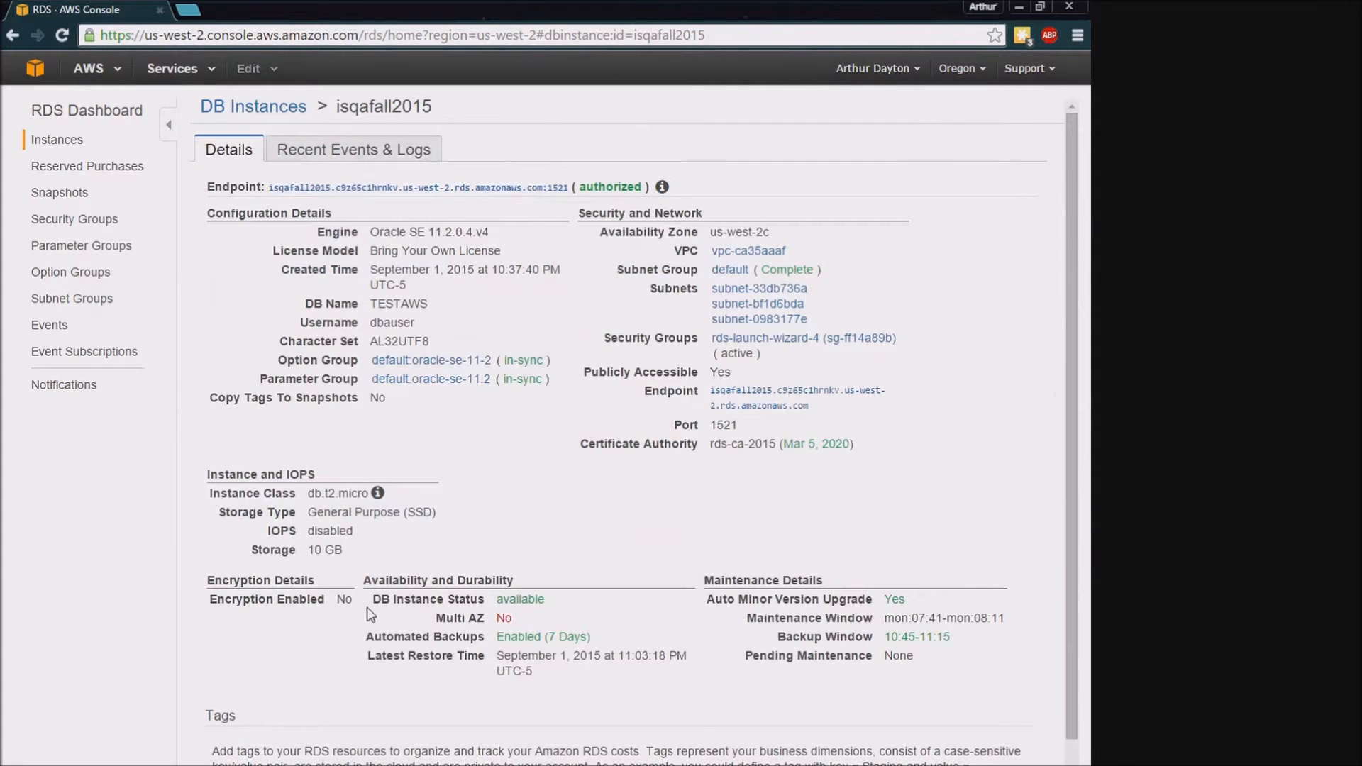
mouse_move(427, 598)
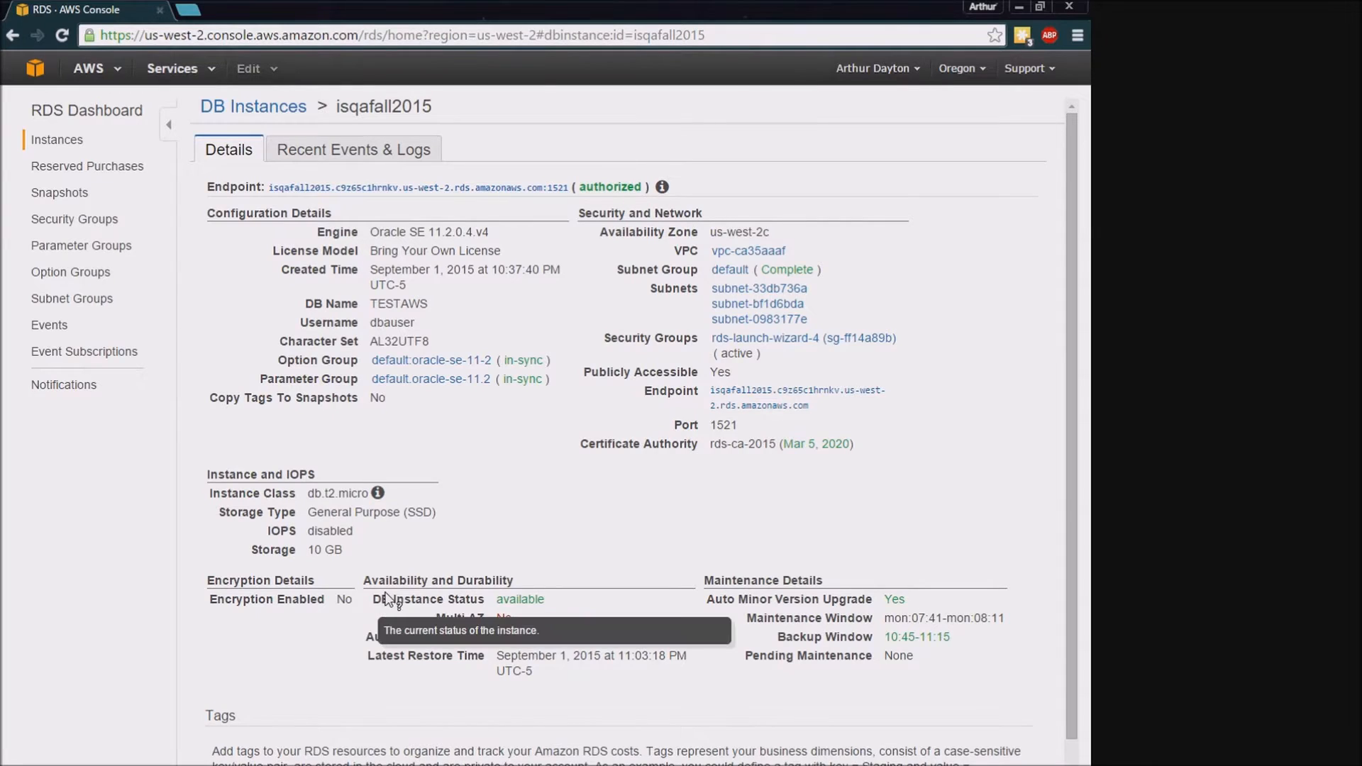
mouse_move(668, 697)
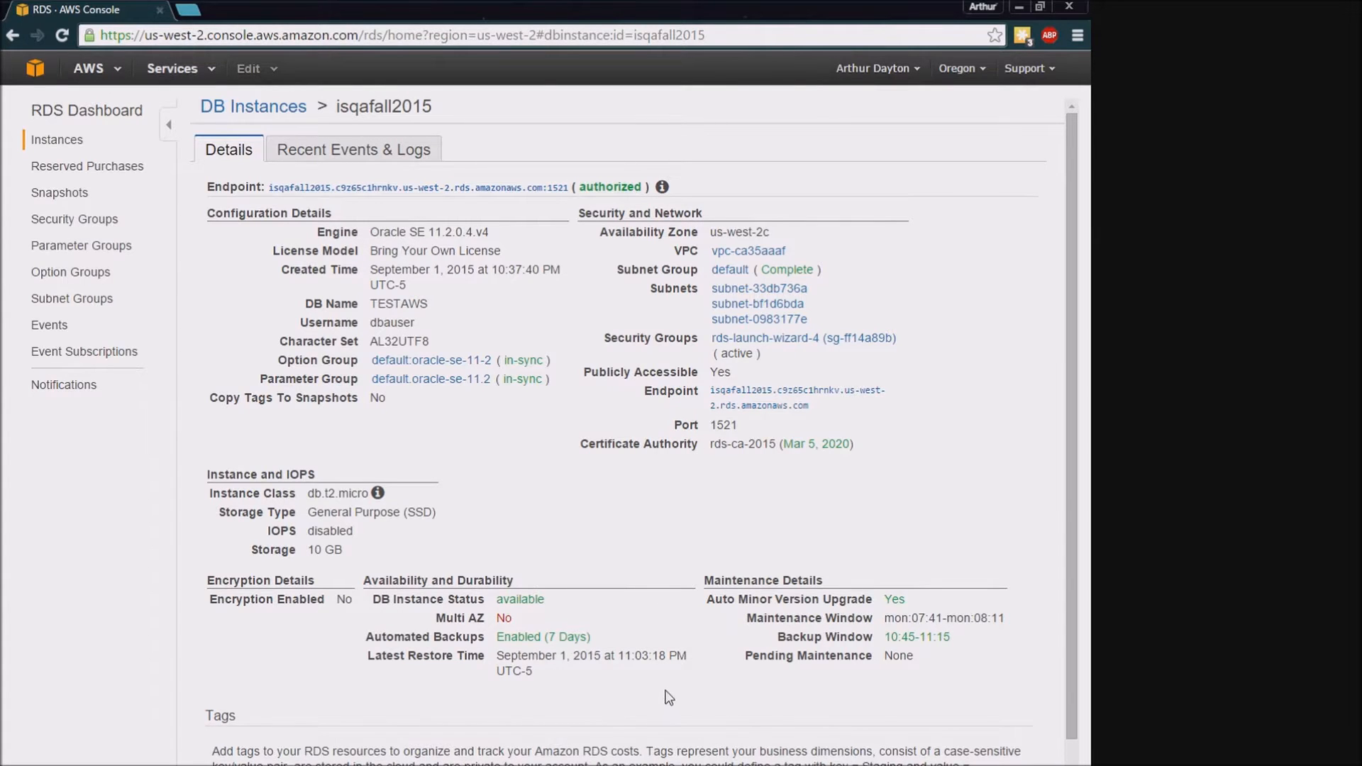
mouse_move(653, 685)
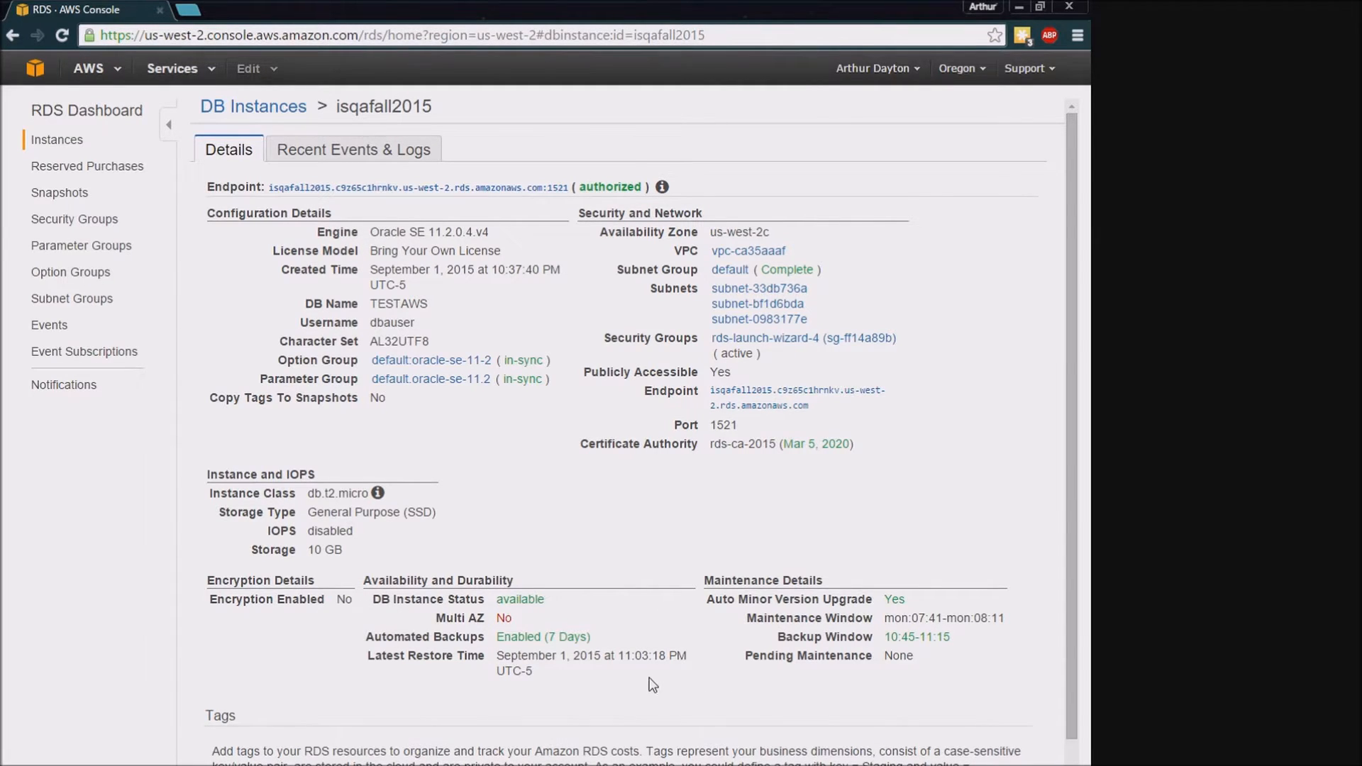
mouse_move(646, 676)
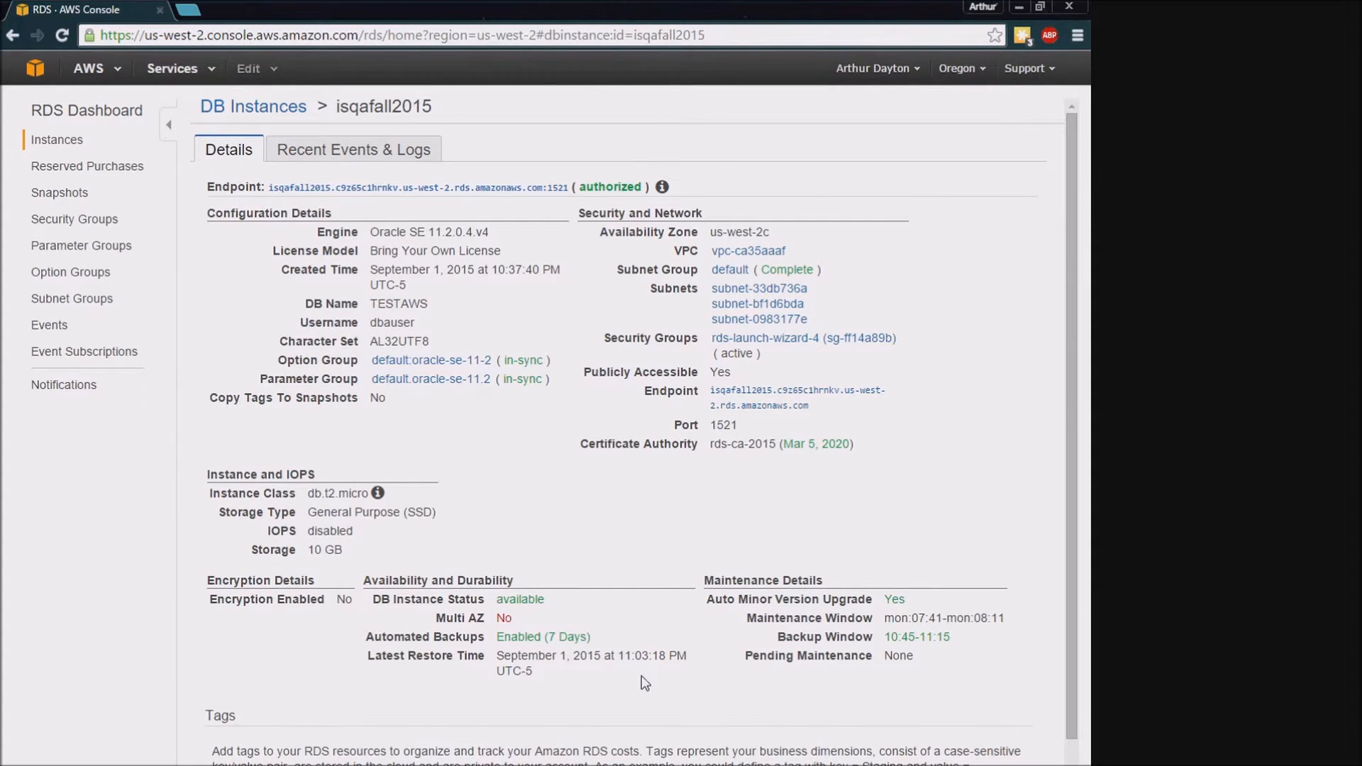
mouse_move(640, 672)
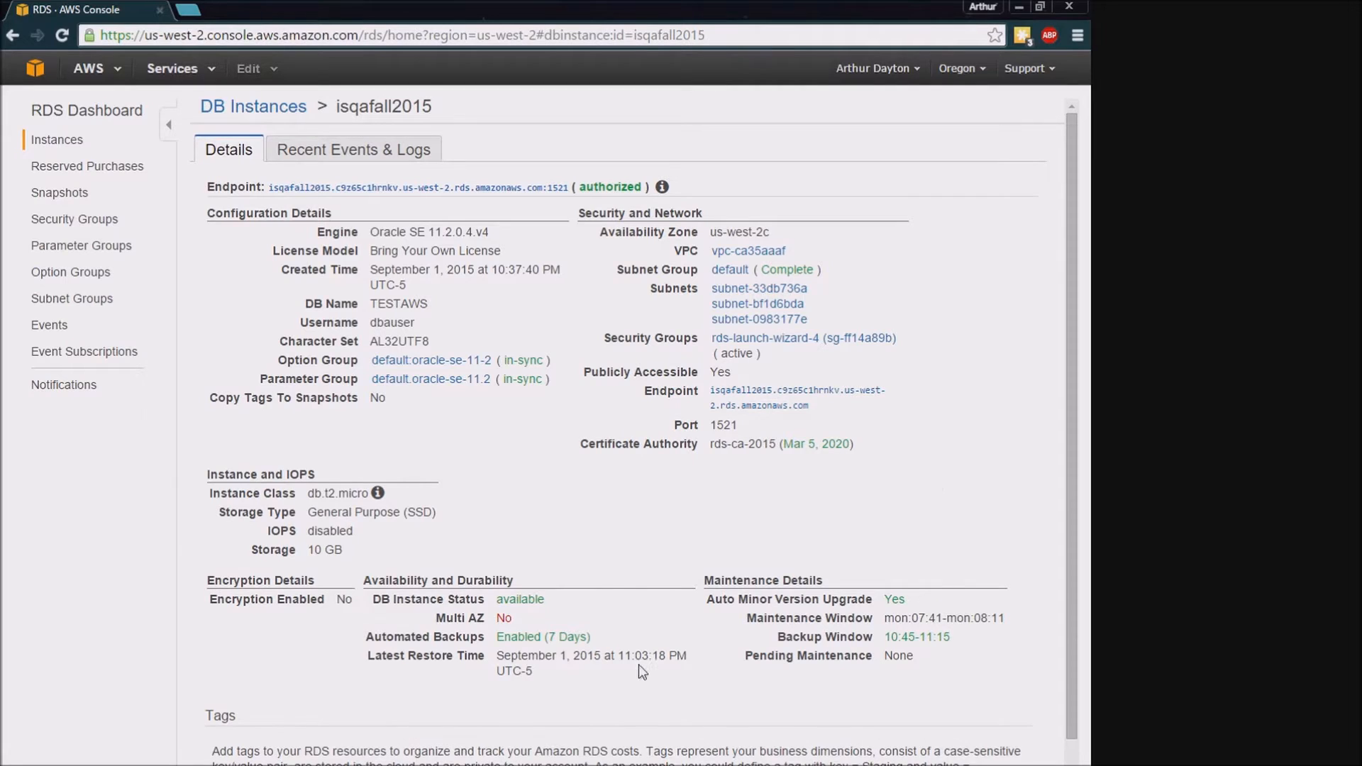
mouse_move(792, 235)
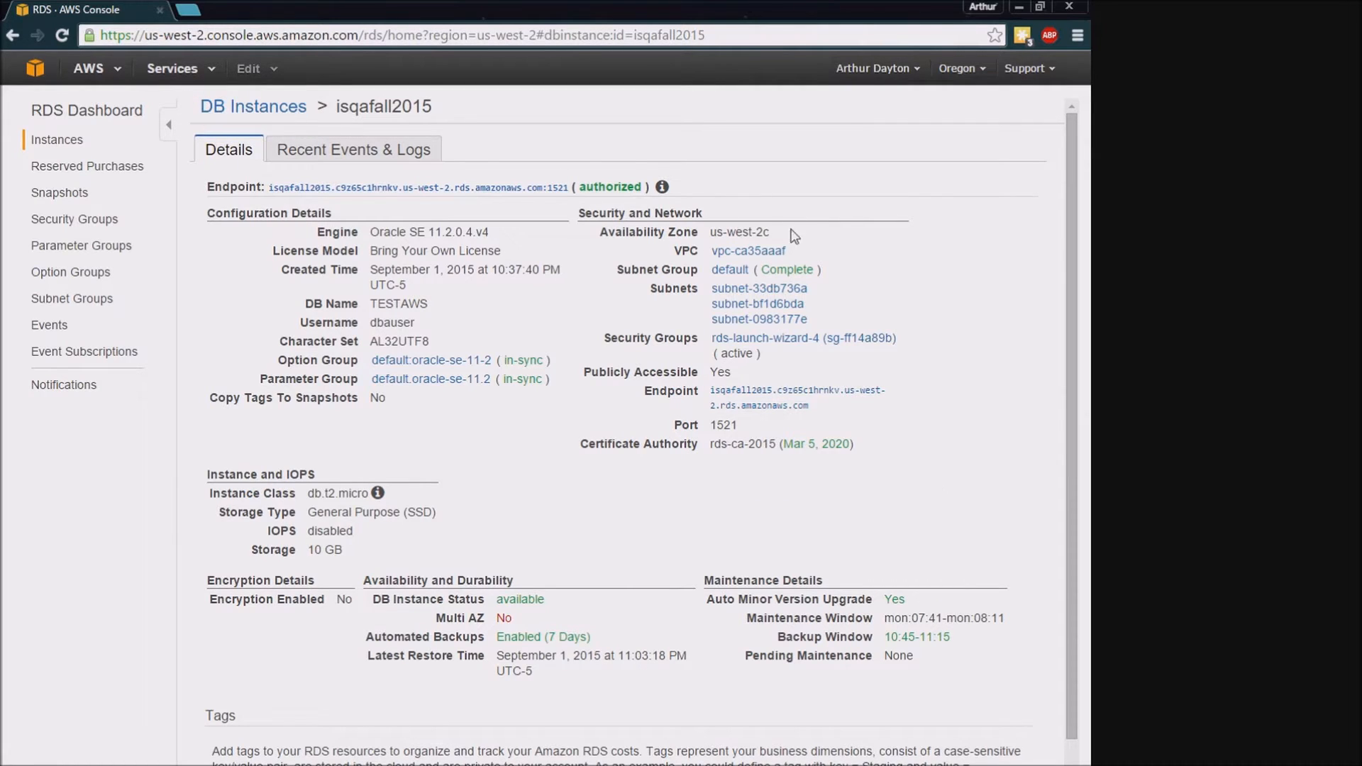
mouse_move(212, 672)
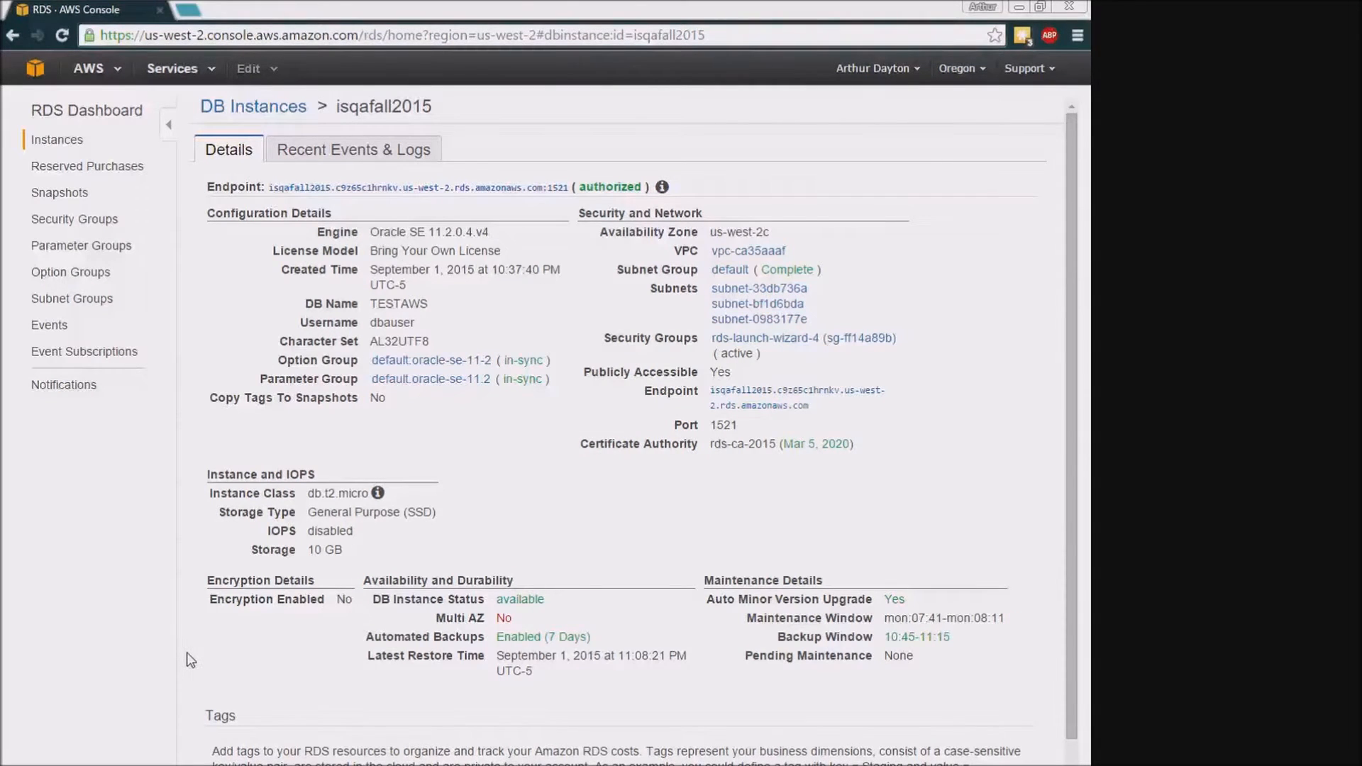
mouse_move(616, 558)
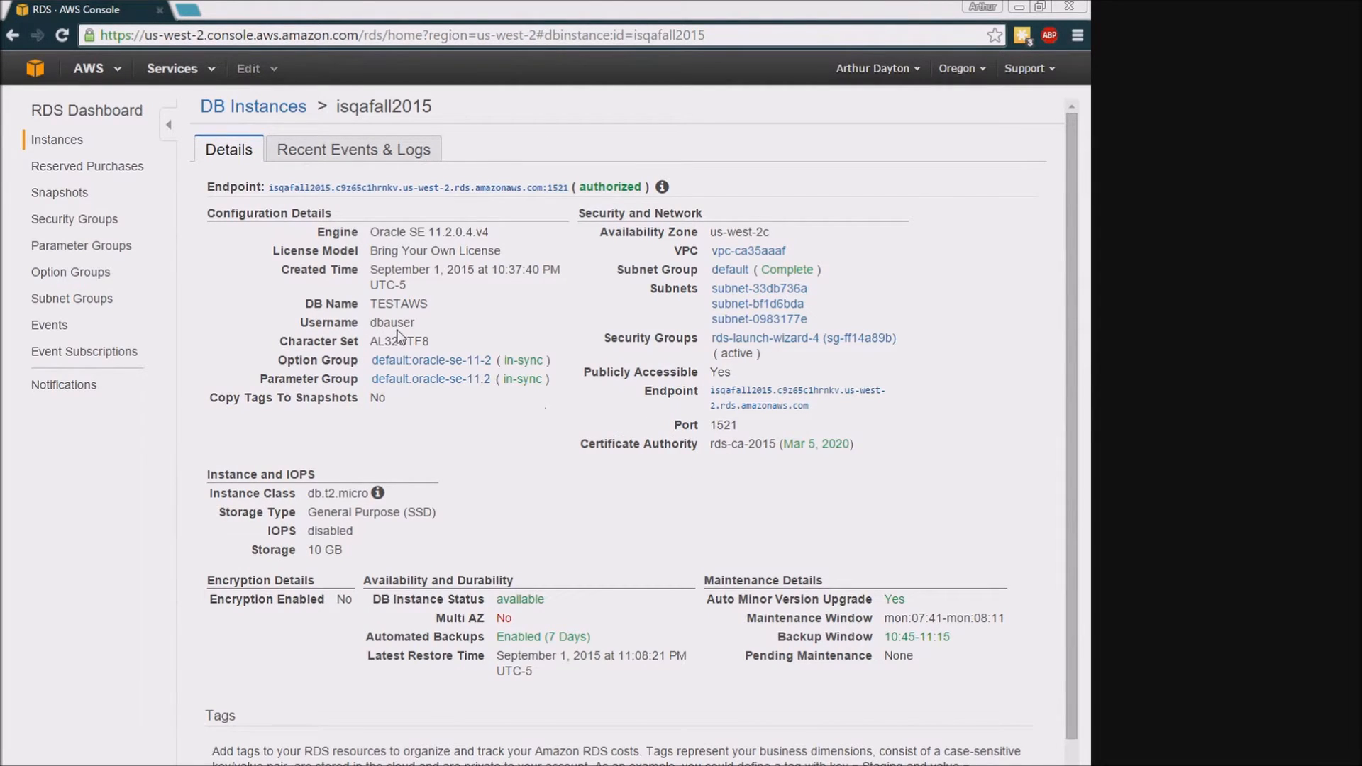
mouse_move(430, 360)
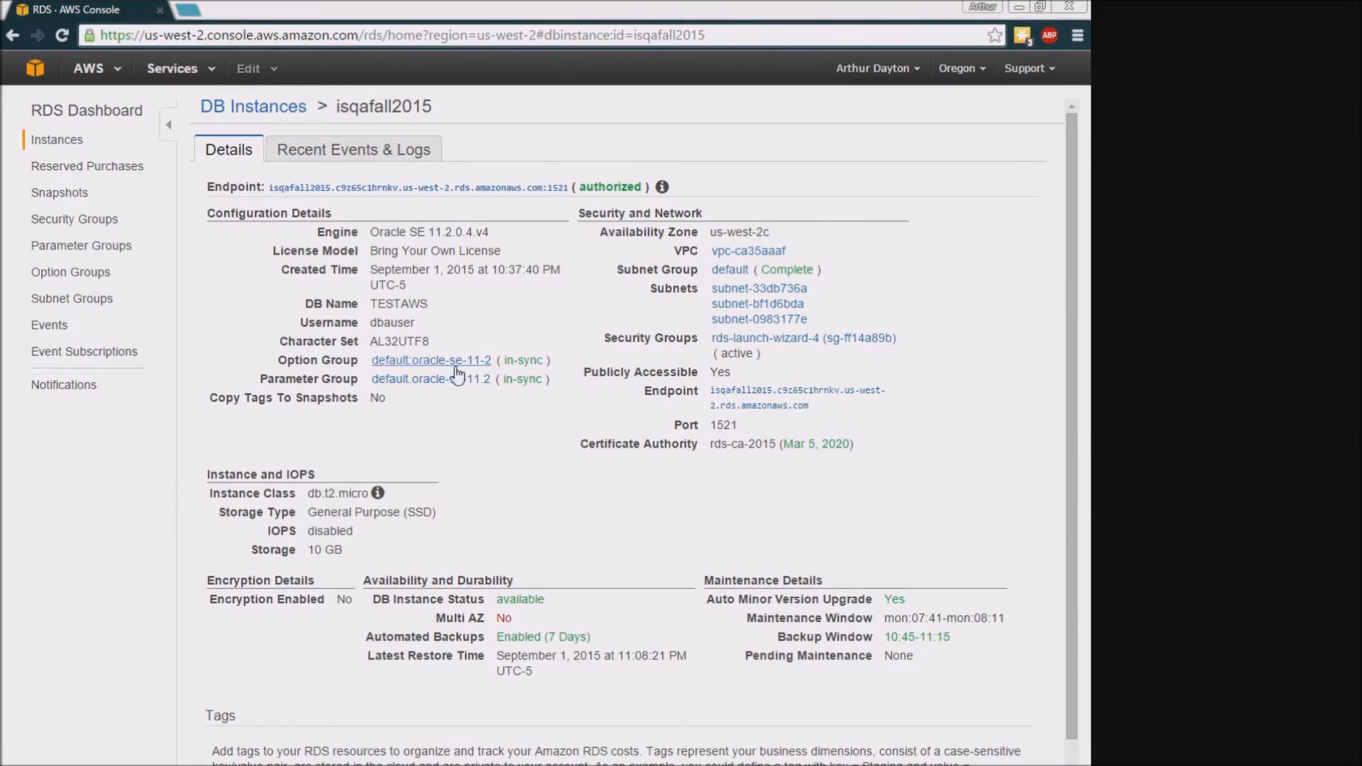
mouse_move(569, 538)
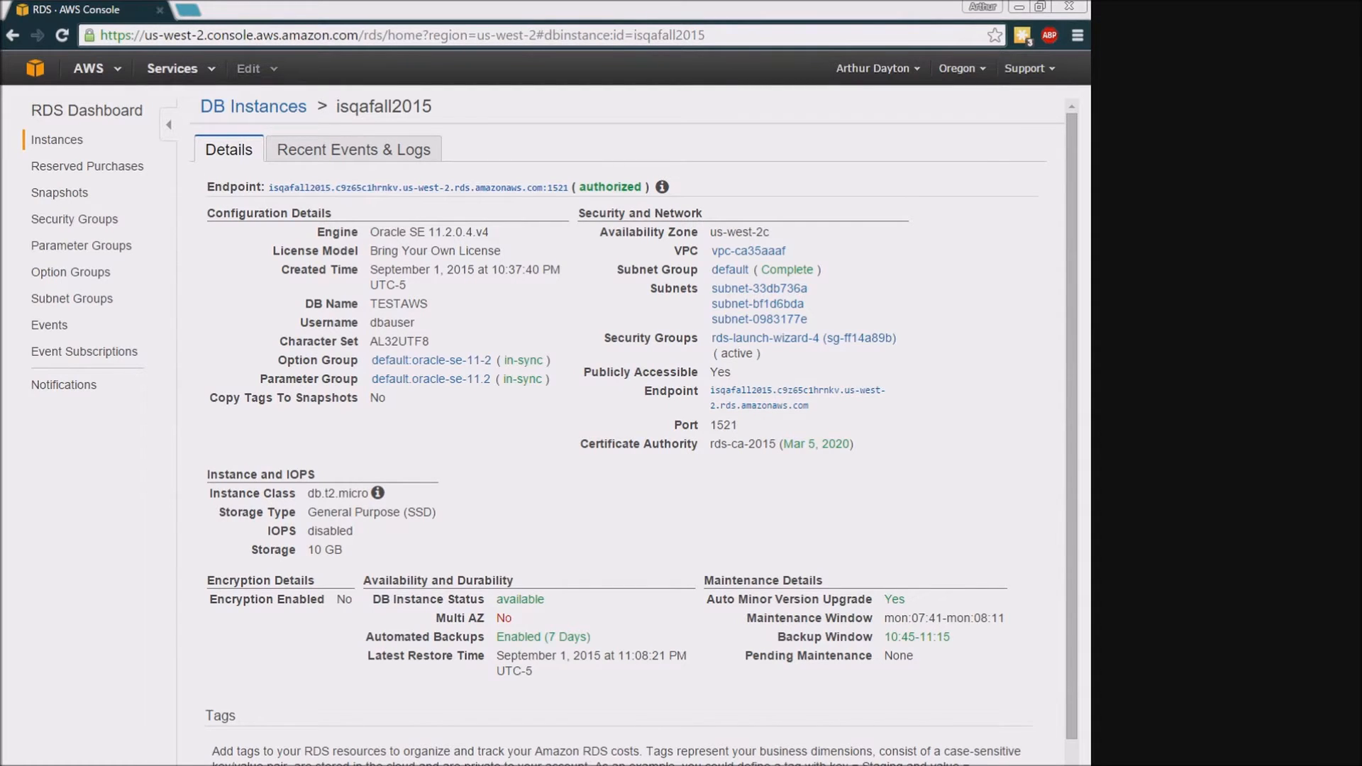
mouse_move(801, 463)
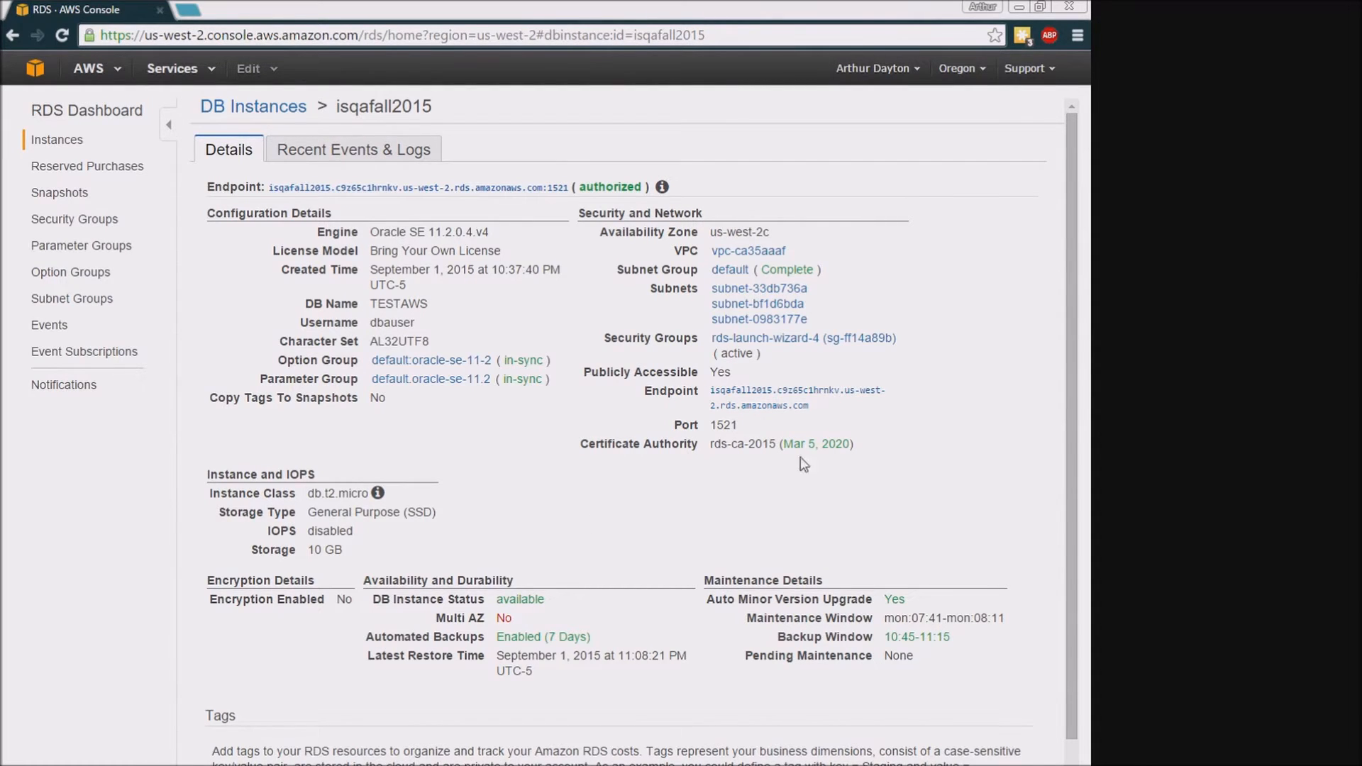
mouse_move(810, 407)
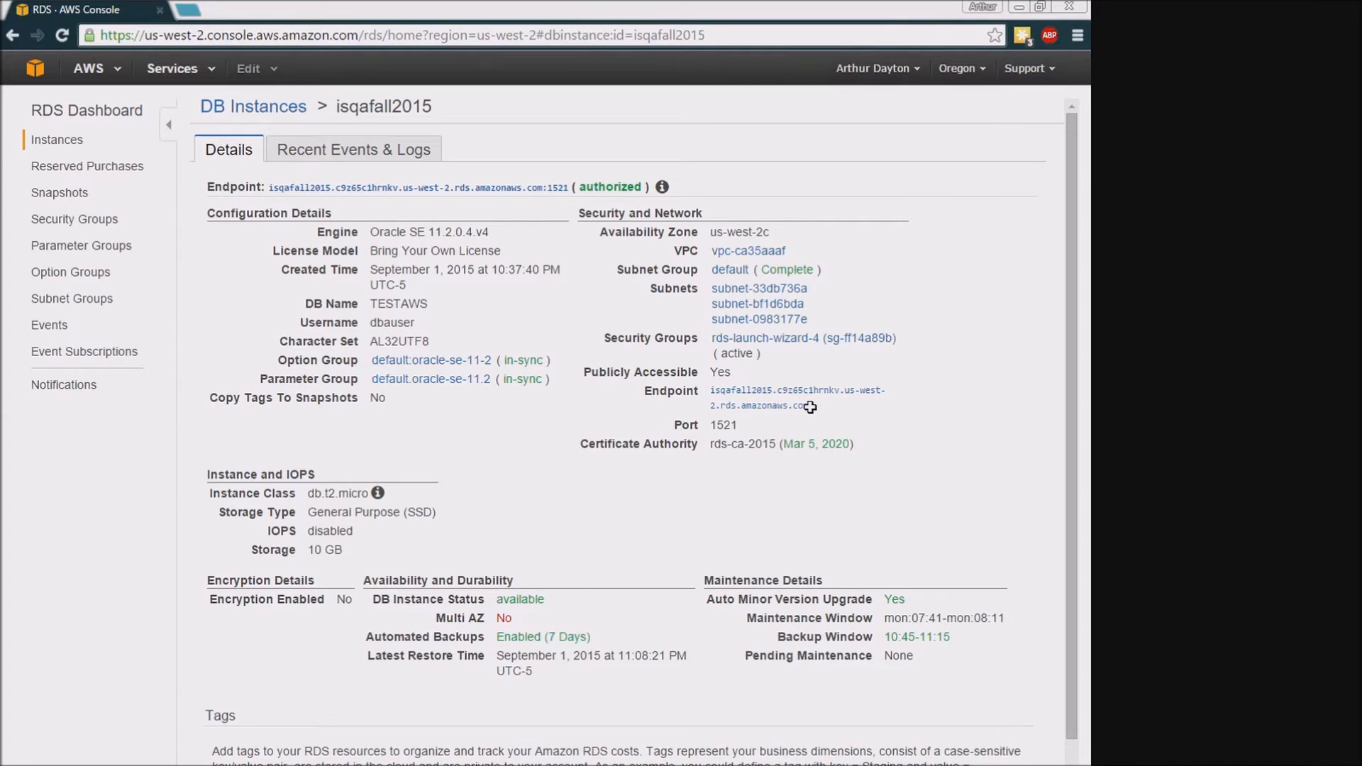
- Copy the endpoint, then create connection AWS TEST for dbauser with saved password
double_click(717, 390)
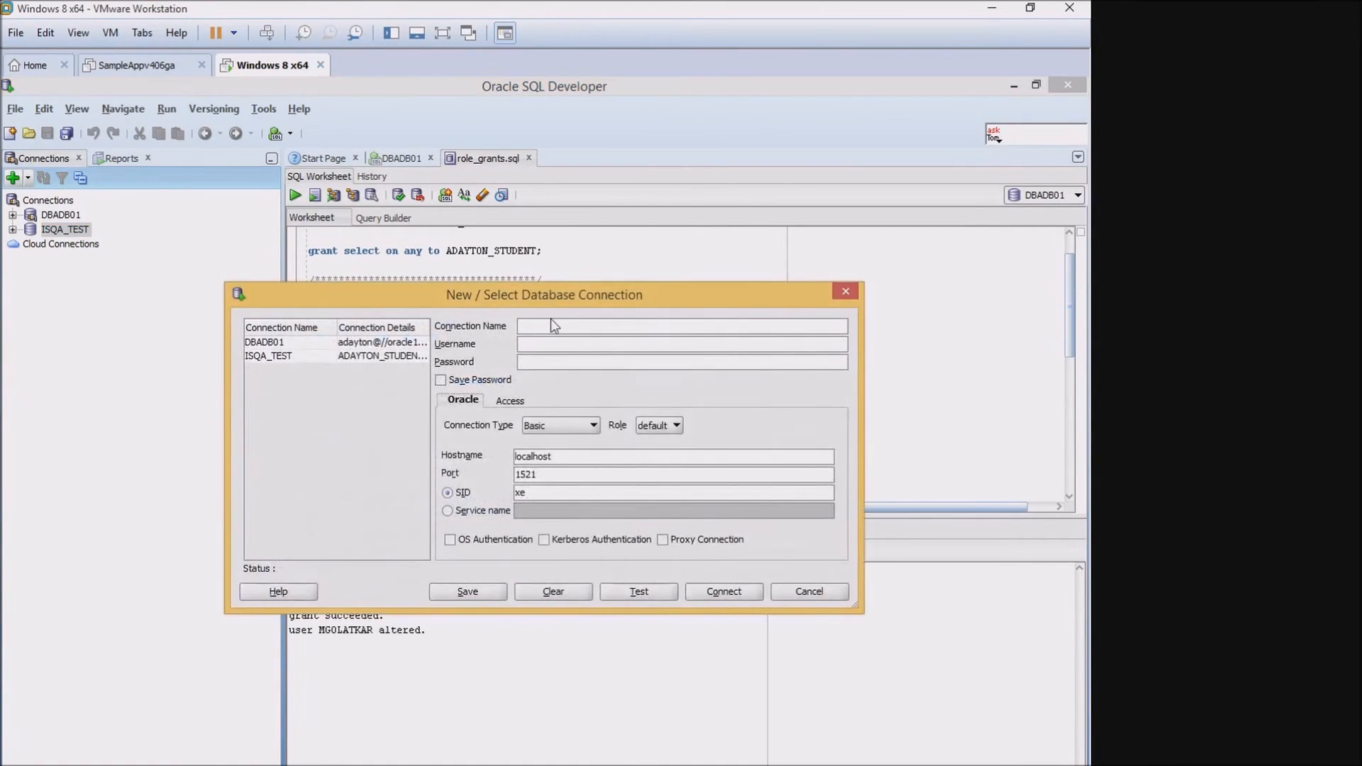
type("AW")
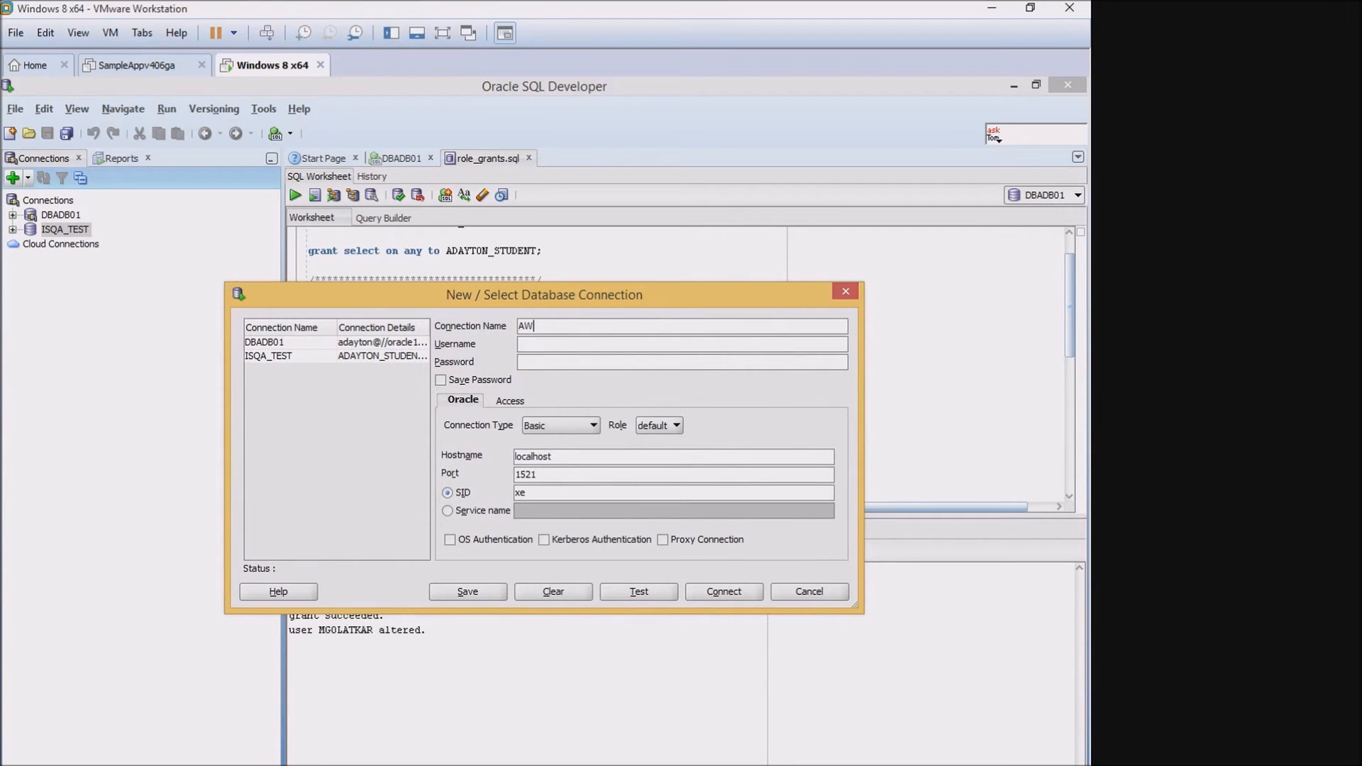
type("S")
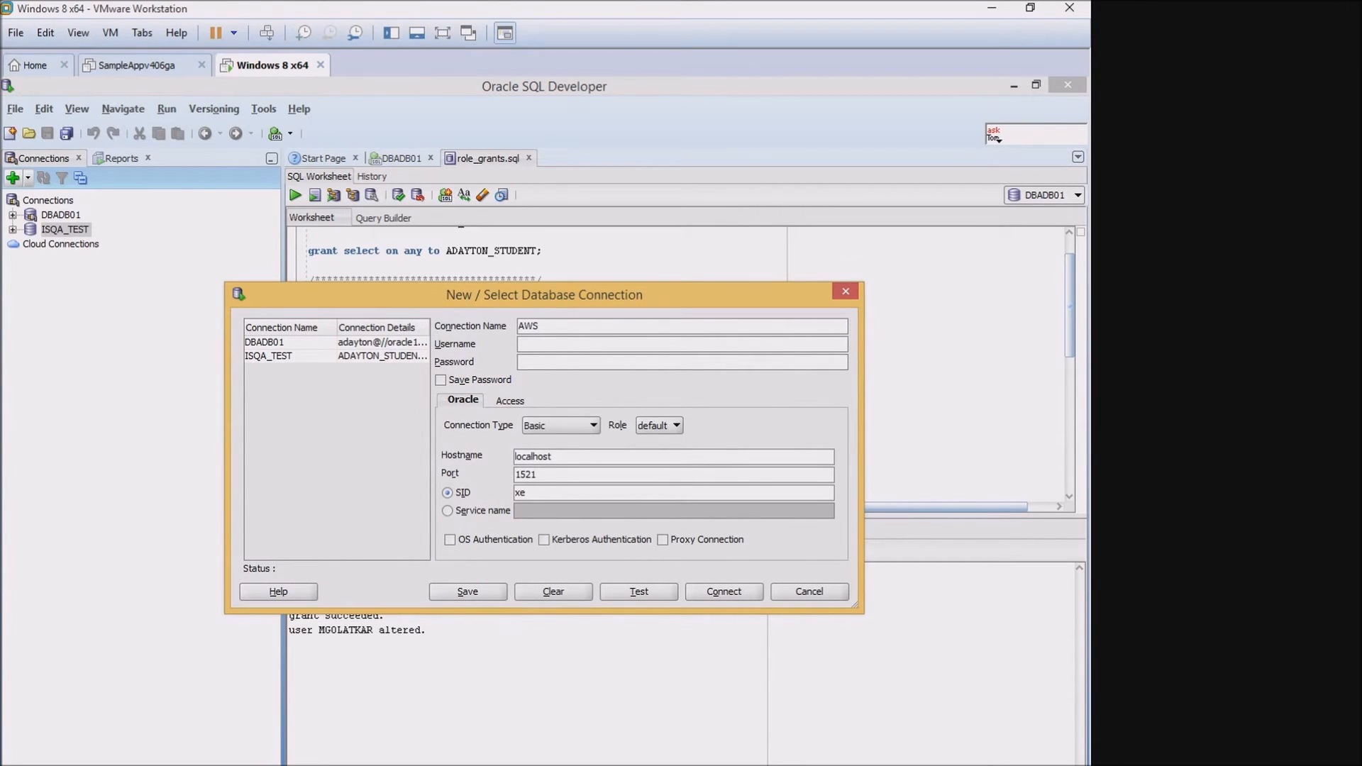
type("TRST")
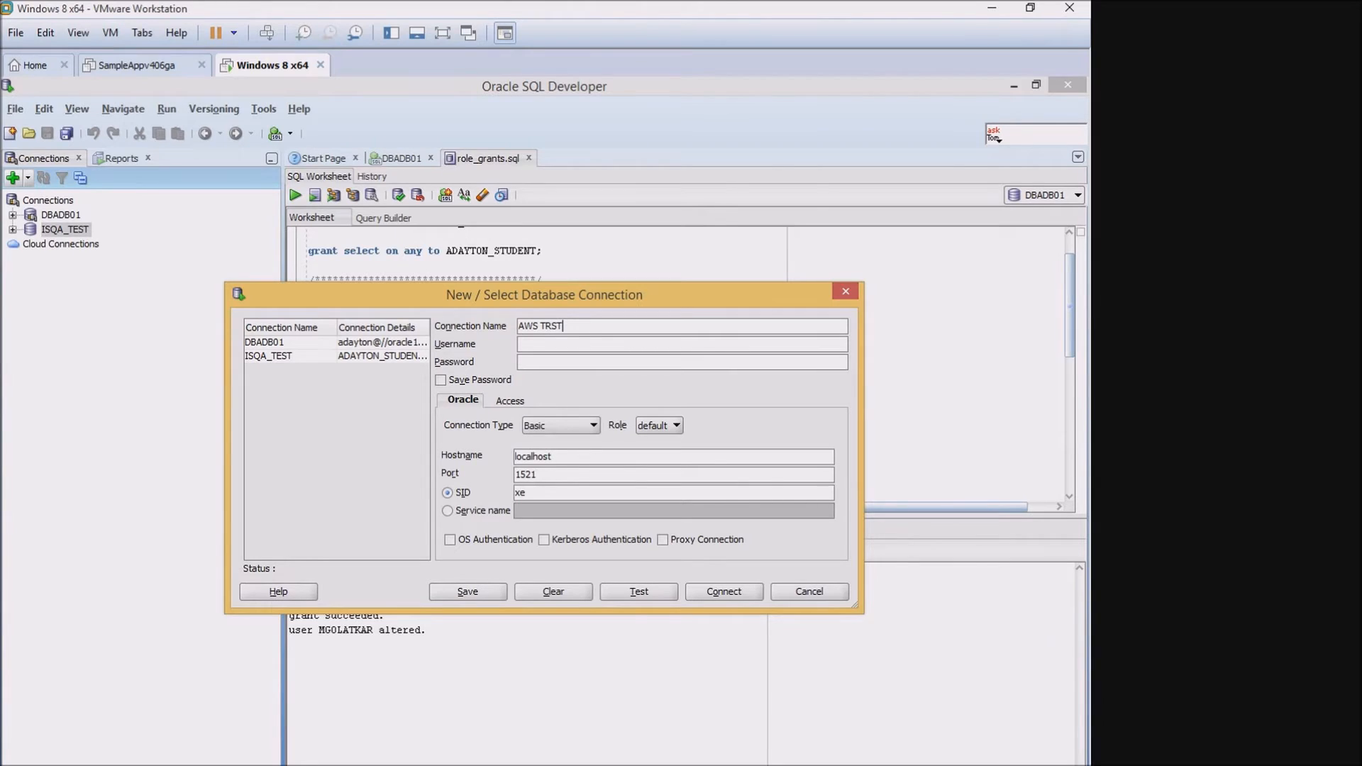
key("BackSpace")
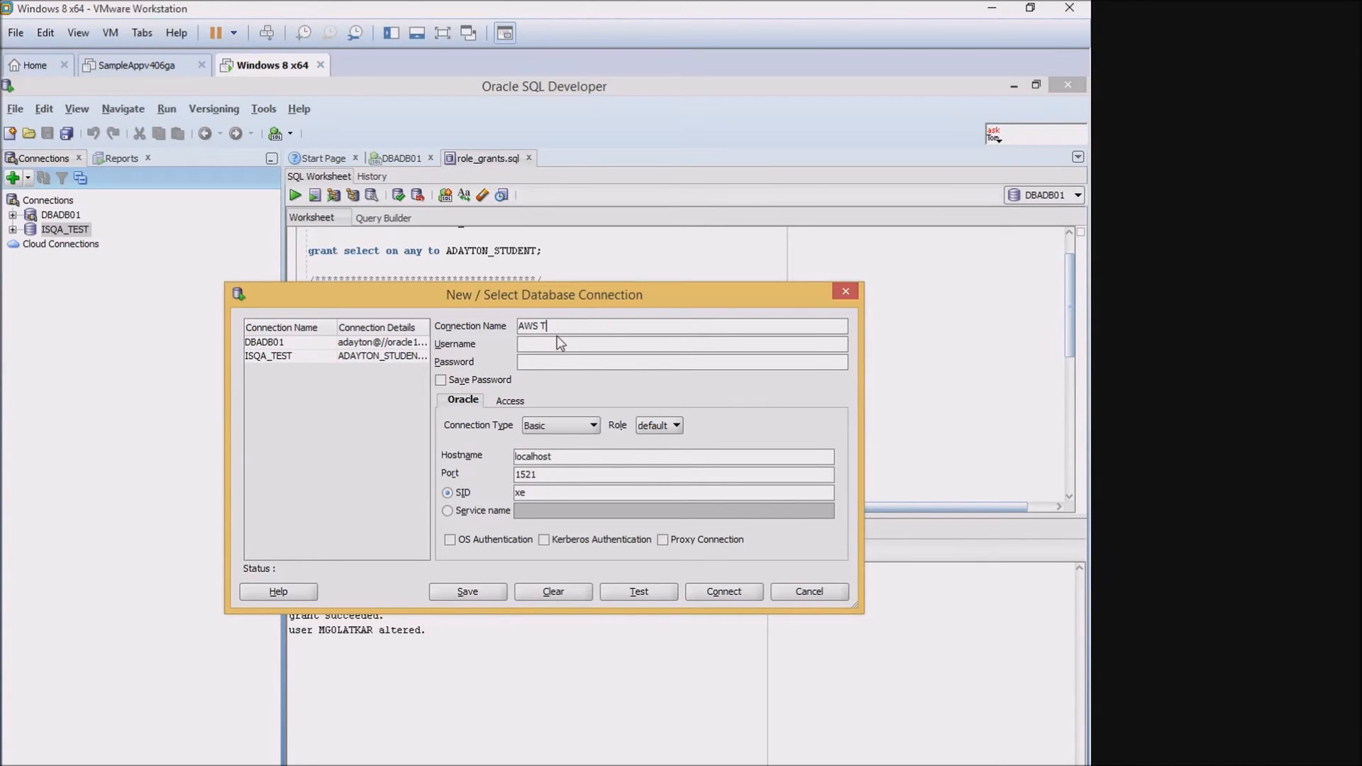
type("EST")
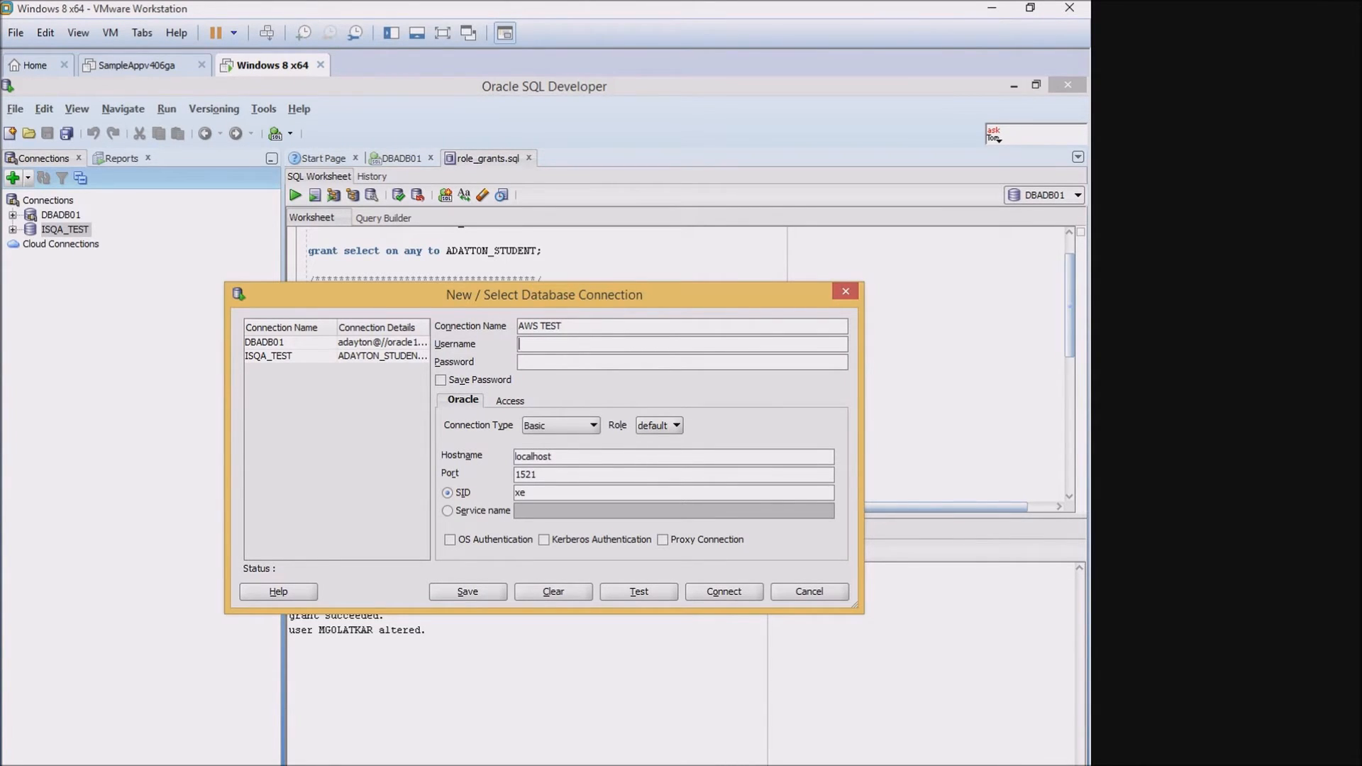
type("db")
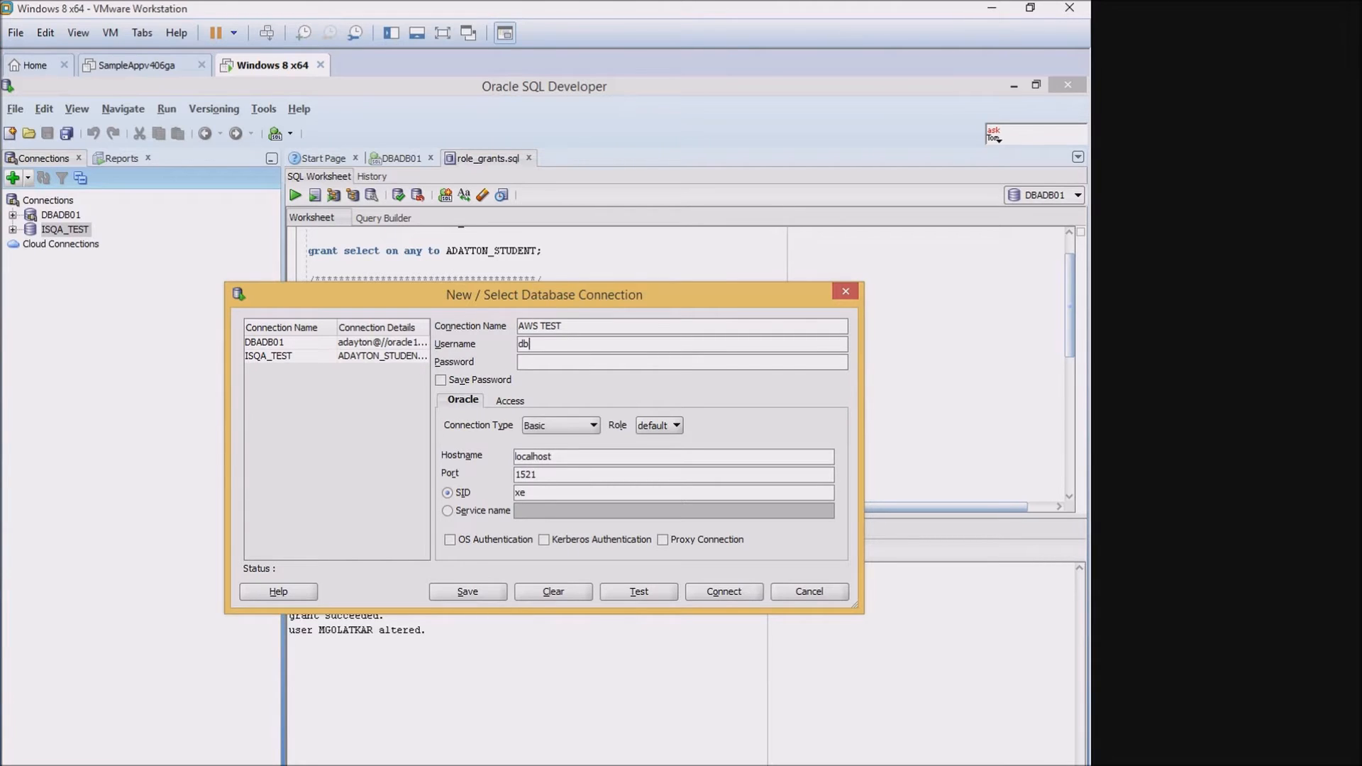
type("auser")
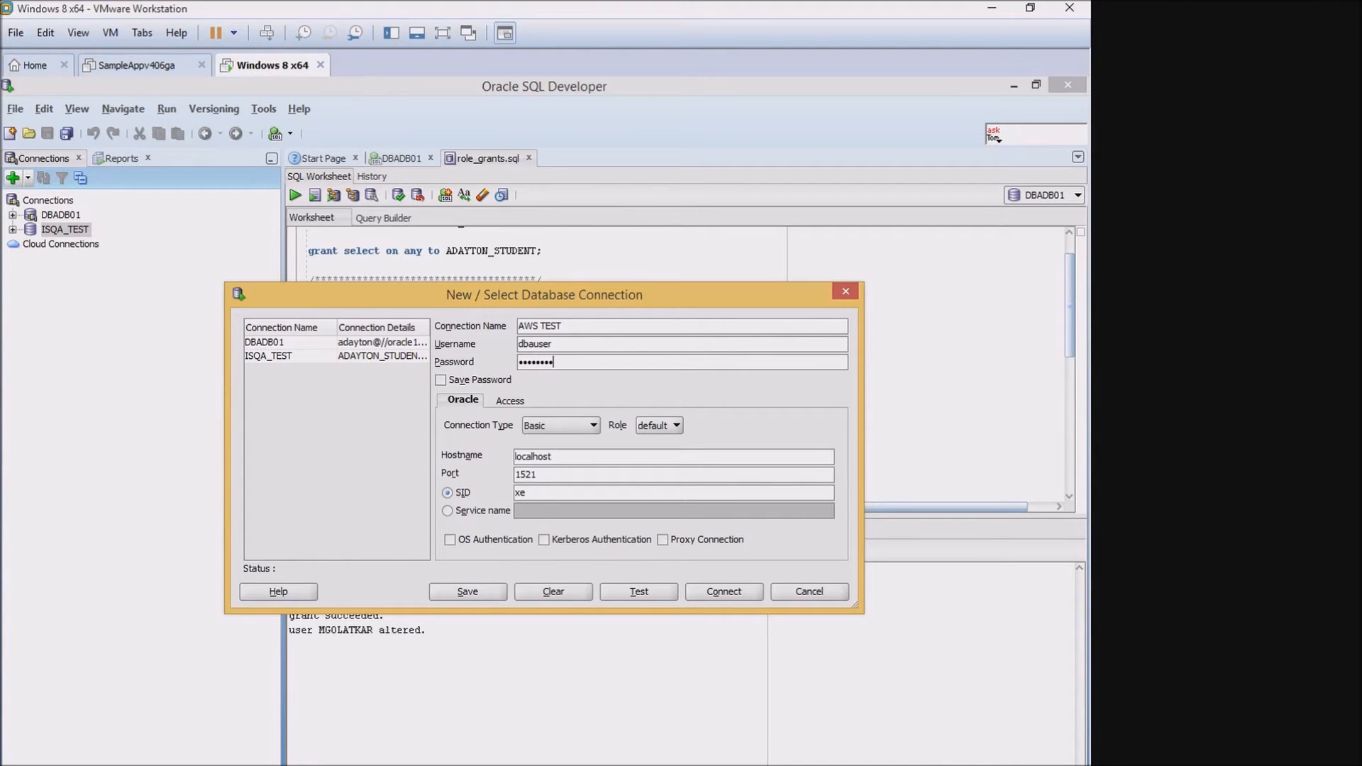
left_click(440, 380)
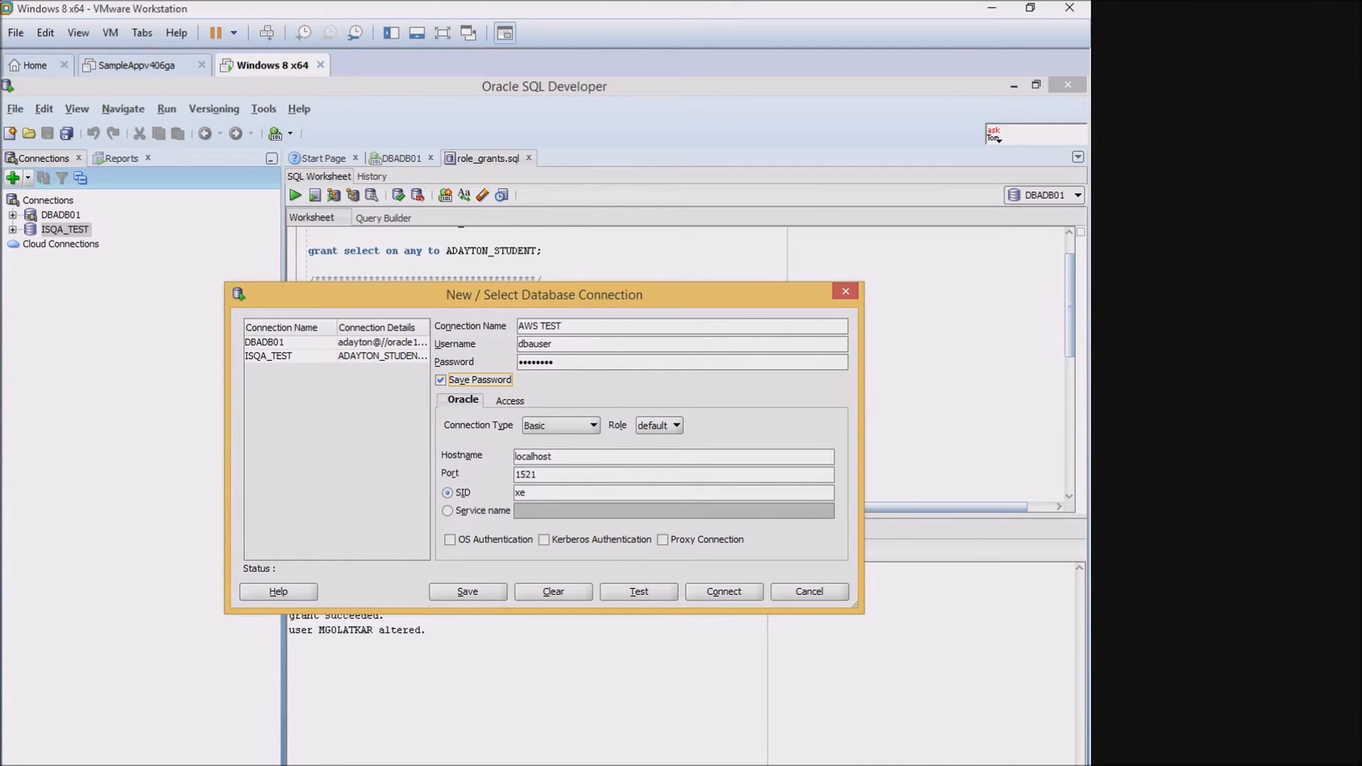
- Set host isqafall2015.c9z65c1hrnkv.us-west-2.rds.amazonaws.com and SID TESTAWS, test, and connect
triple_click(673, 456)
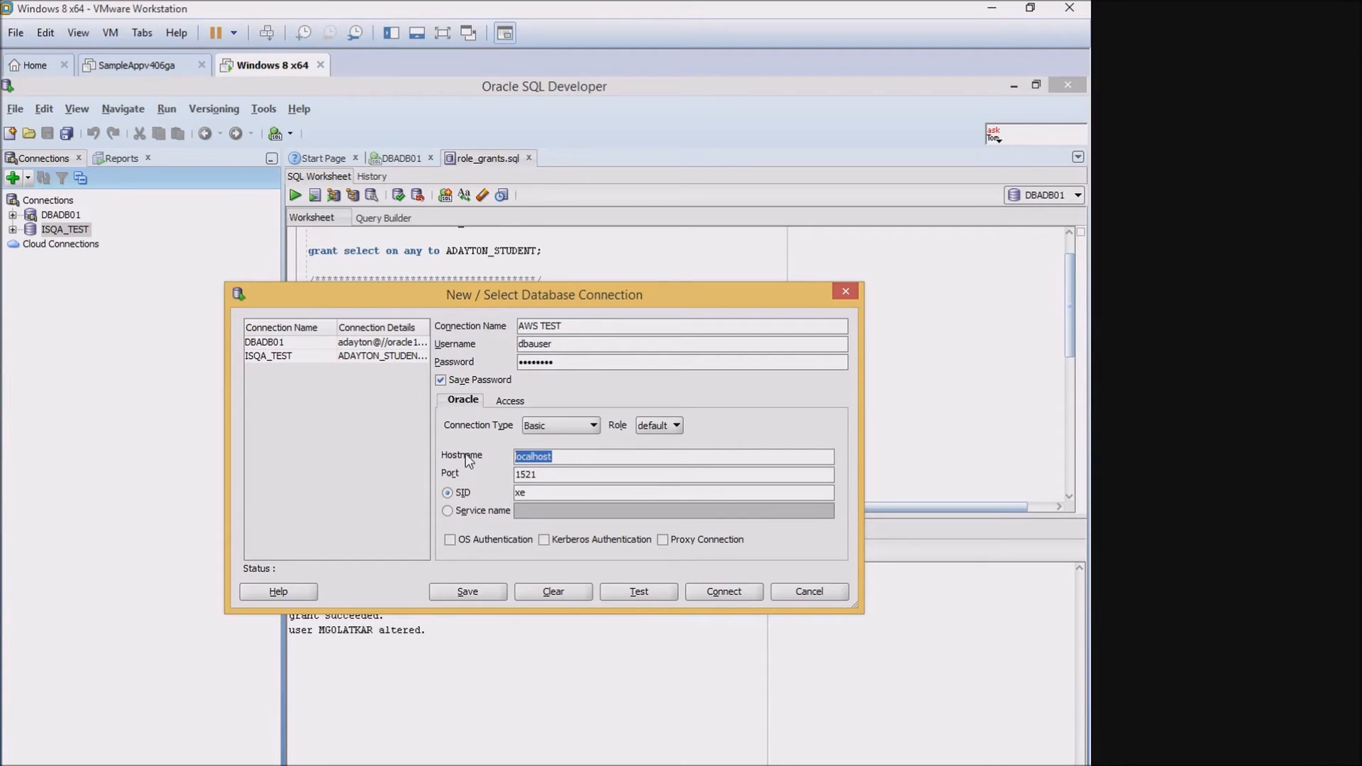
type("isqafall2015.c9z65c1hrnkv.us-west-2.rds.amazonaws.com")
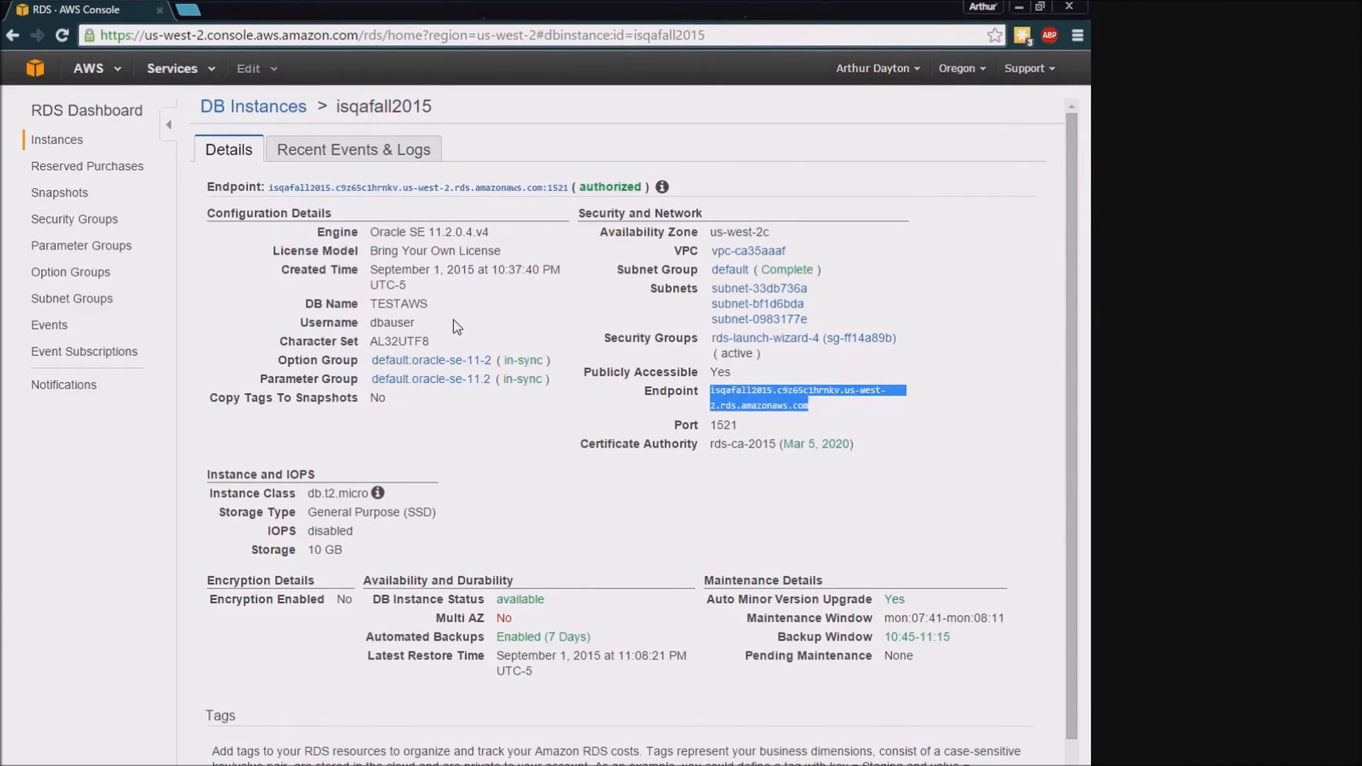
double_click(407, 303)
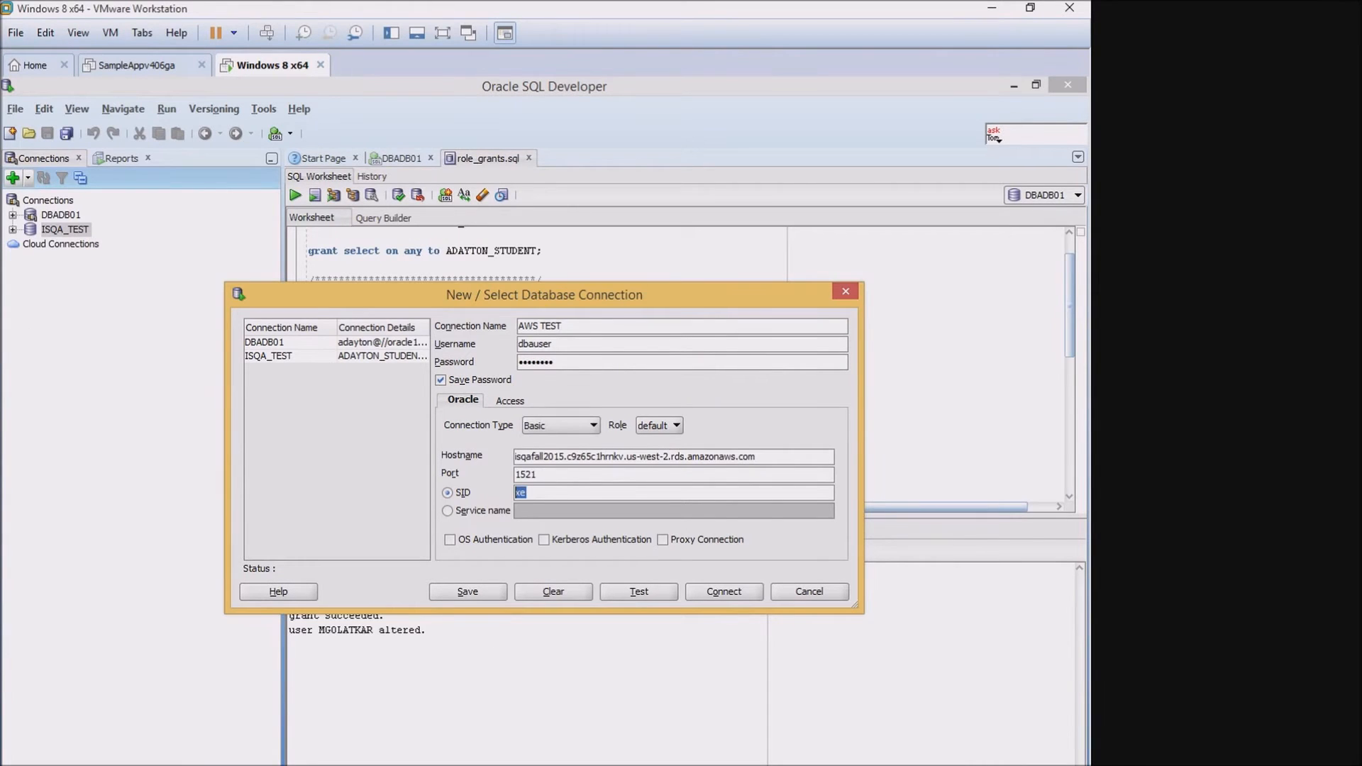
type("TESTAWS")
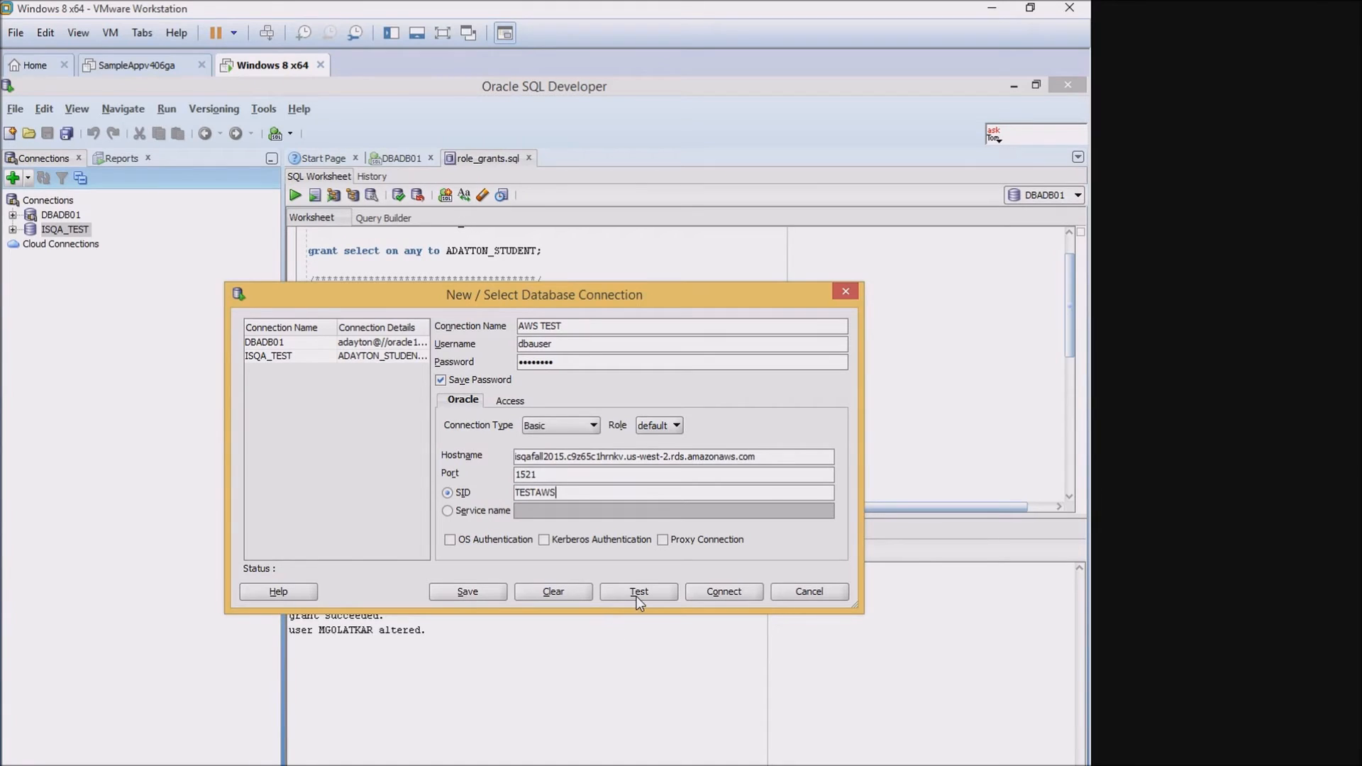
left_click(639, 591)
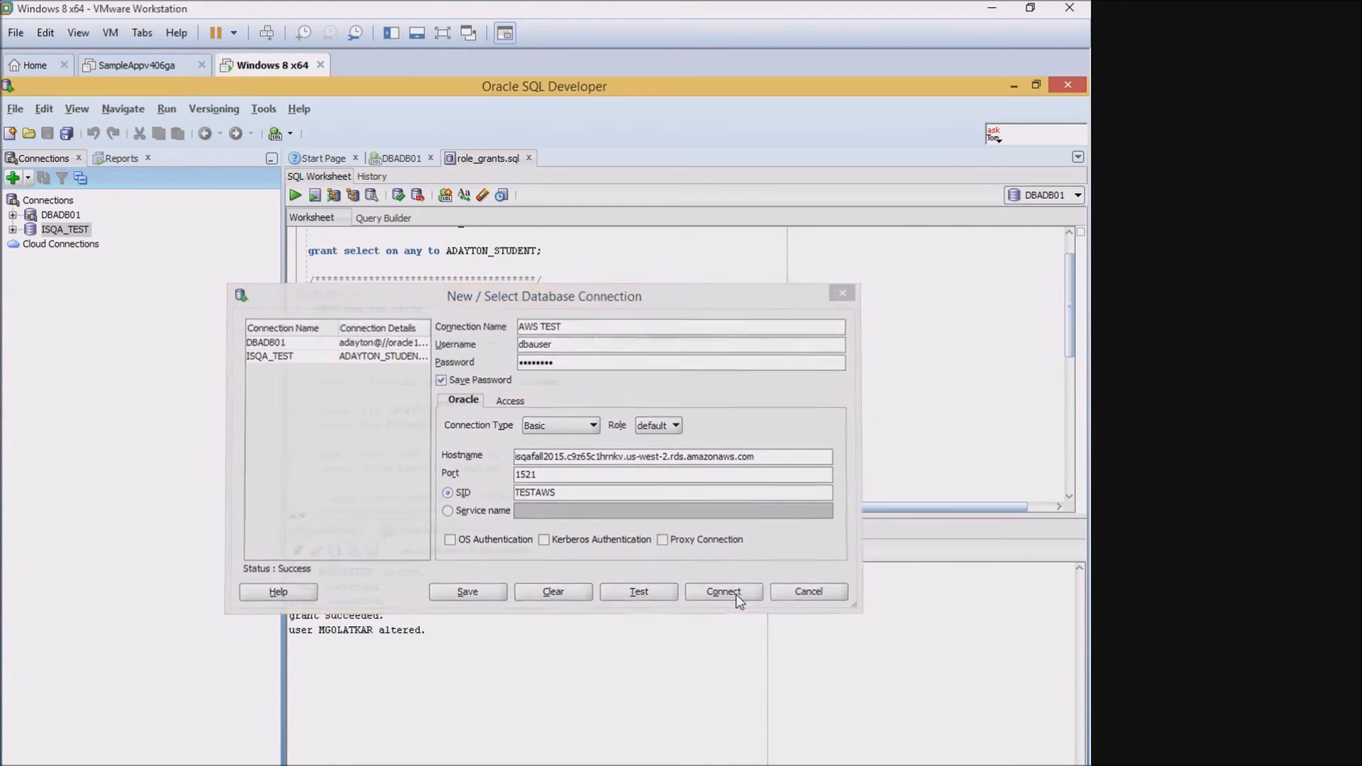
left_click(723, 592)
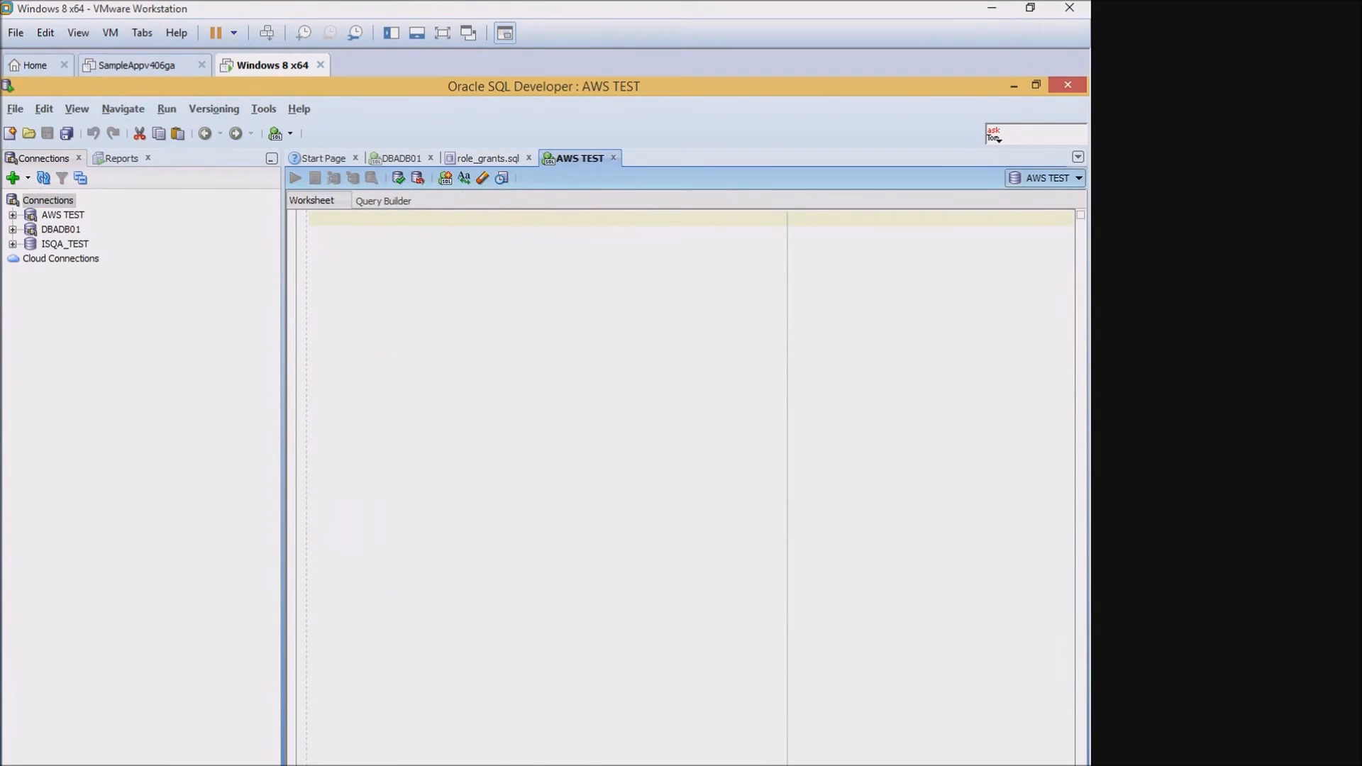
mouse_move(103, 298)
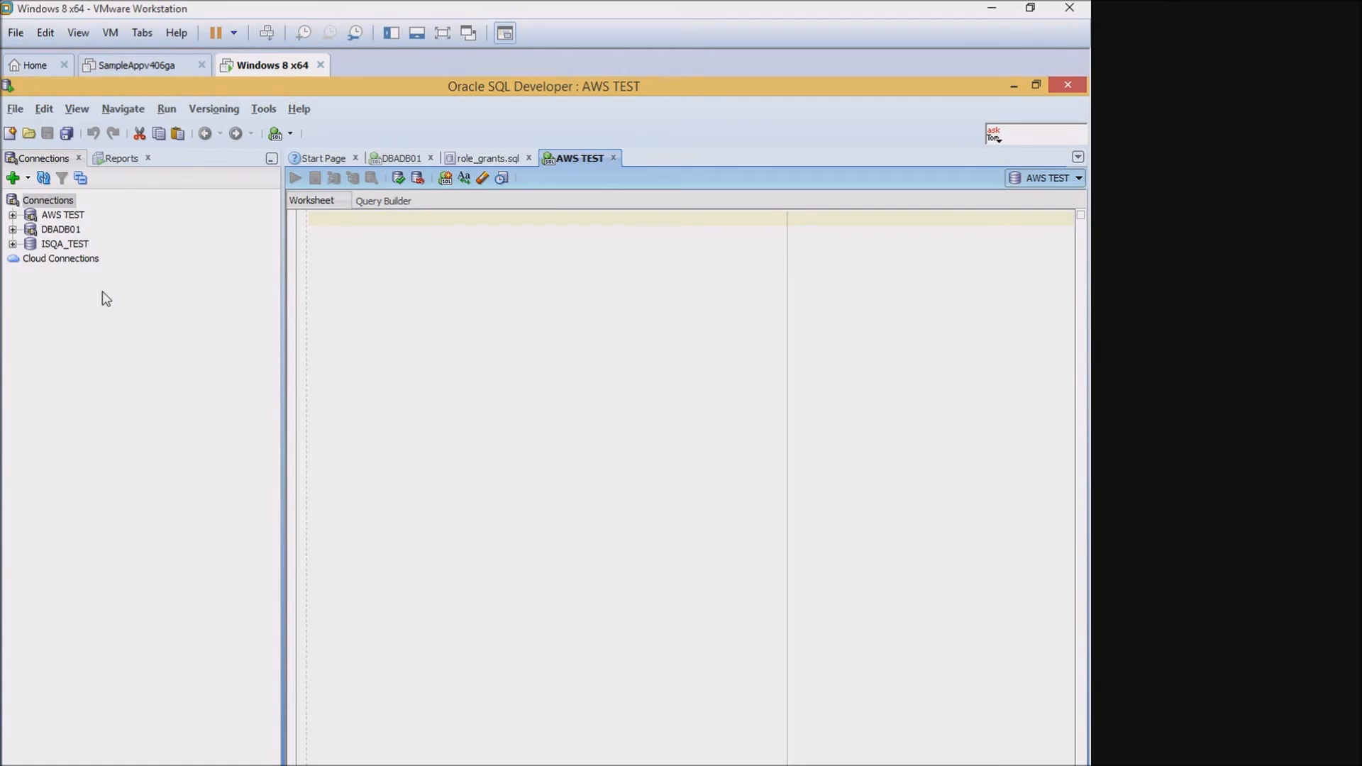
- Expand the AWS TEST connection node and select Tables (Filtered)
left_click(15, 215)
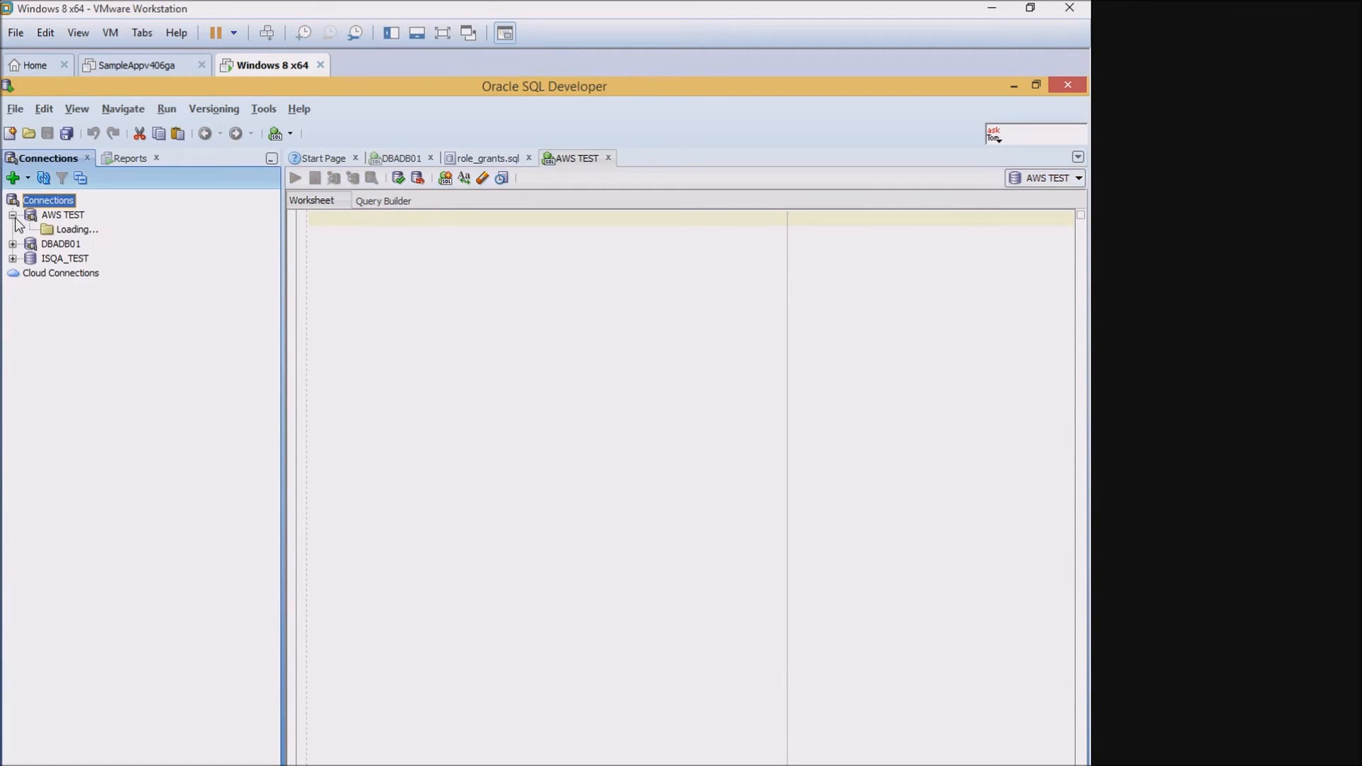
mouse_move(105, 323)
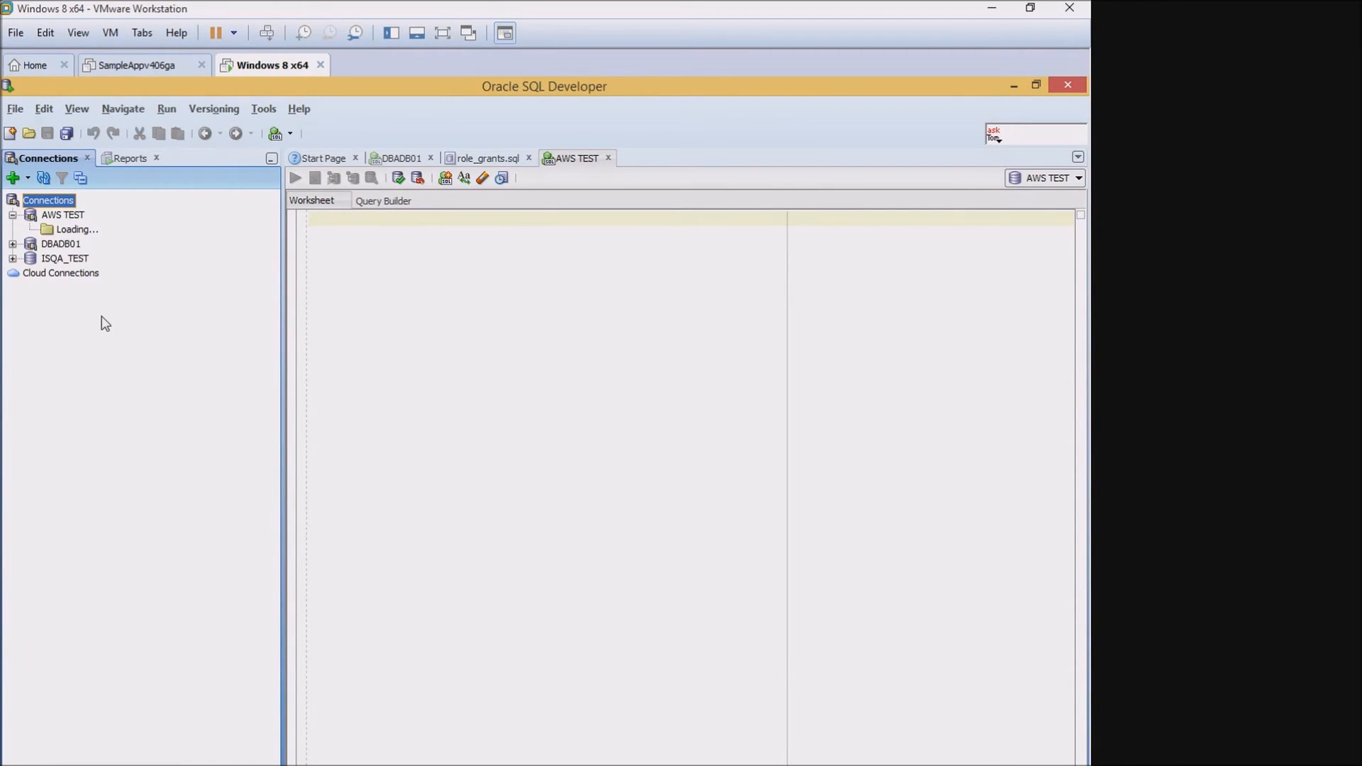
left_click(20, 214)
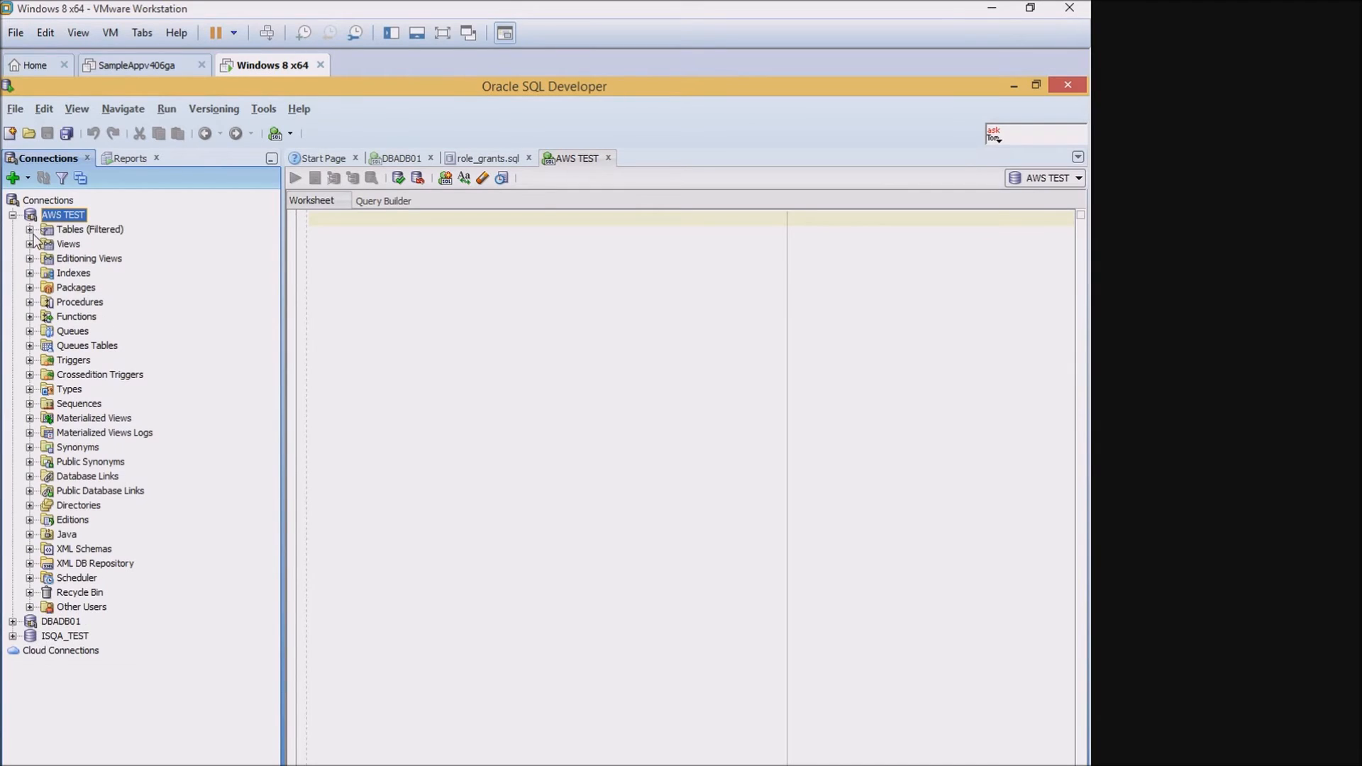
left_click(90, 229)
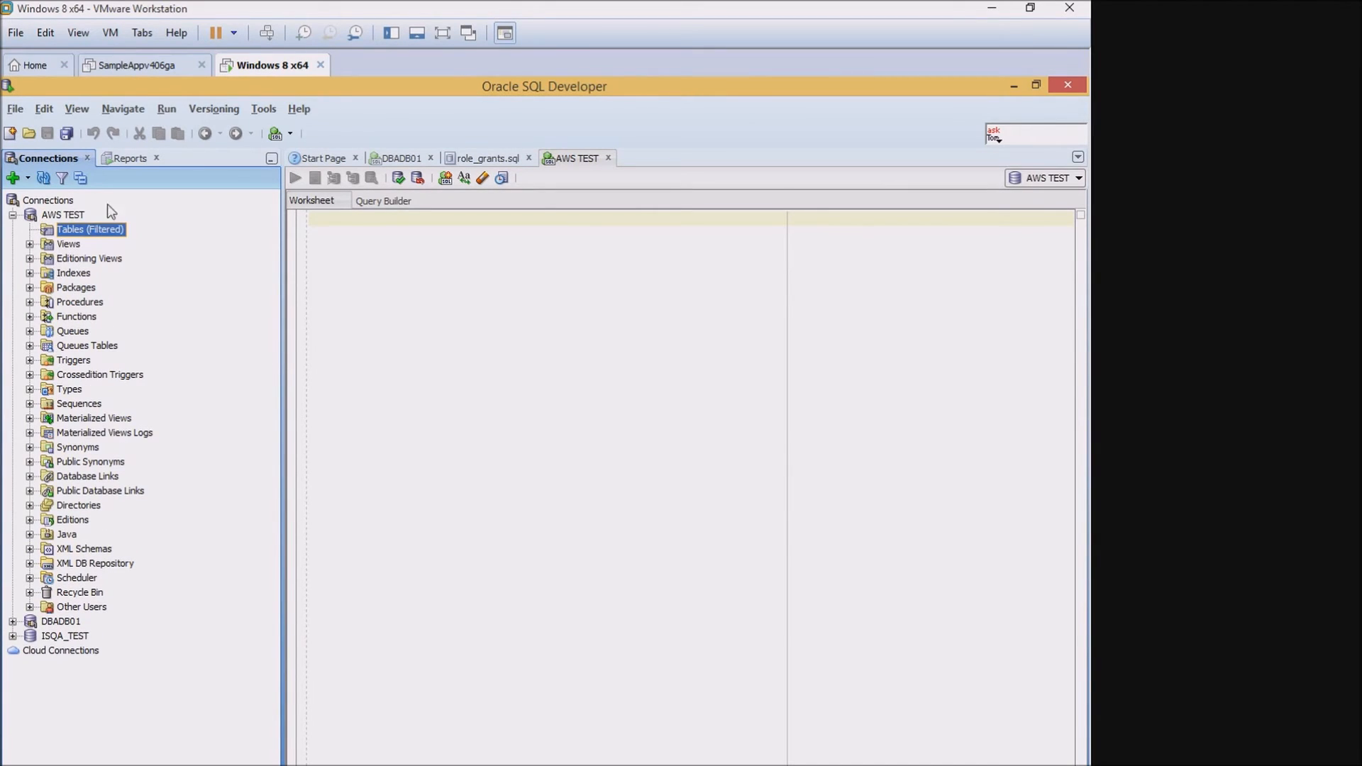
mouse_move(102, 251)
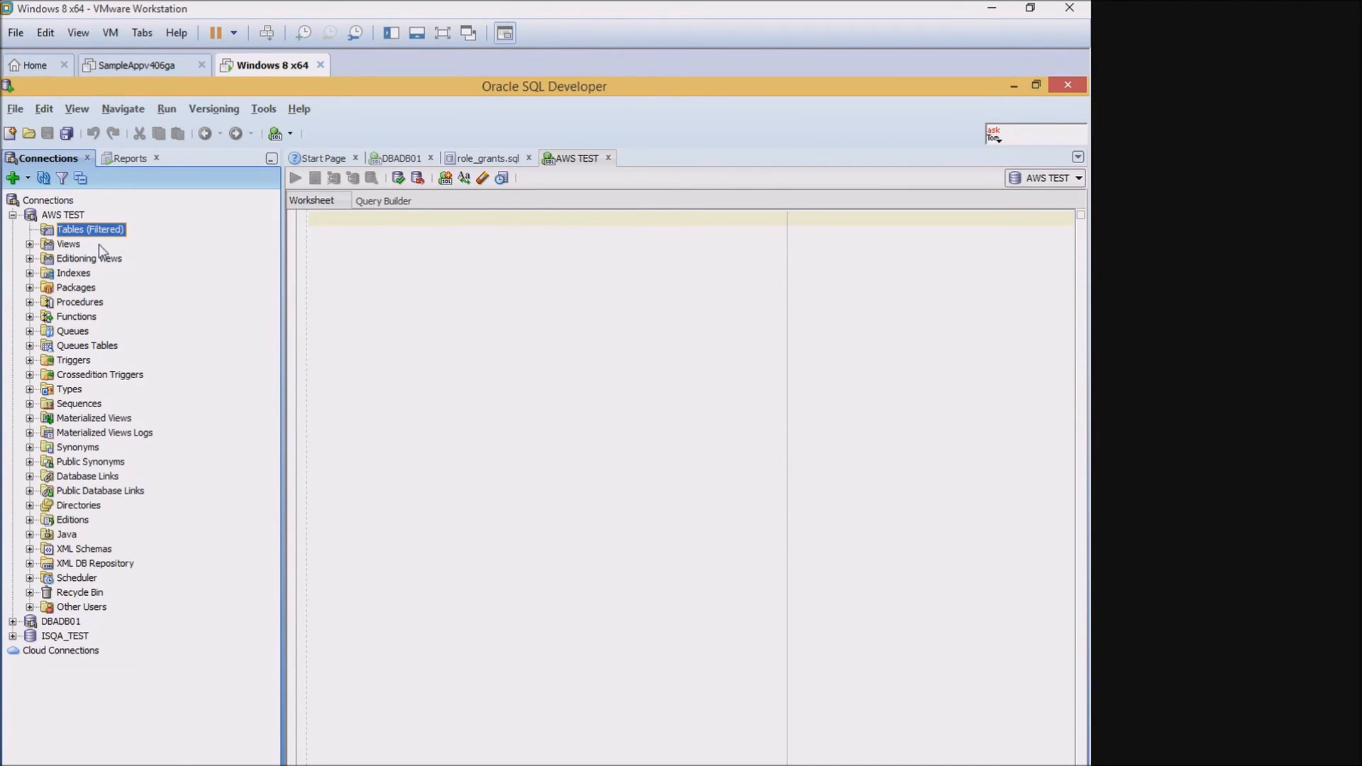
mouse_move(264, 278)
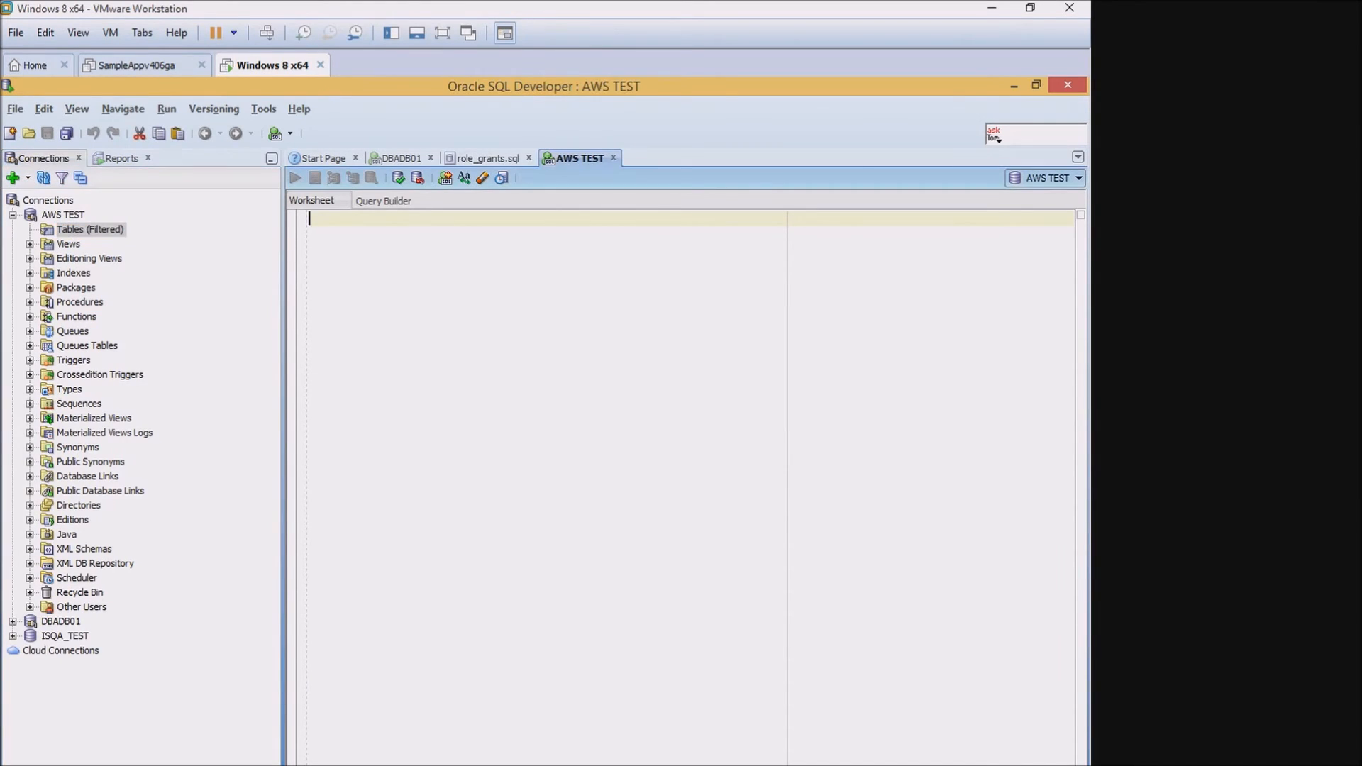
- Run 'select * from dual' on AWS TEST, returning X, and reselect Tables
type("sele")
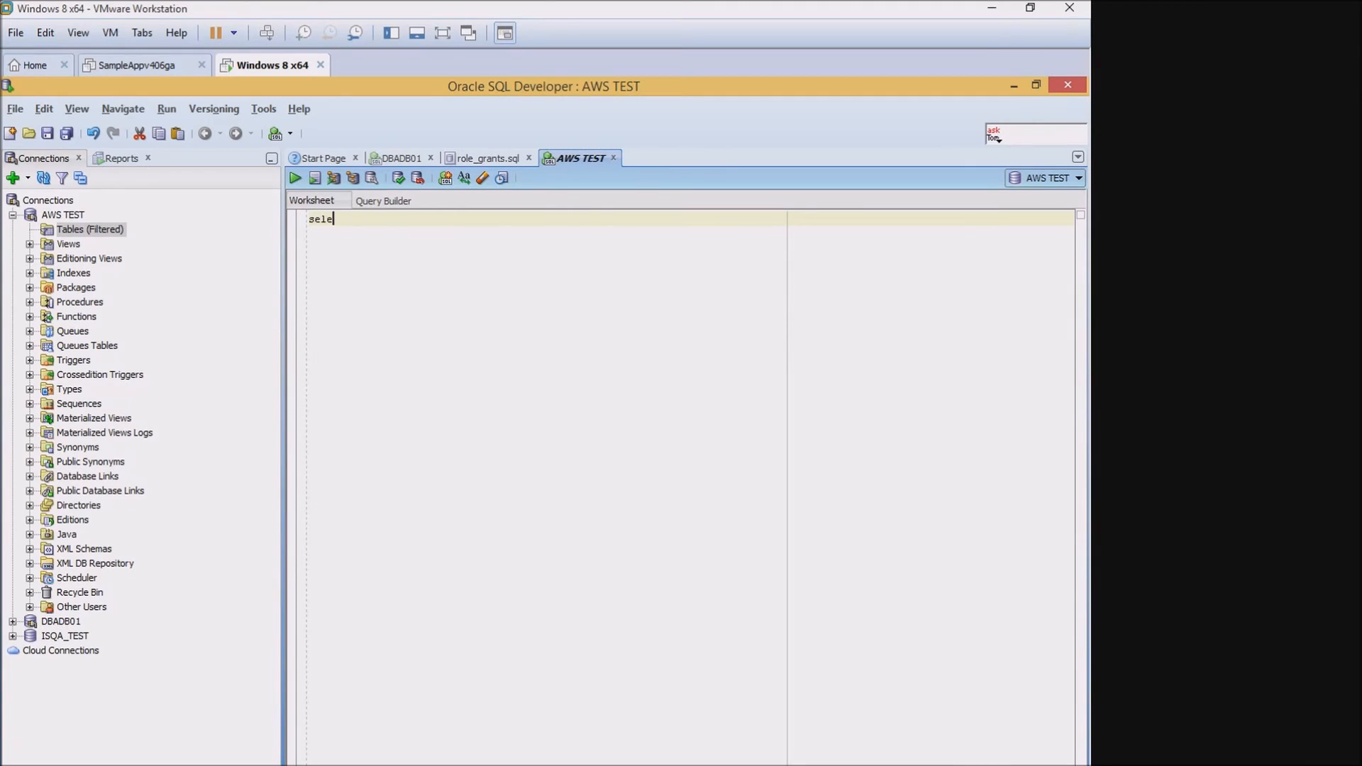
type("ct")
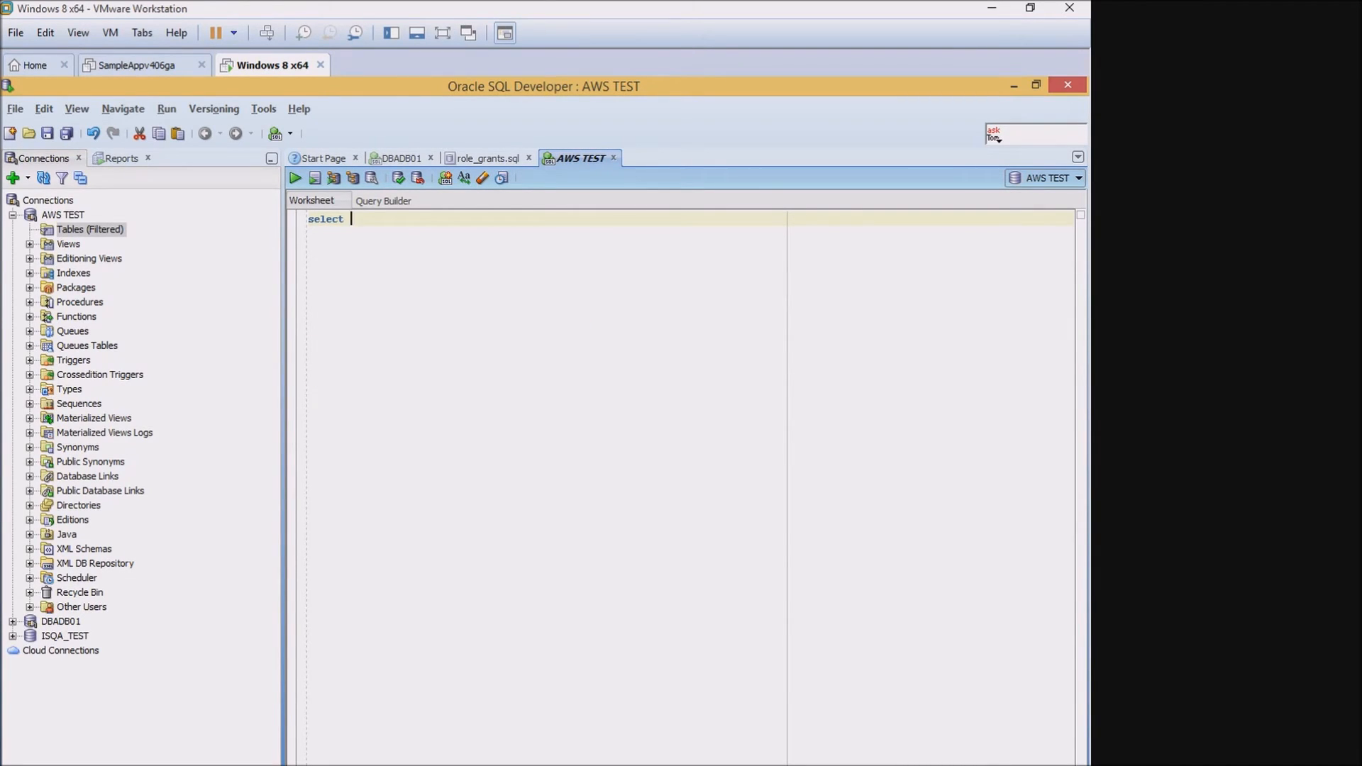
type("* f")
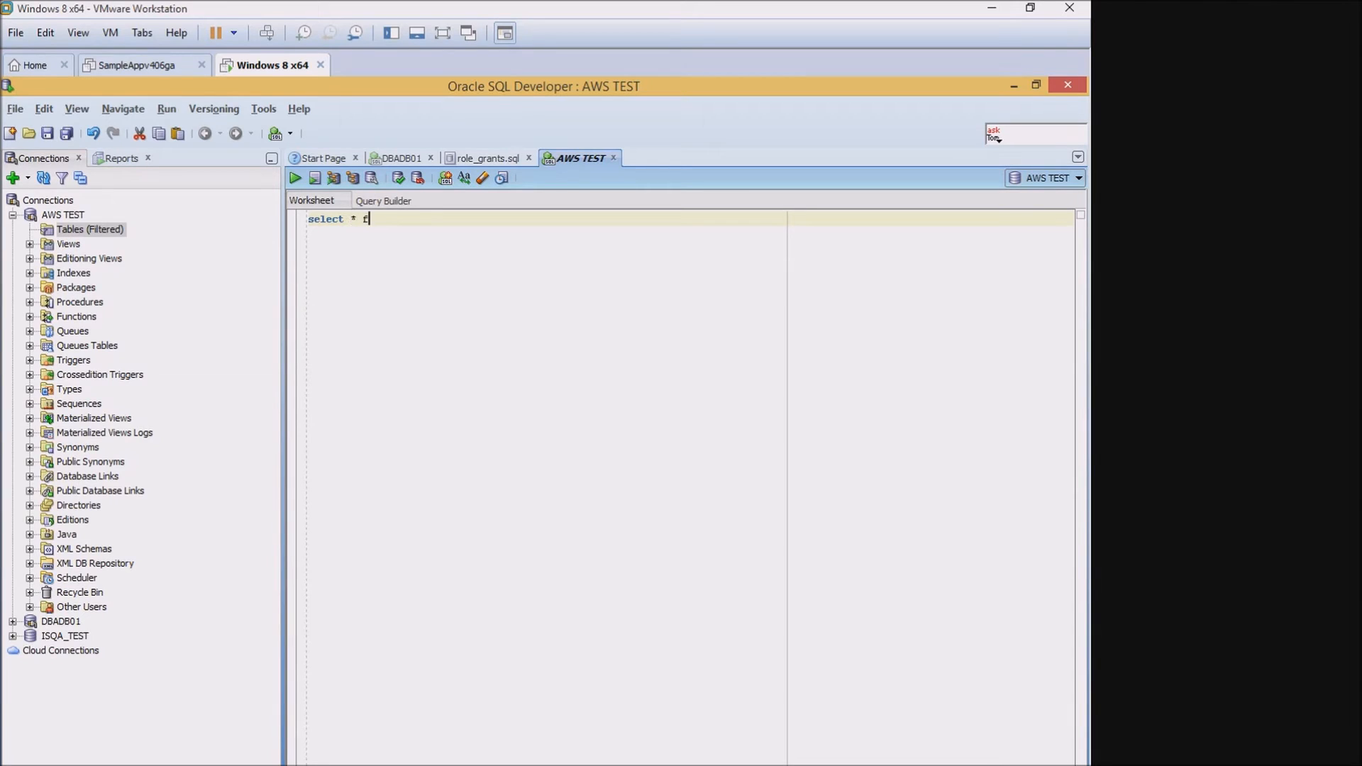
type("rom dual")
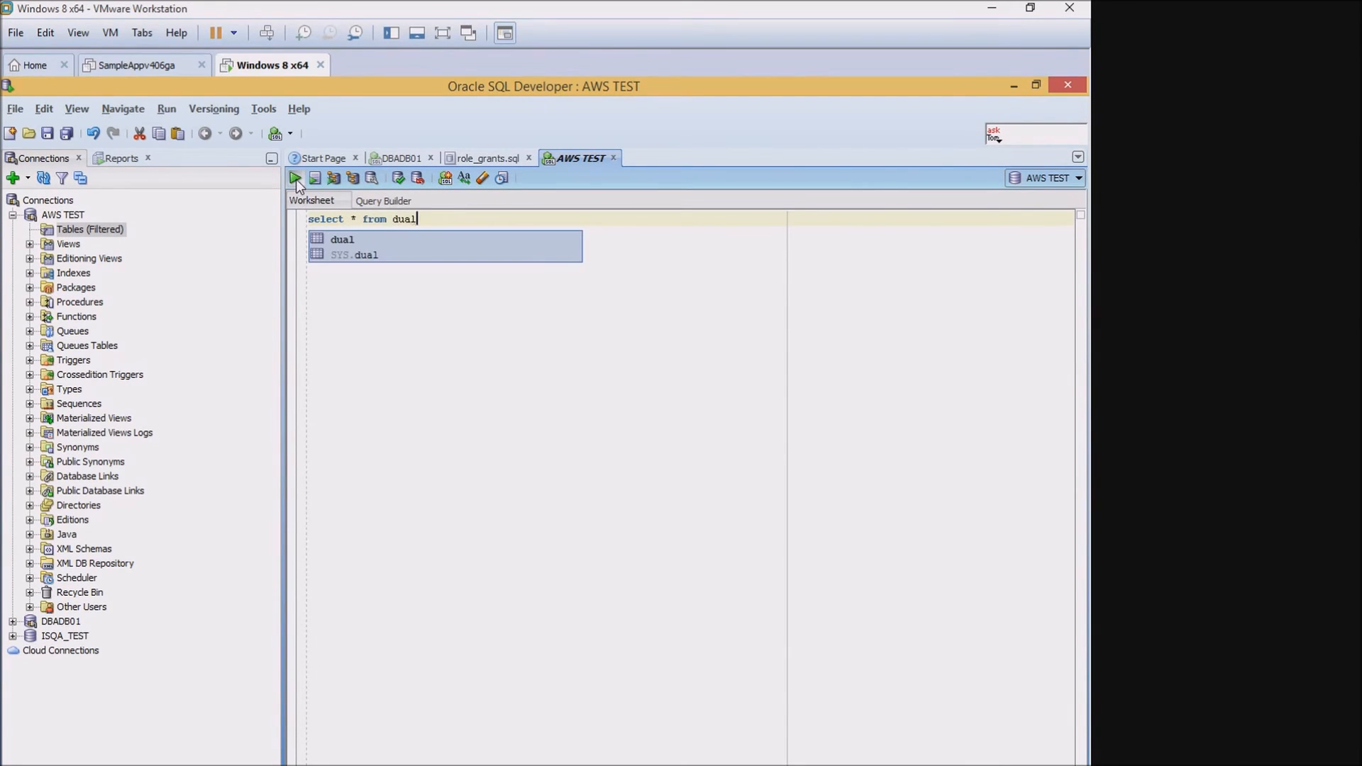
left_click(295, 178)
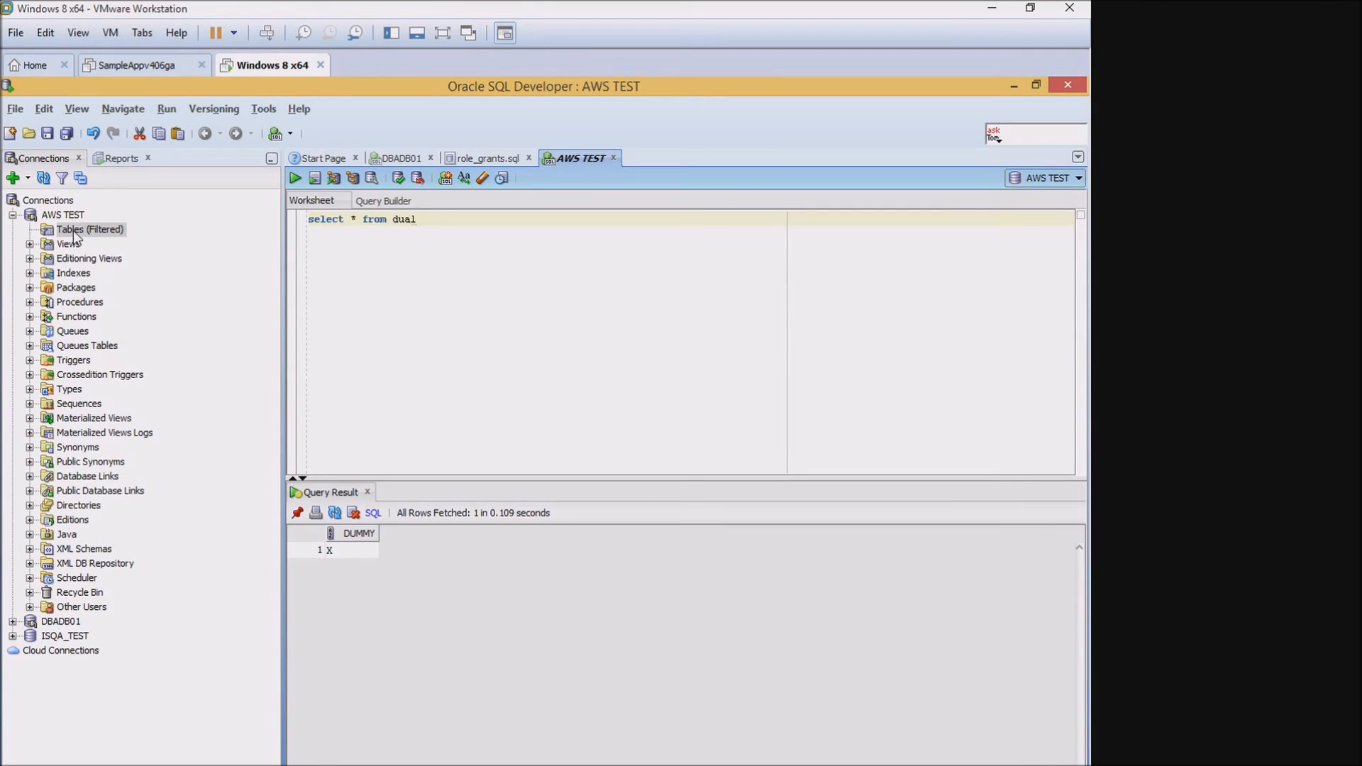
left_click(90, 228)
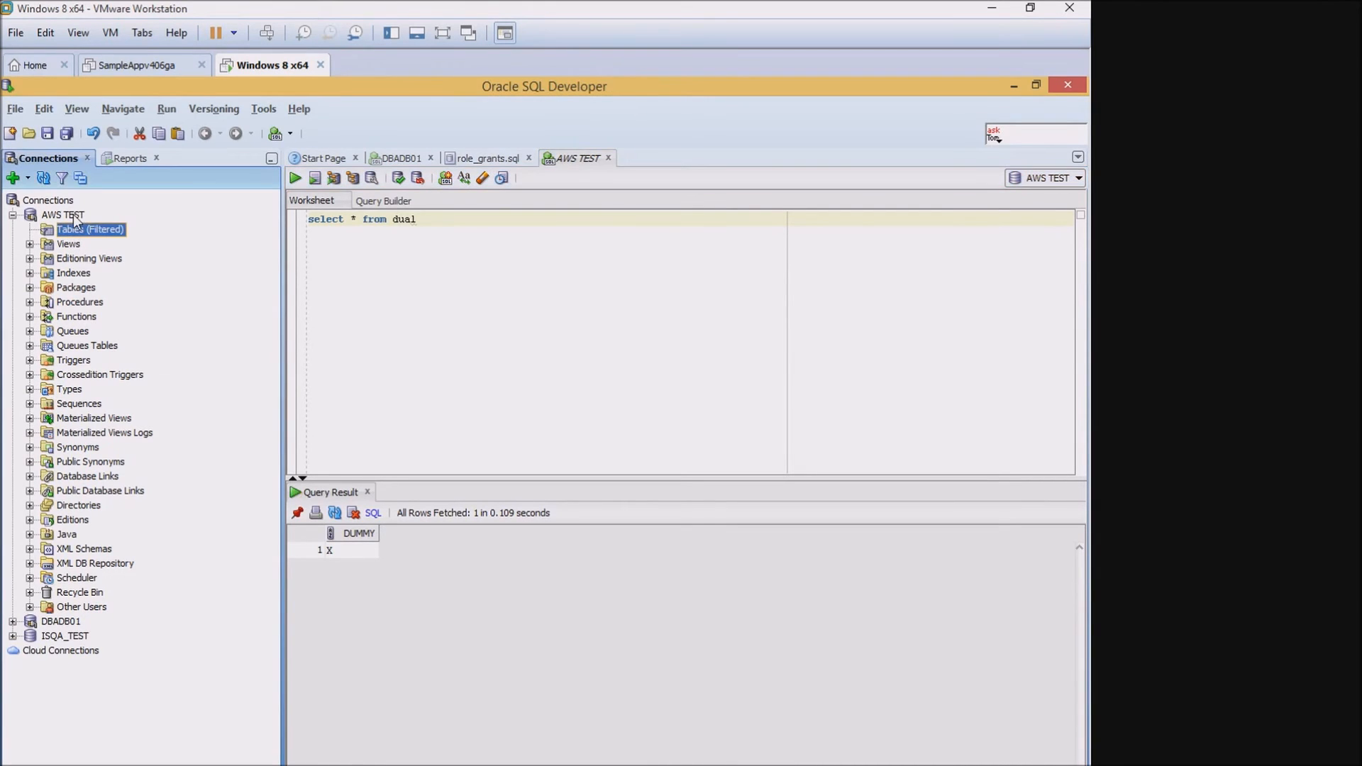
- Open the AWS TEST Schema Browser and switch it to the SYS schema's tables
right_click(62, 214)
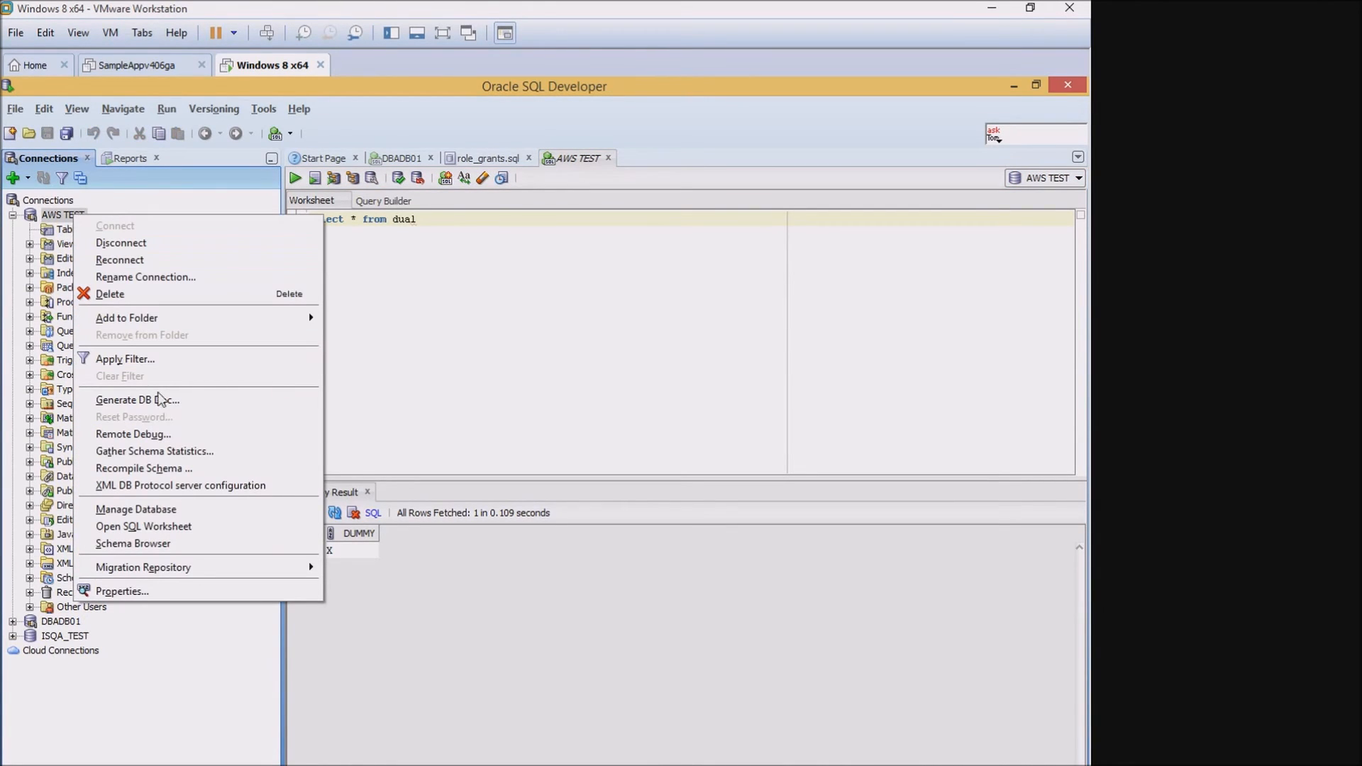
left_click(133, 543)
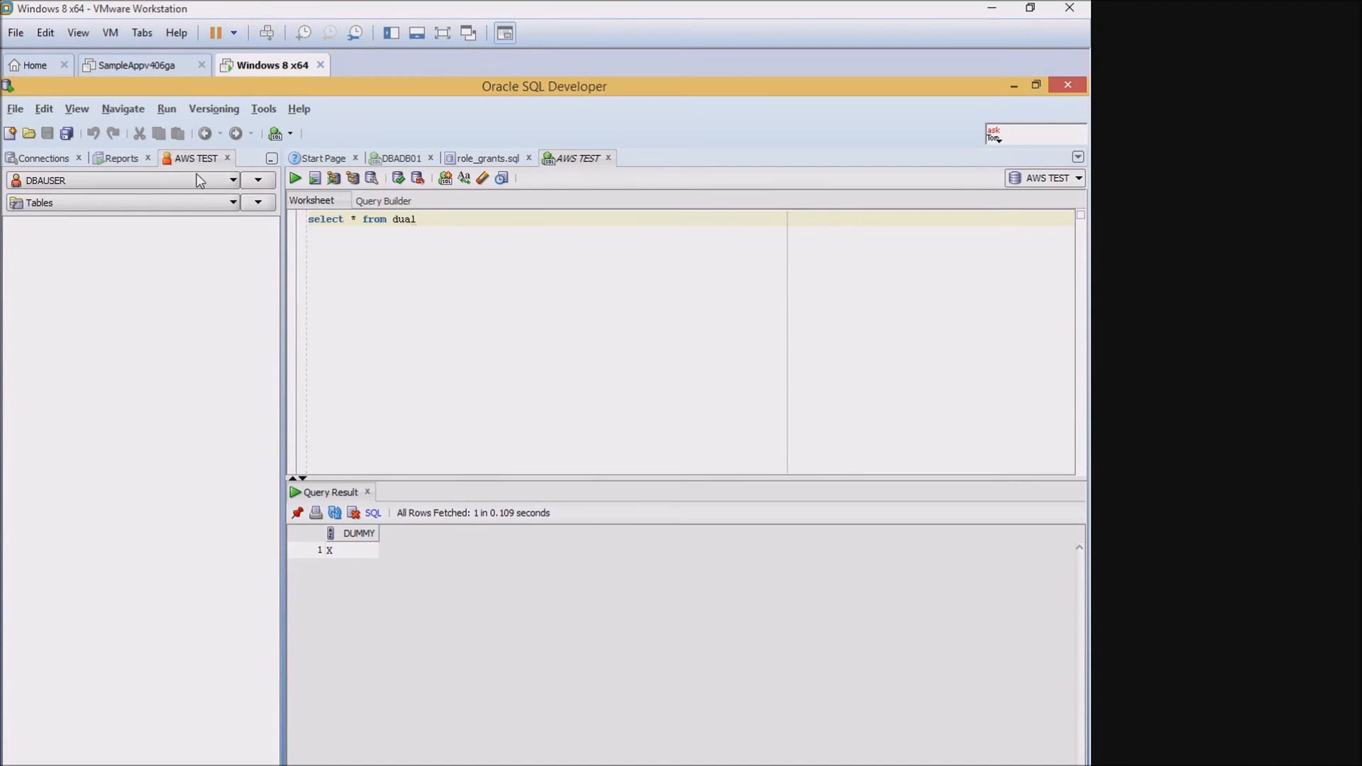
left_click(232, 180)
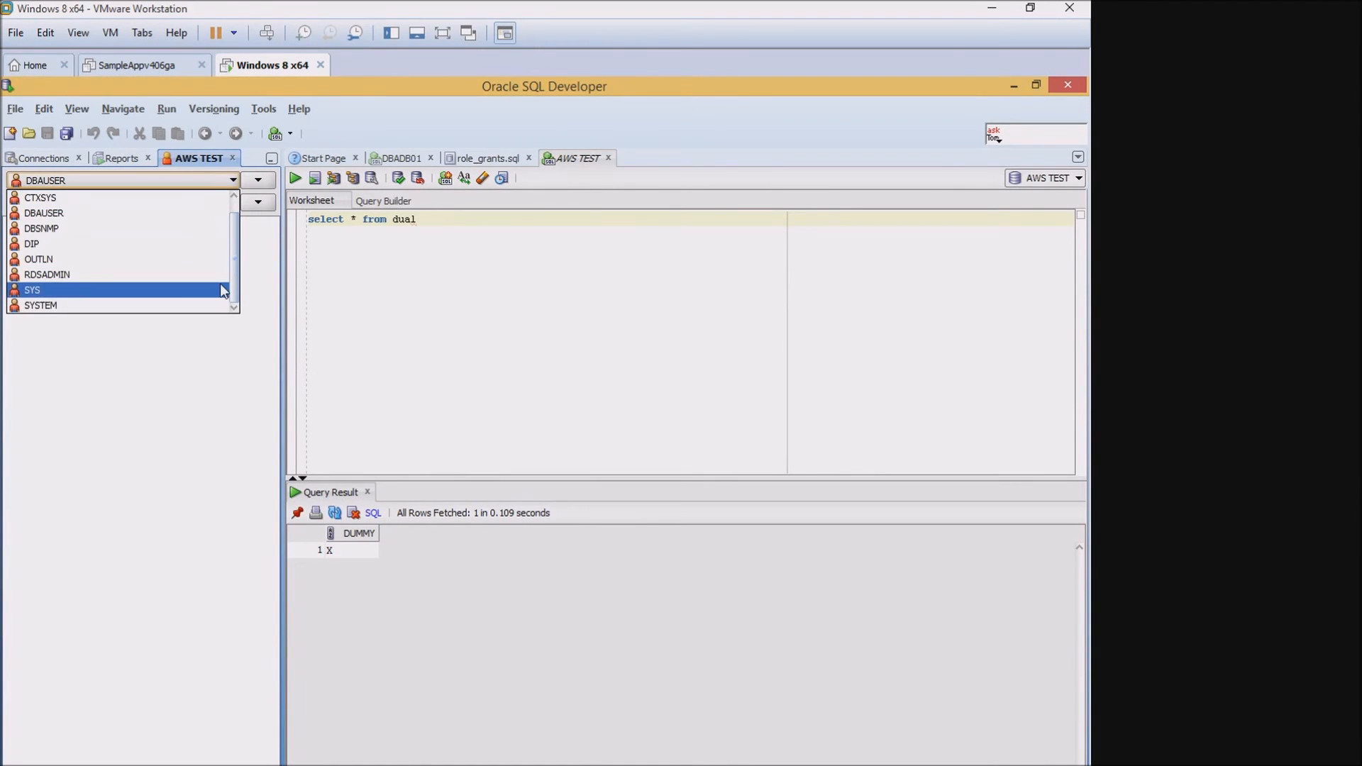
left_click(32, 290)
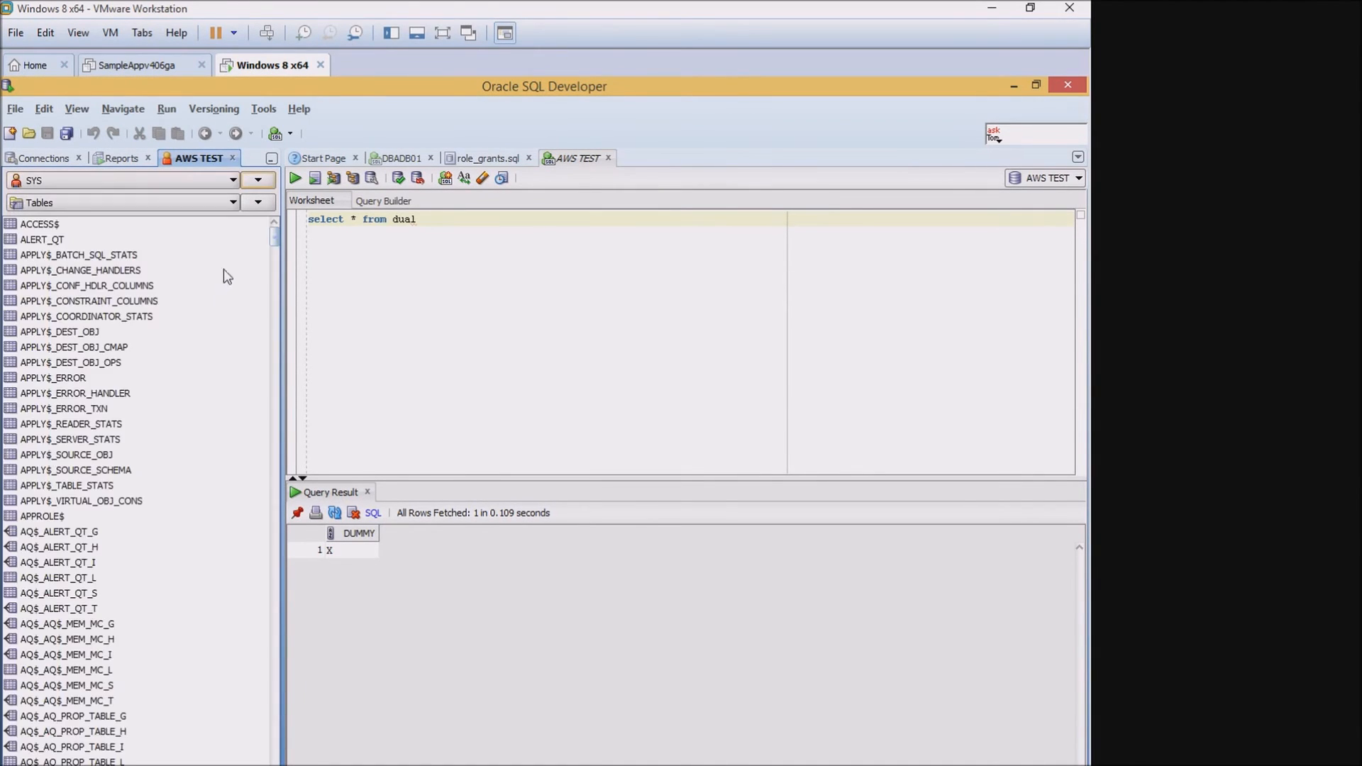
mouse_move(124, 438)
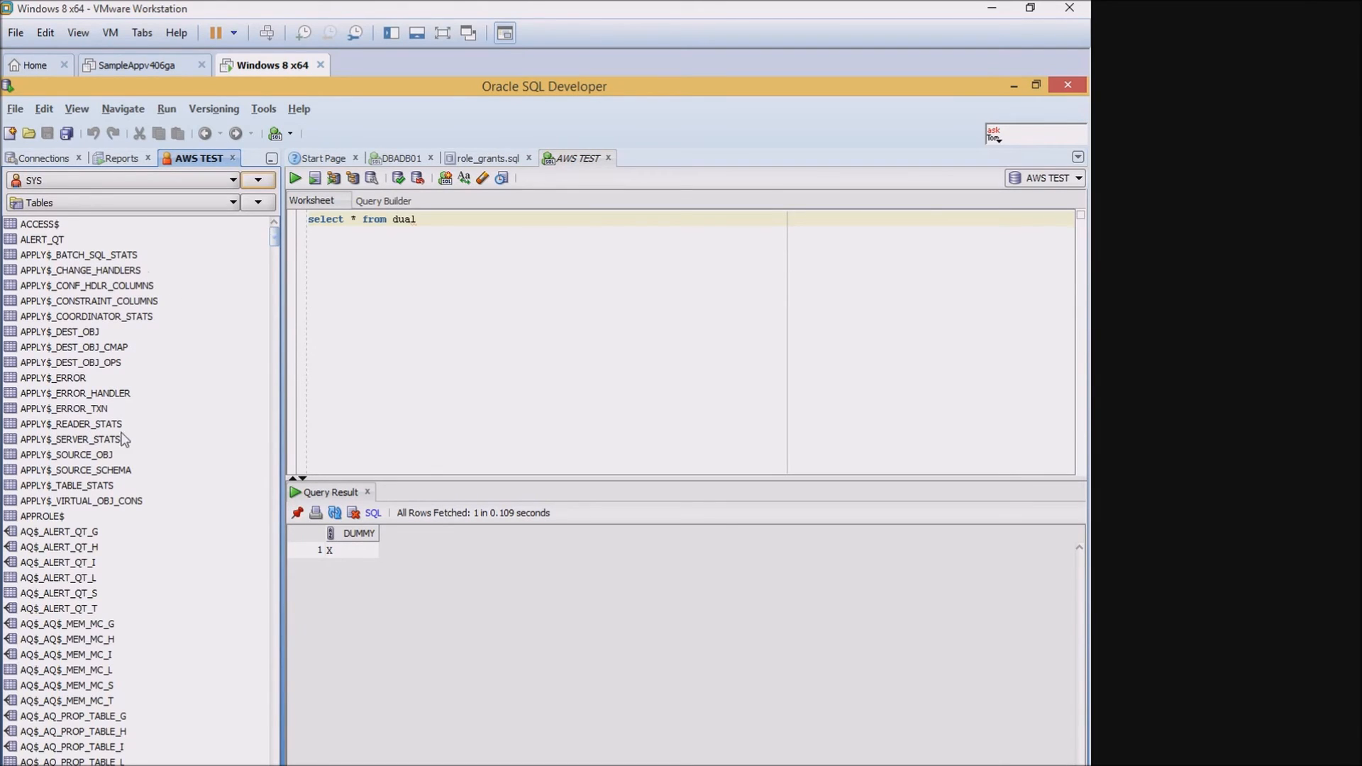
mouse_move(147, 432)
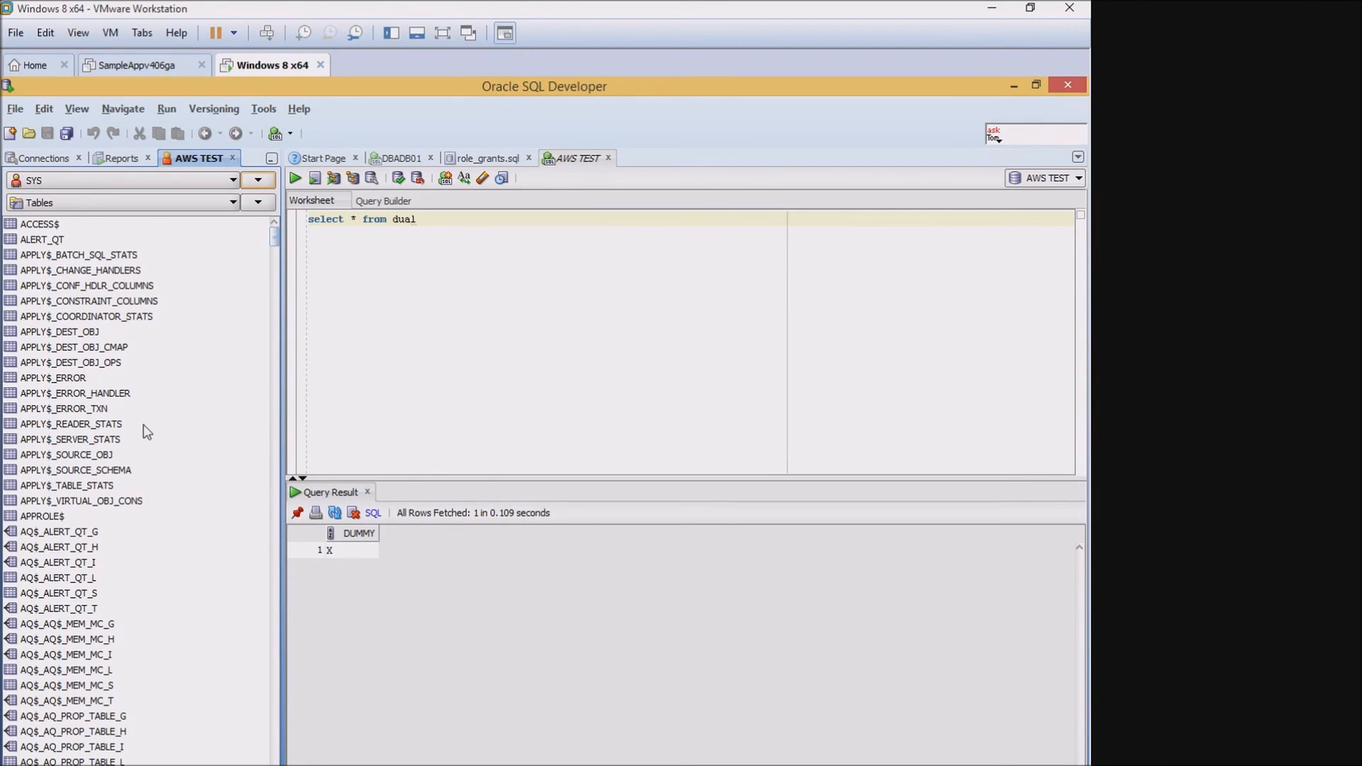
mouse_move(222, 392)
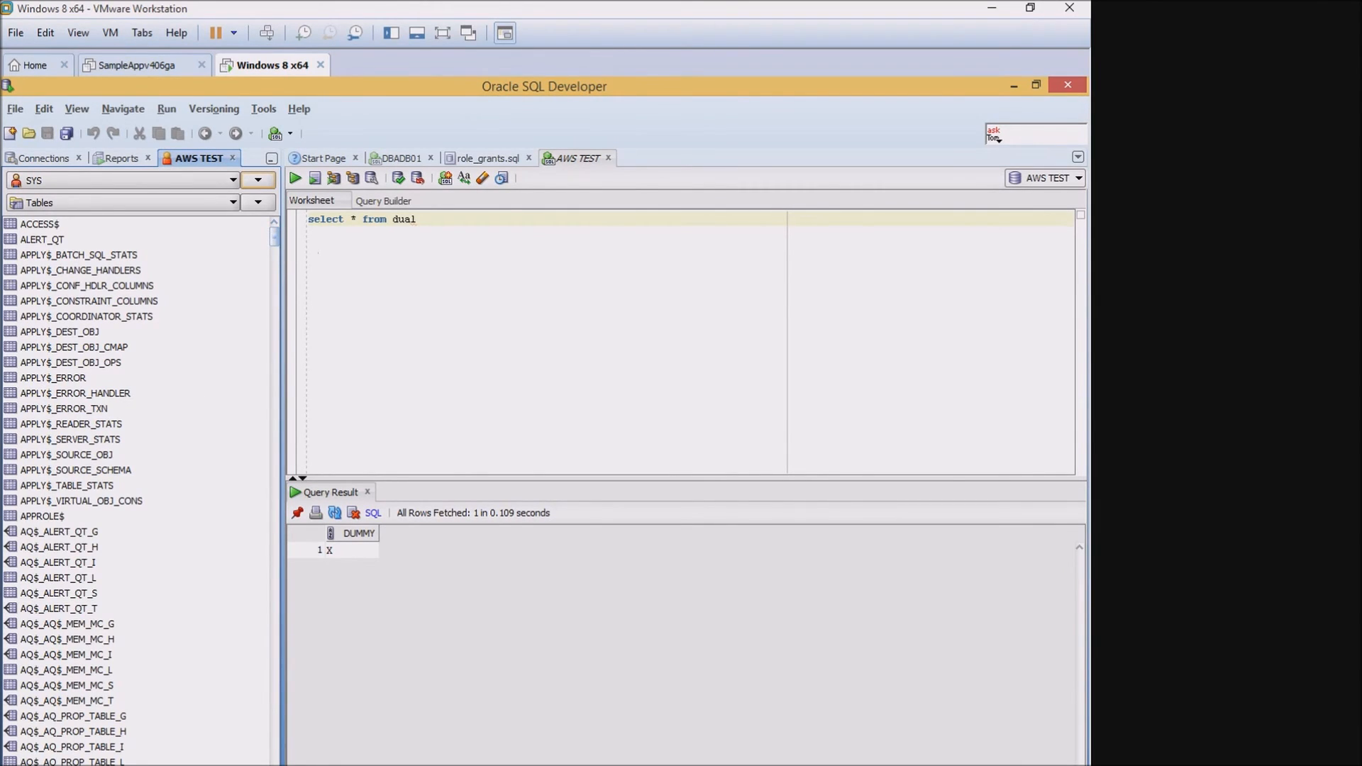
mouse_move(460, 650)
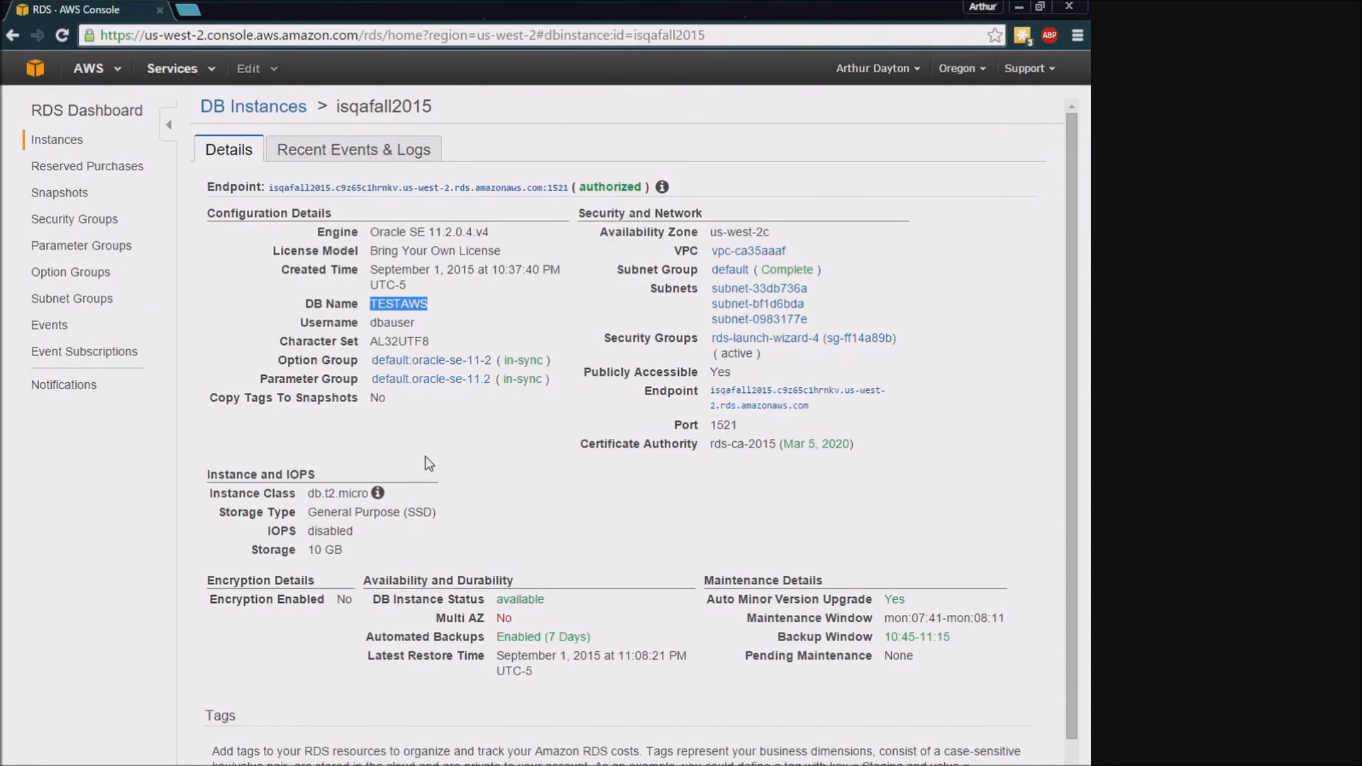
mouse_move(719, 521)
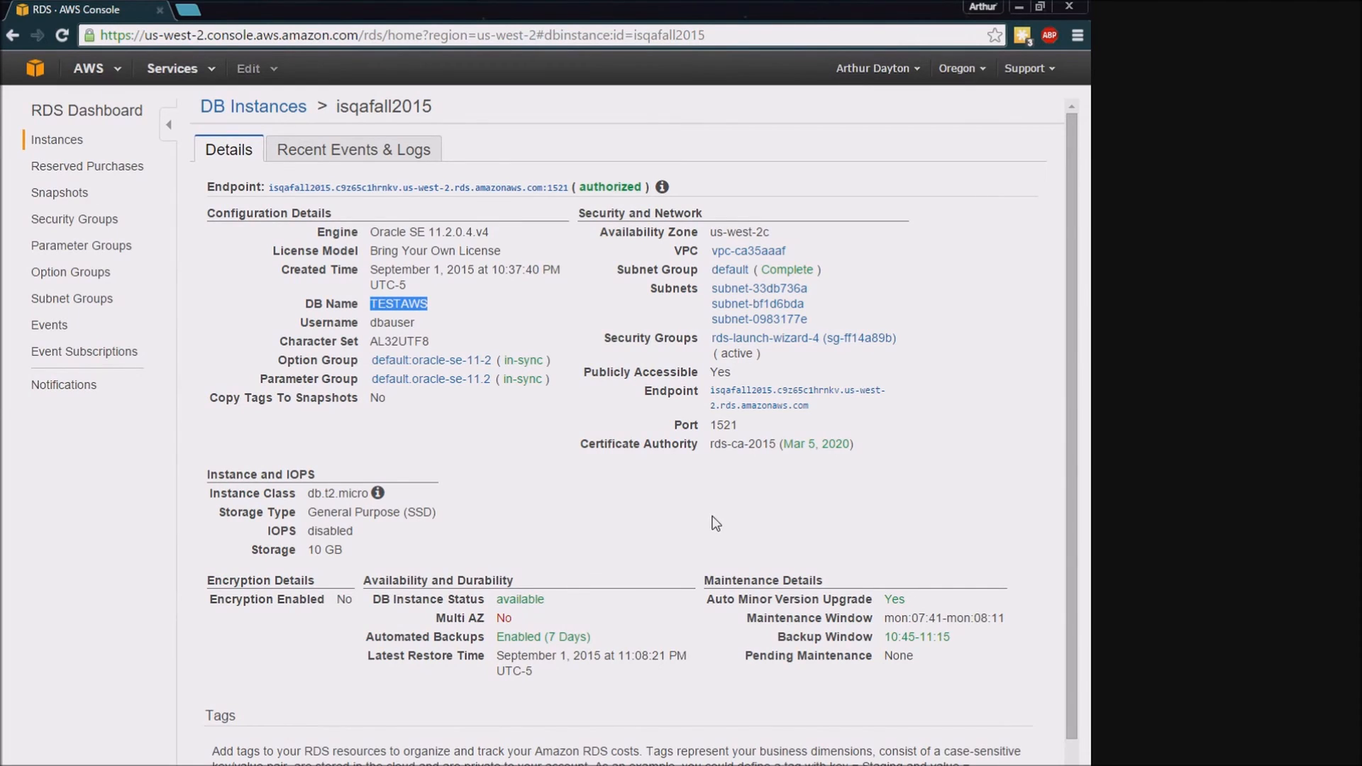
mouse_move(665, 579)
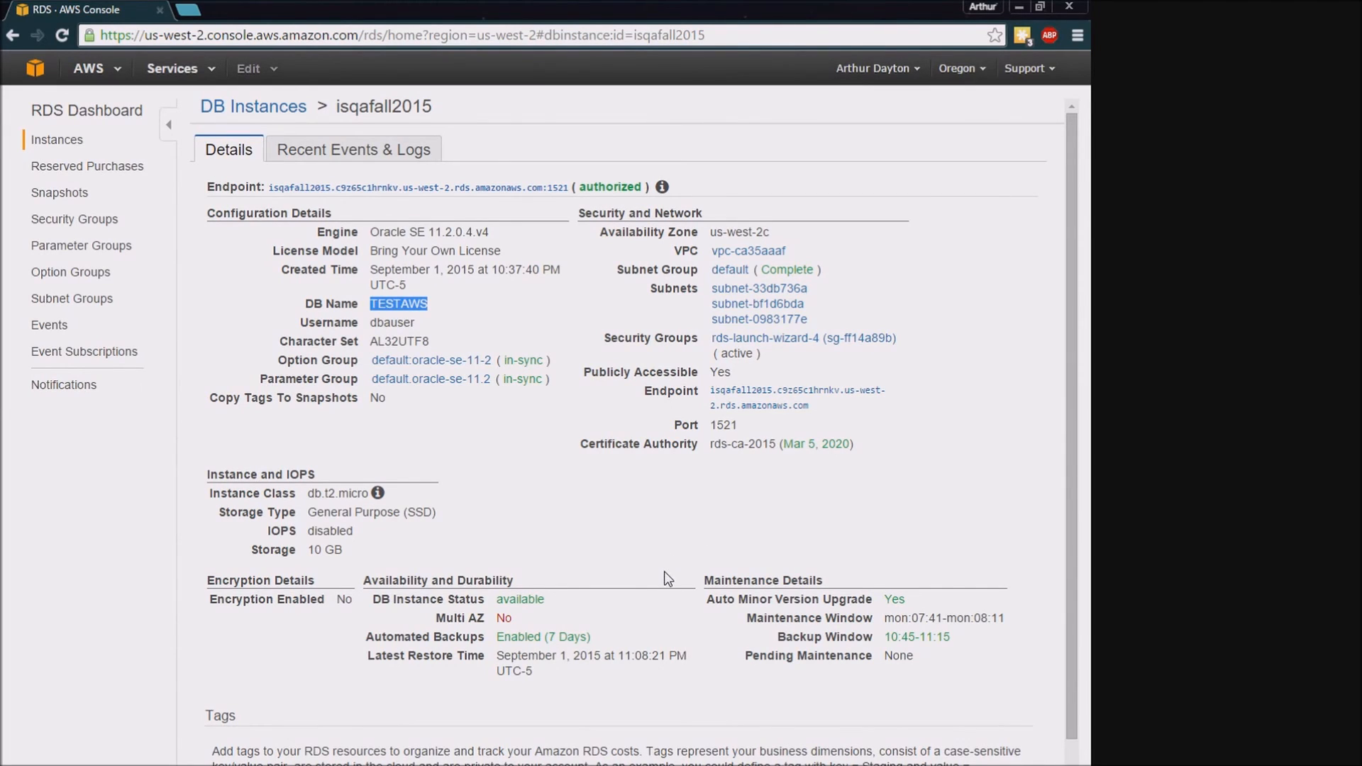
mouse_move(642, 564)
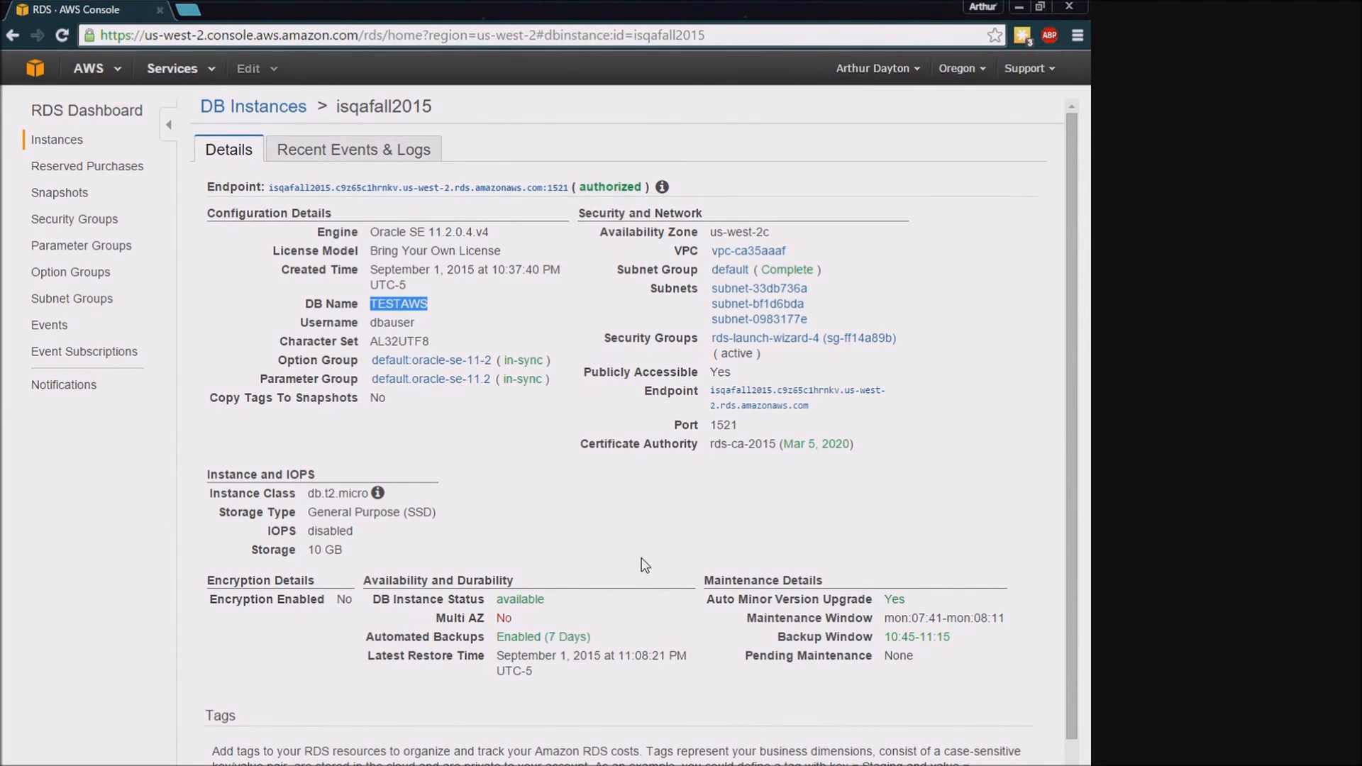
mouse_move(651, 573)
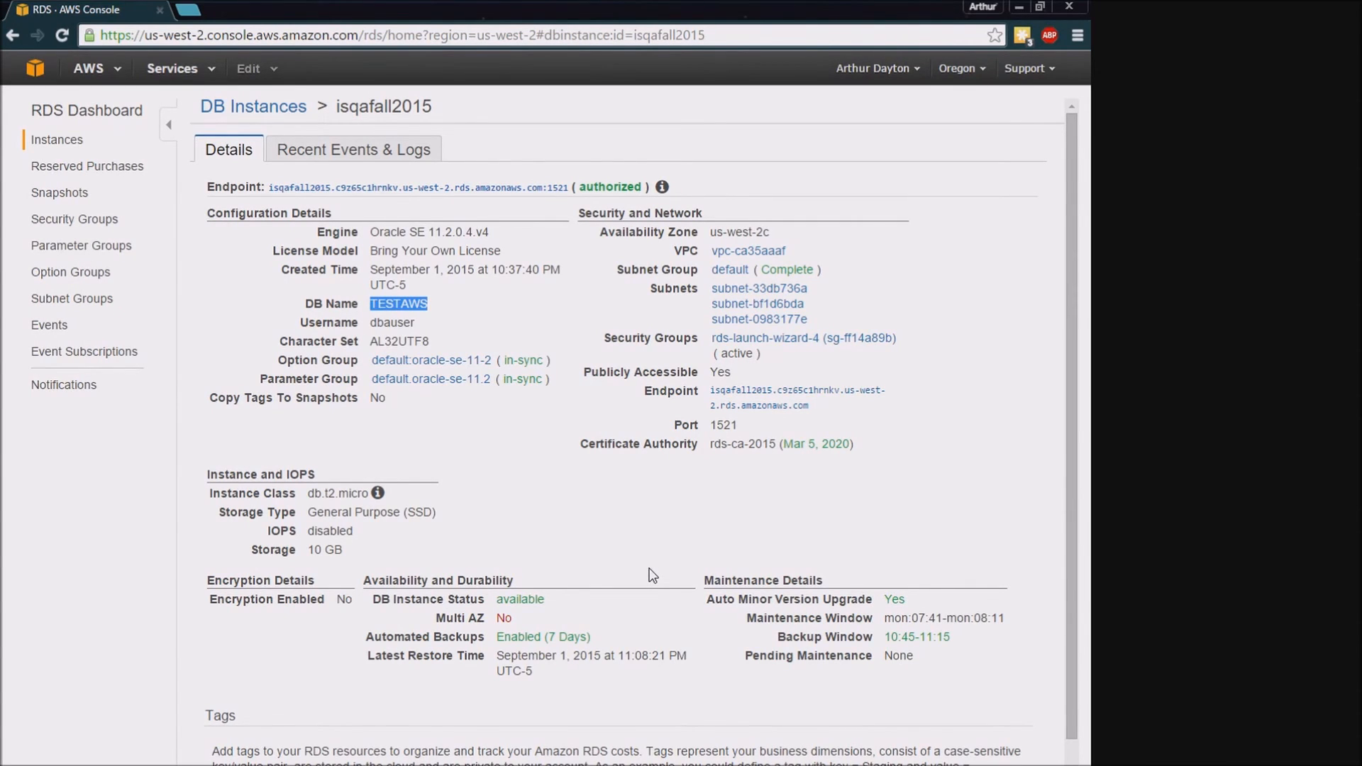
mouse_move(678, 562)
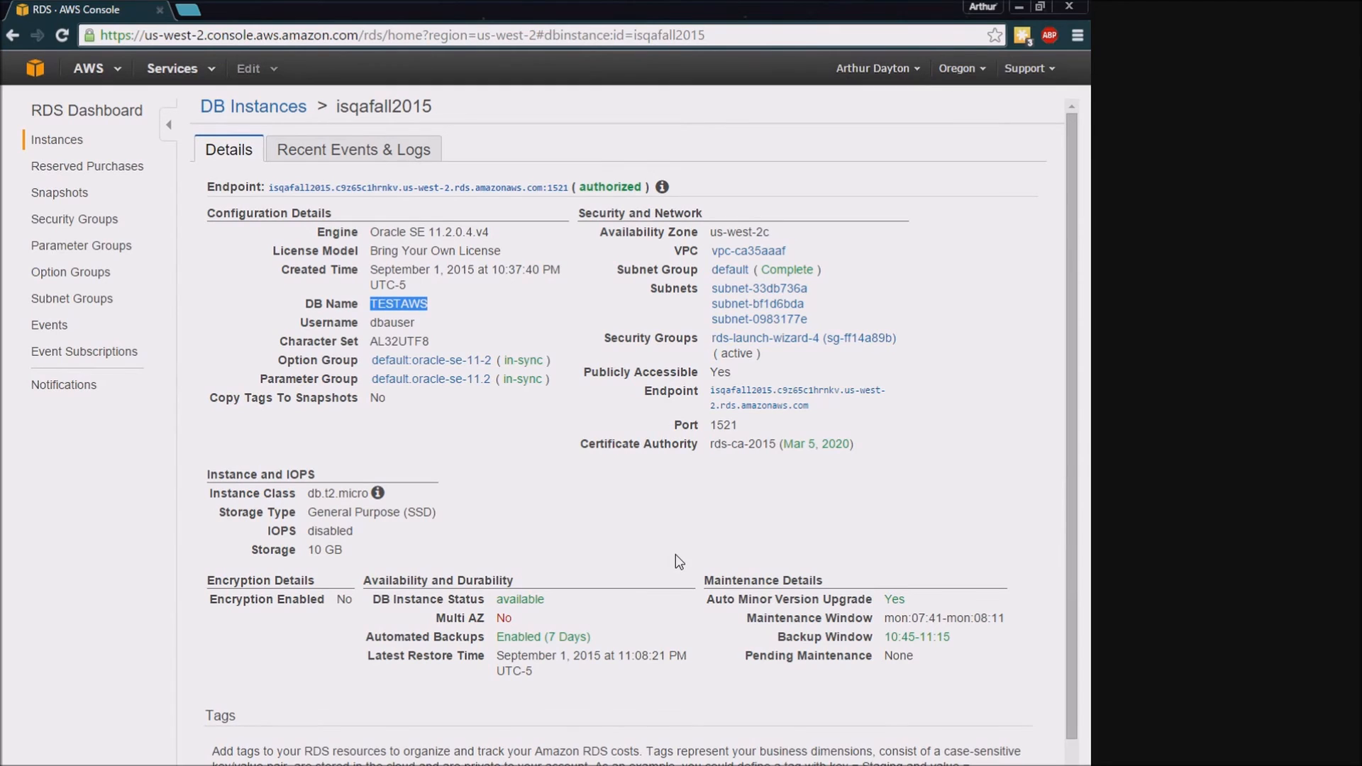
mouse_move(810, 400)
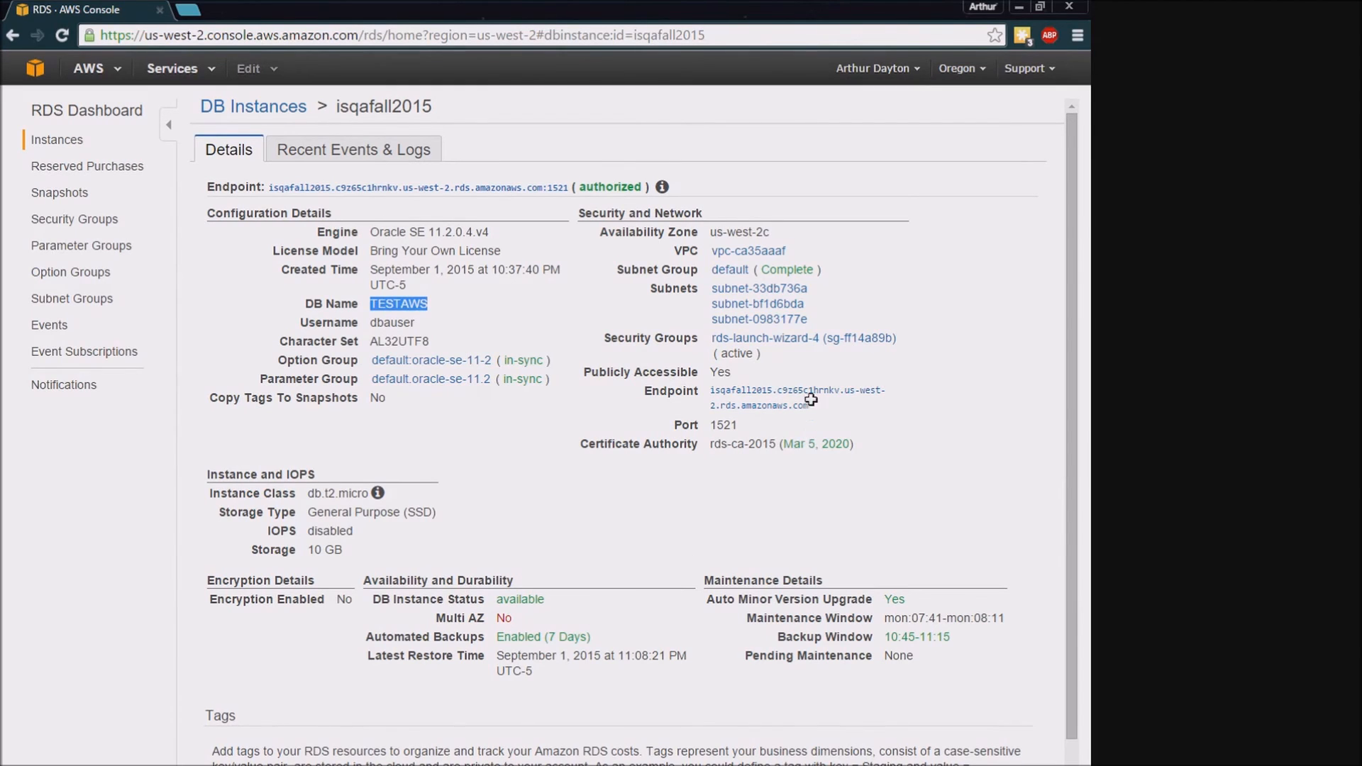
mouse_move(738, 538)
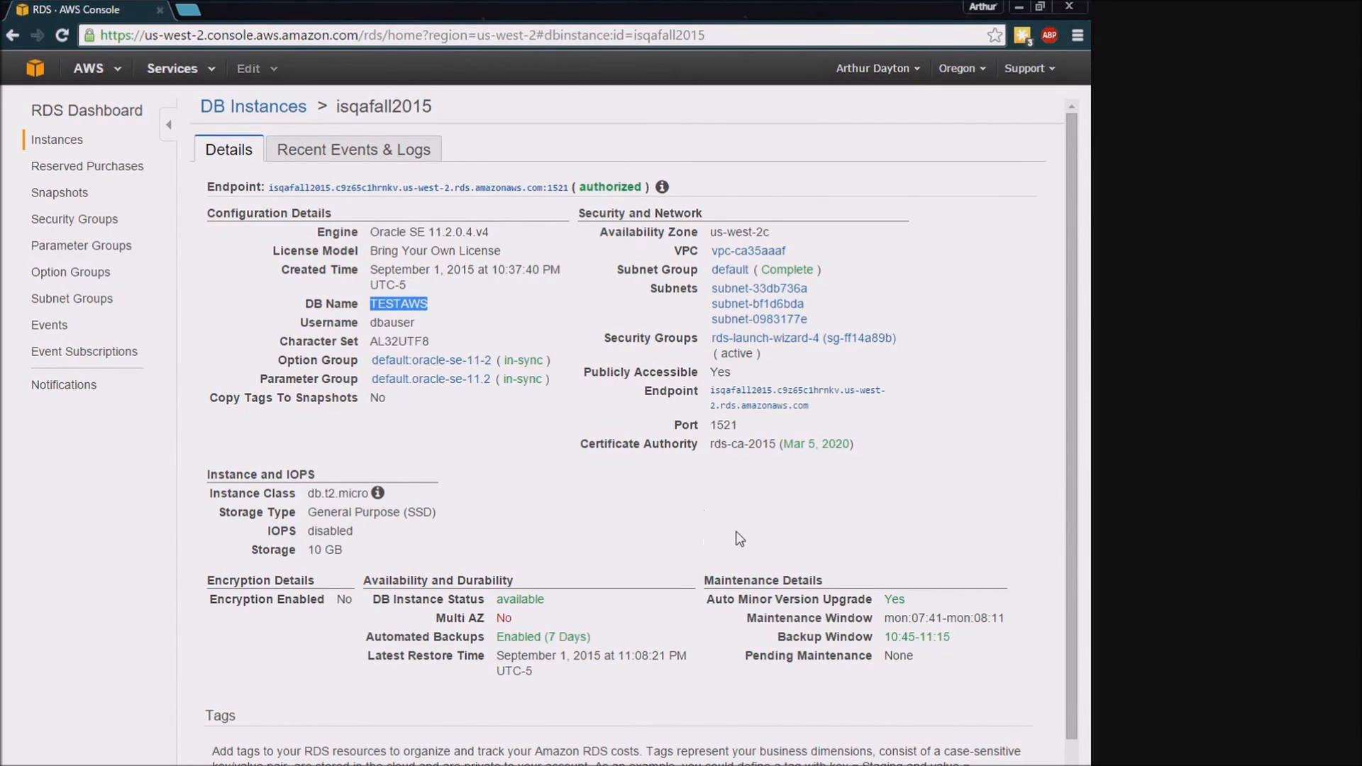
mouse_move(739, 562)
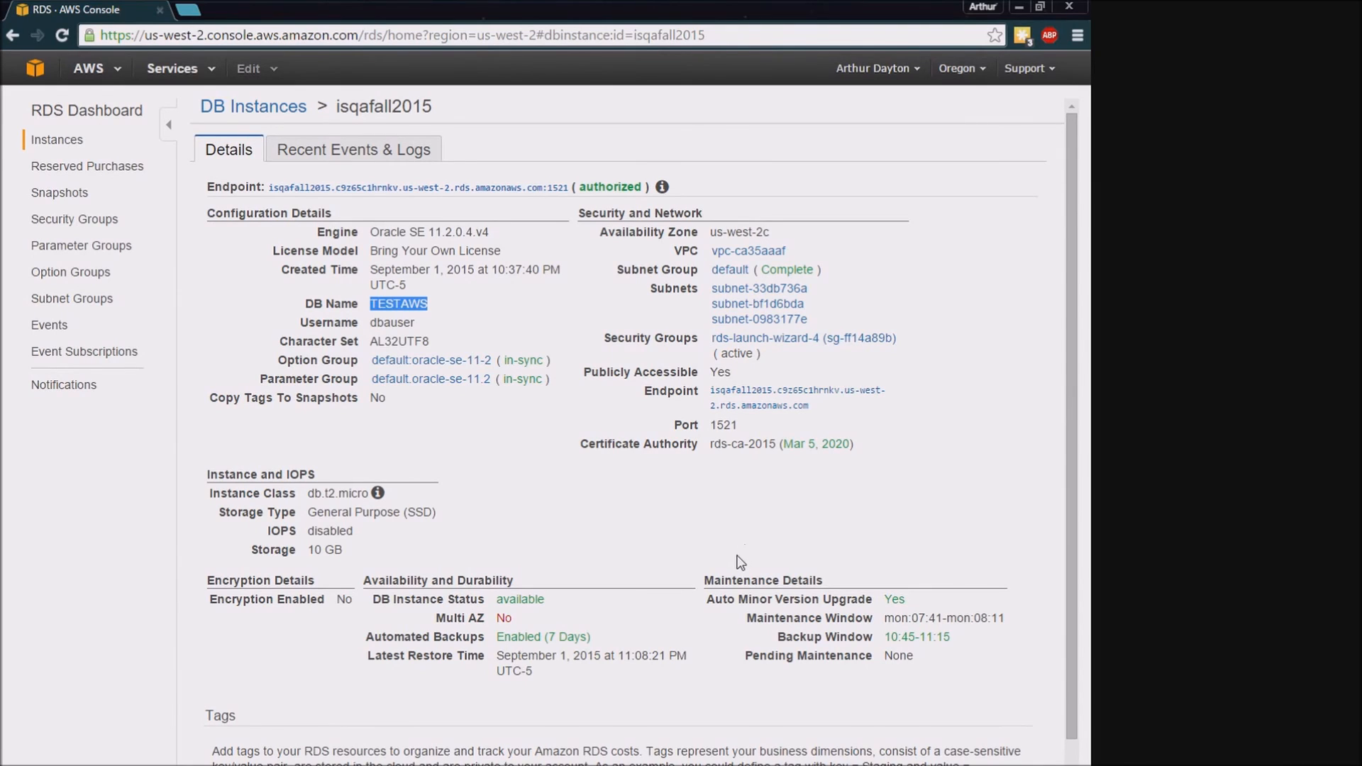
mouse_move(430, 352)
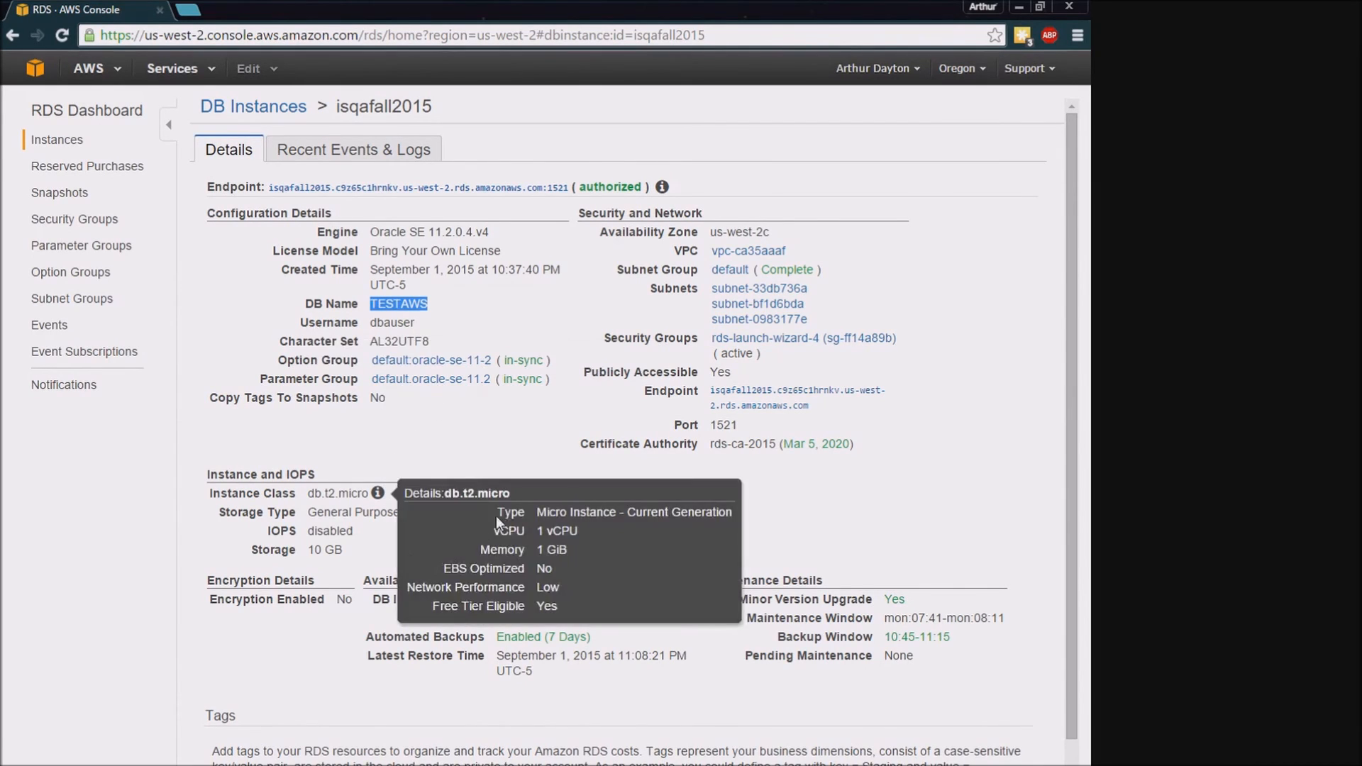
mouse_move(502, 436)
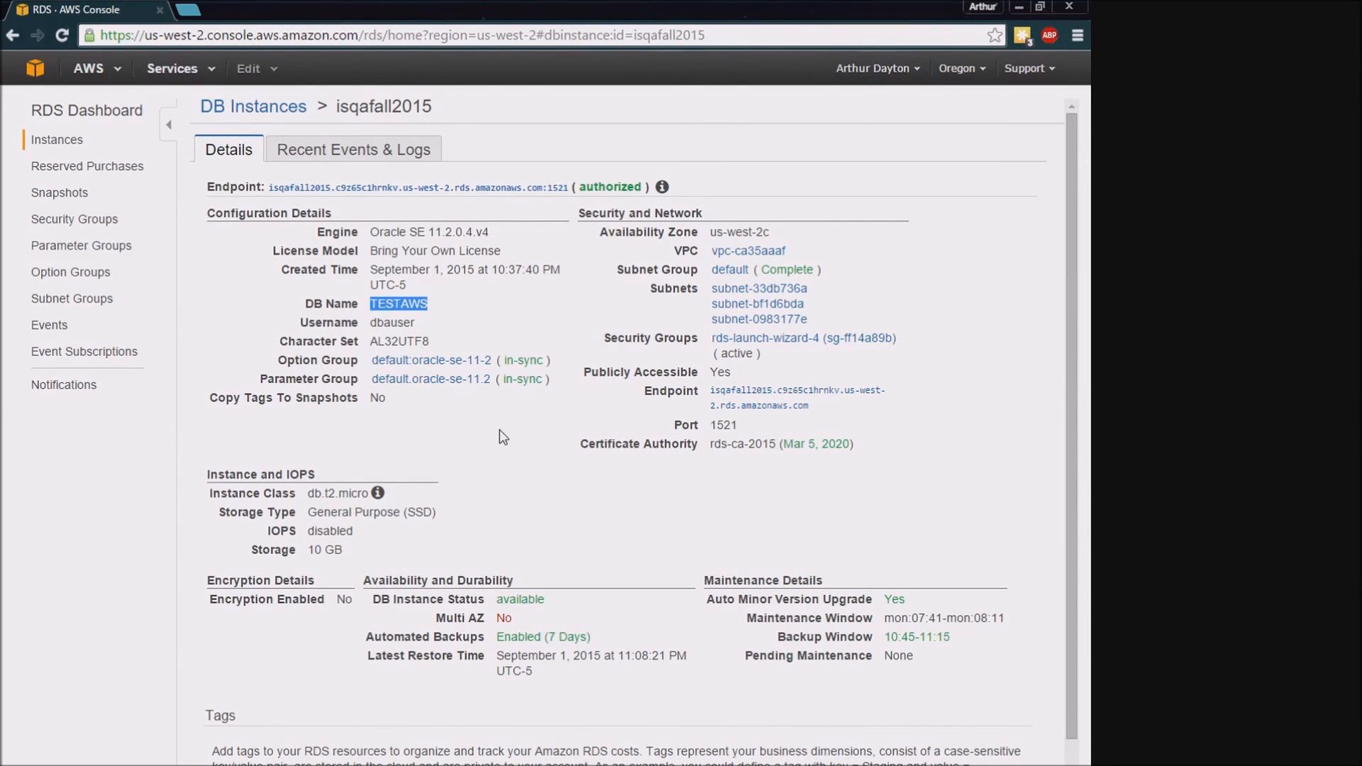
mouse_move(510, 453)
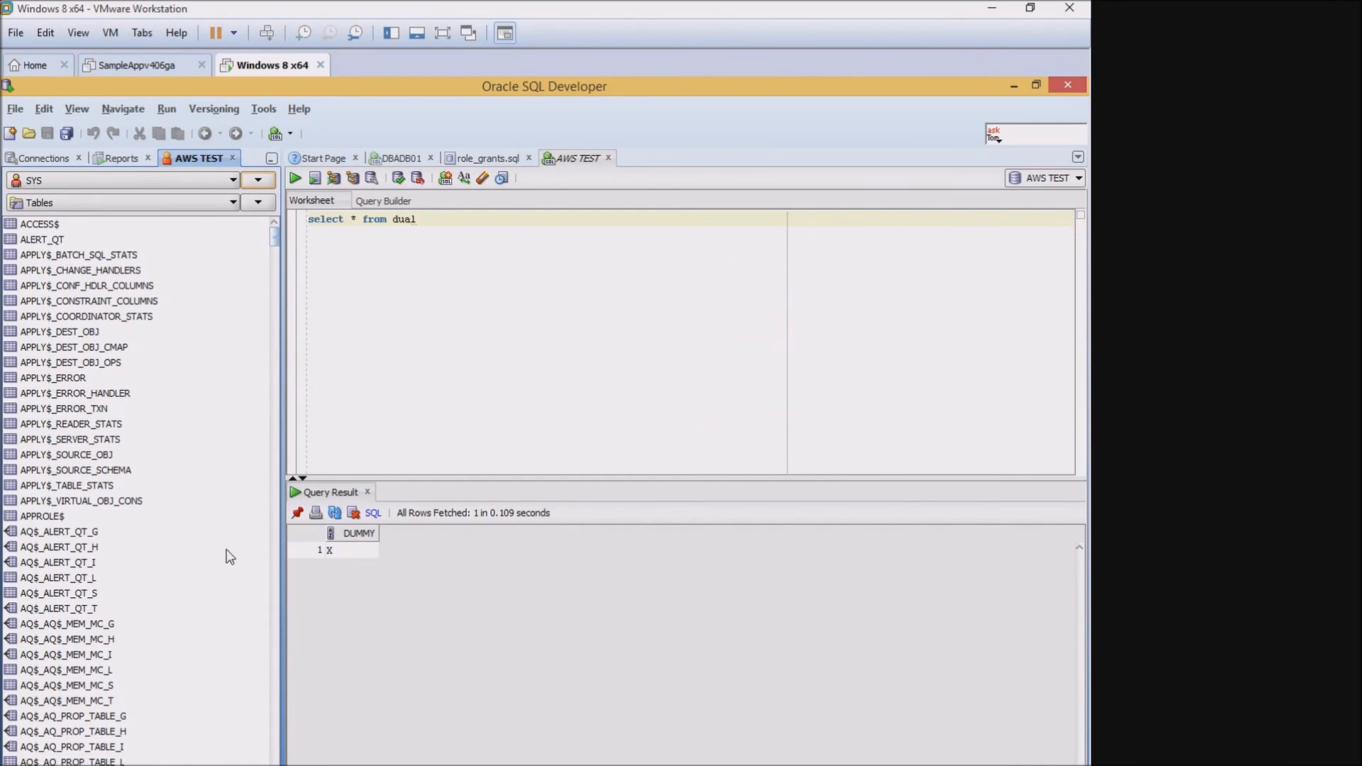
mouse_move(178, 241)
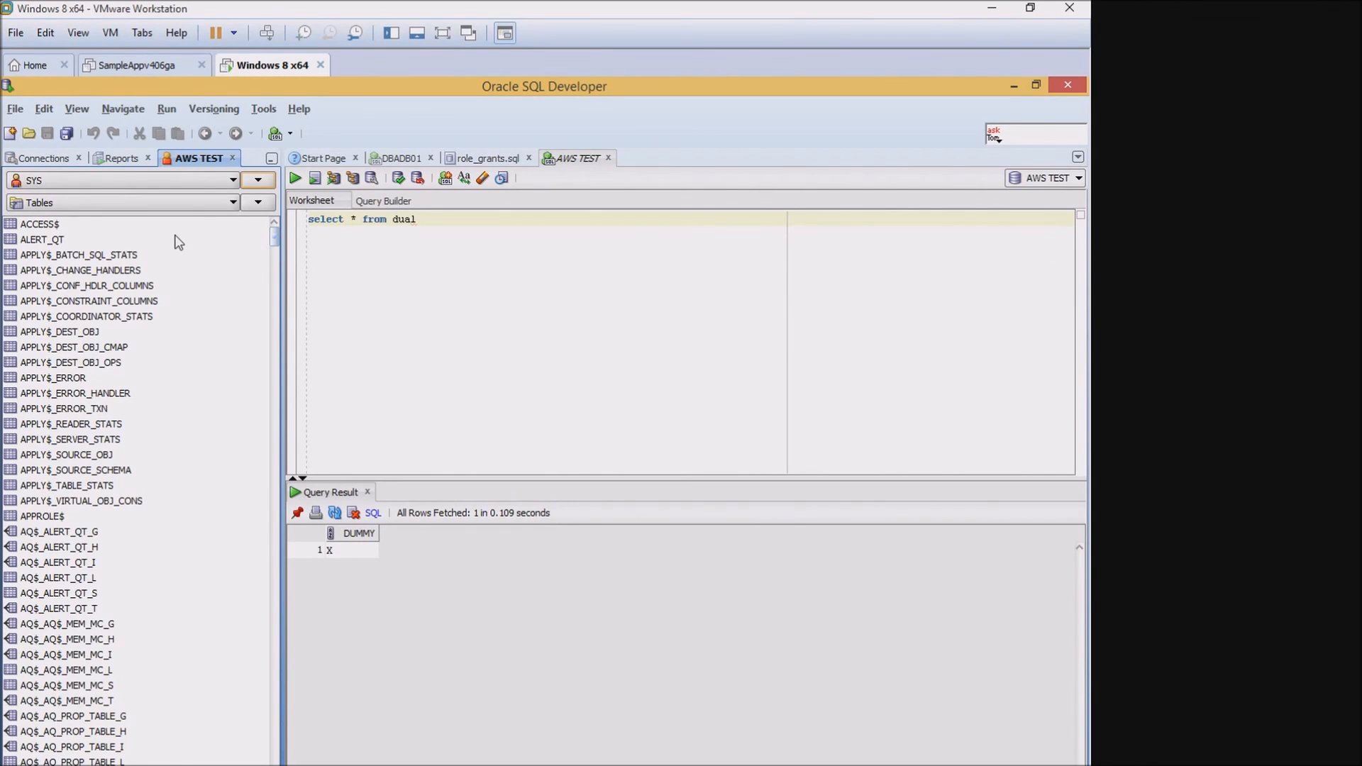
mouse_move(291, 253)
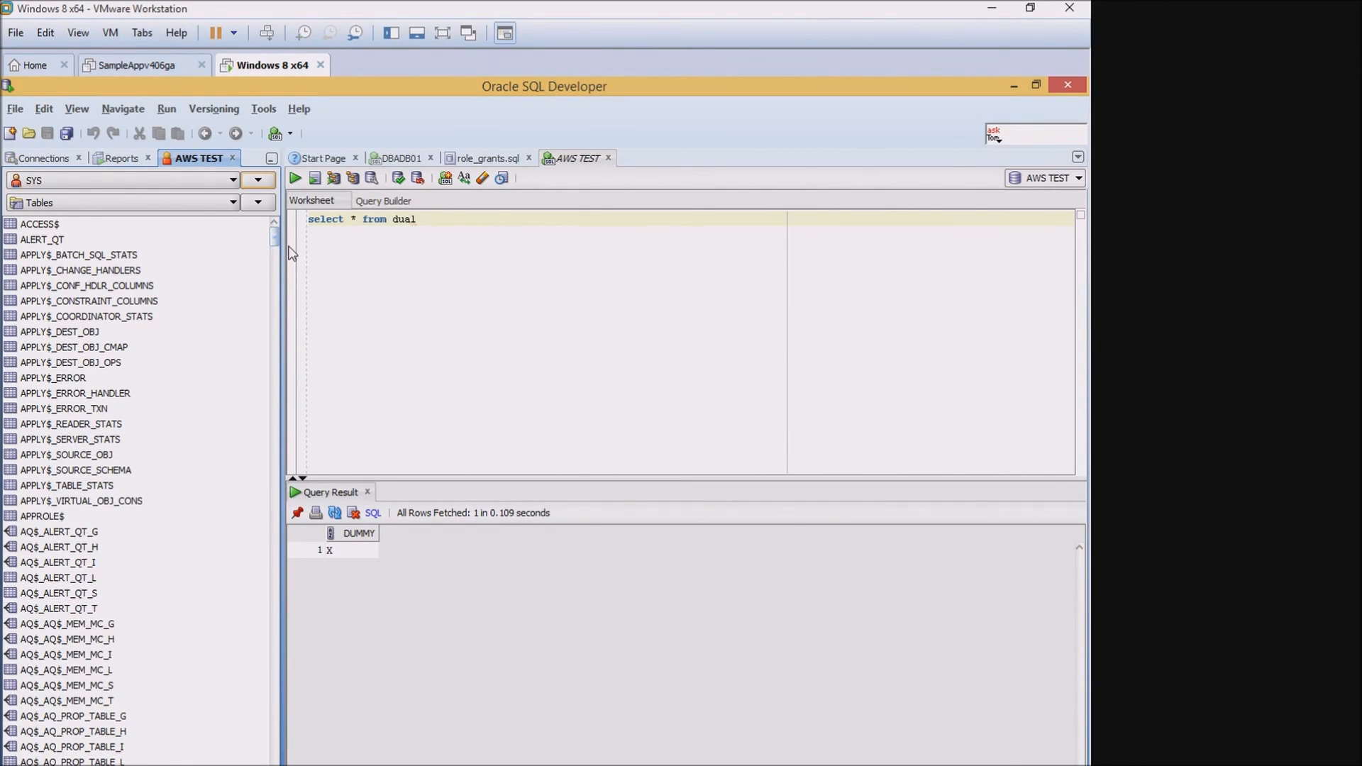